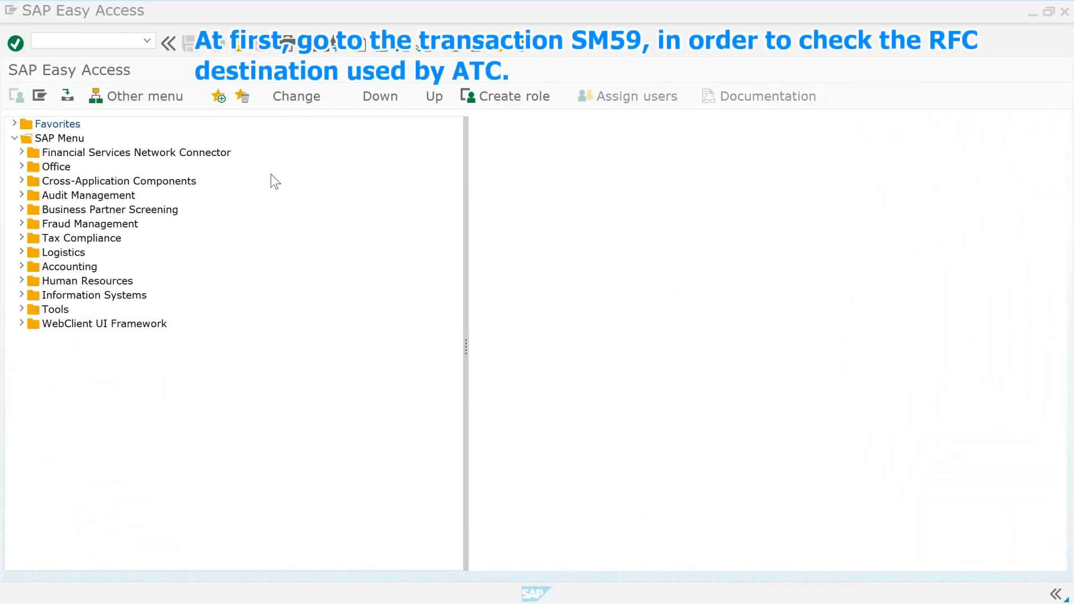
mouse_move(110, 91)
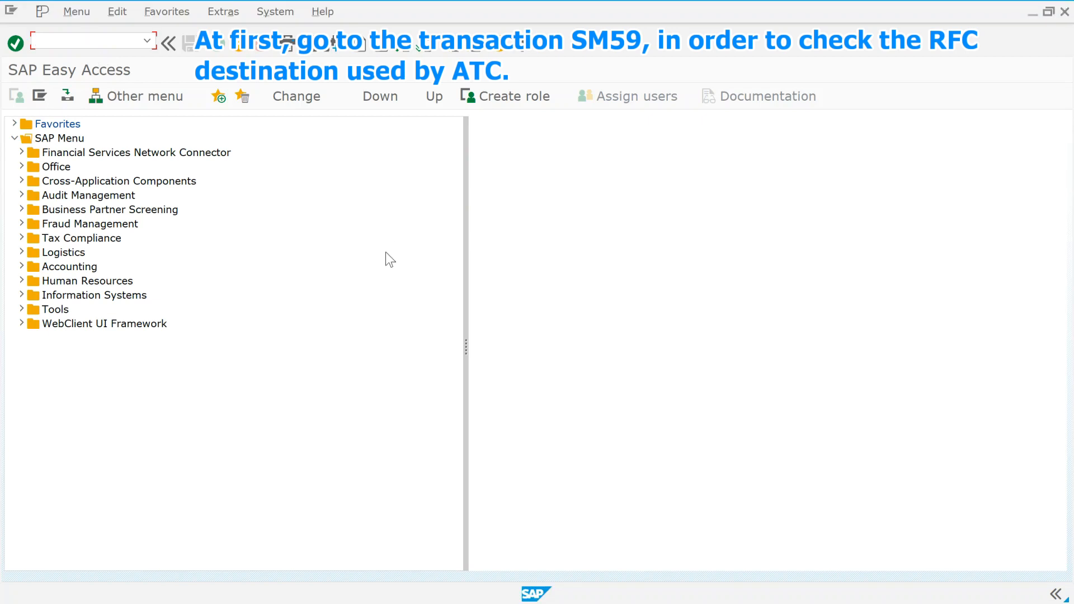
Go to the RFC connections configuration with transaction /nsm59
text(/nsm59)
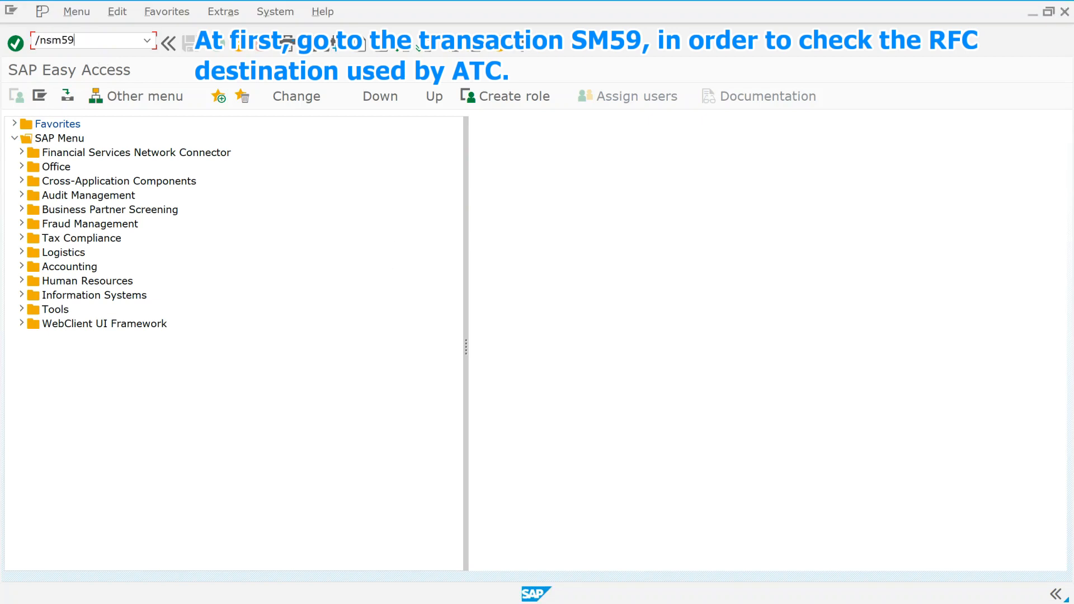
key(Enter)
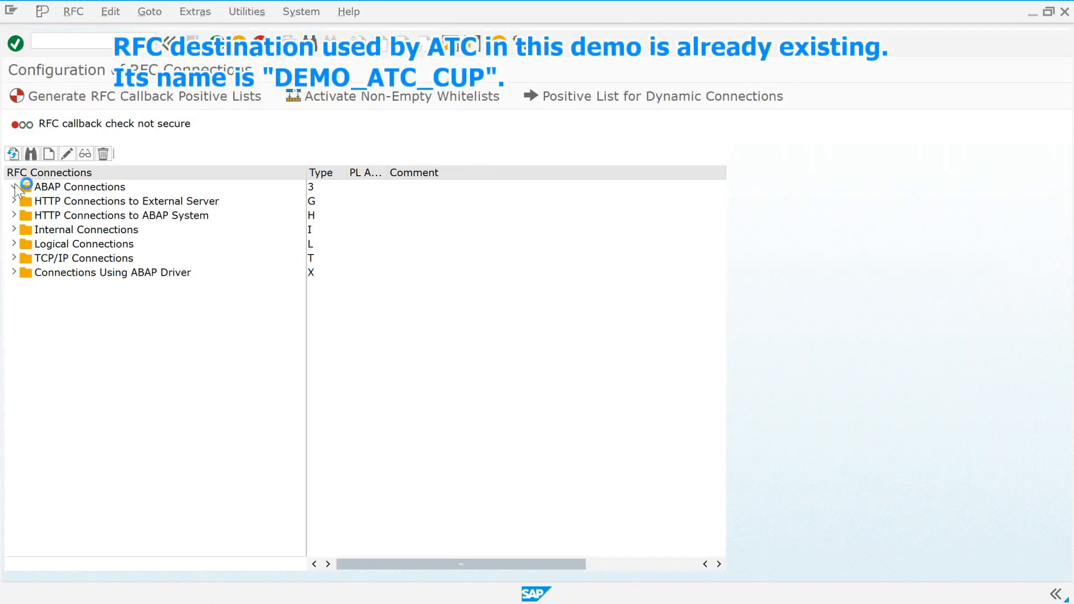
Open ABAP connection DEMO_ATC_CUP and review its Logon & Security settings
click(13, 187)
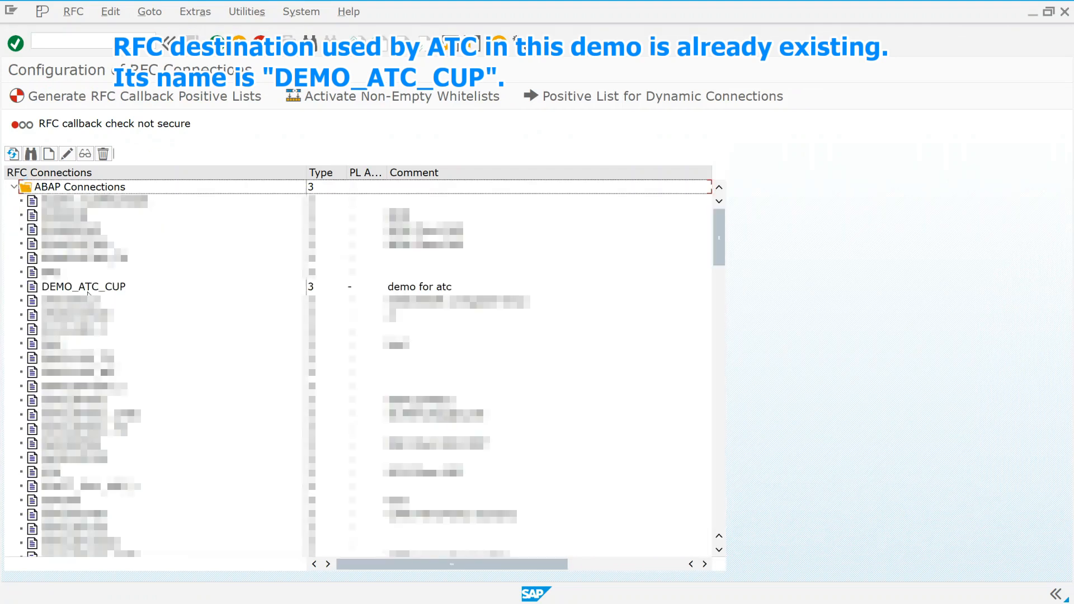
click(83, 287)
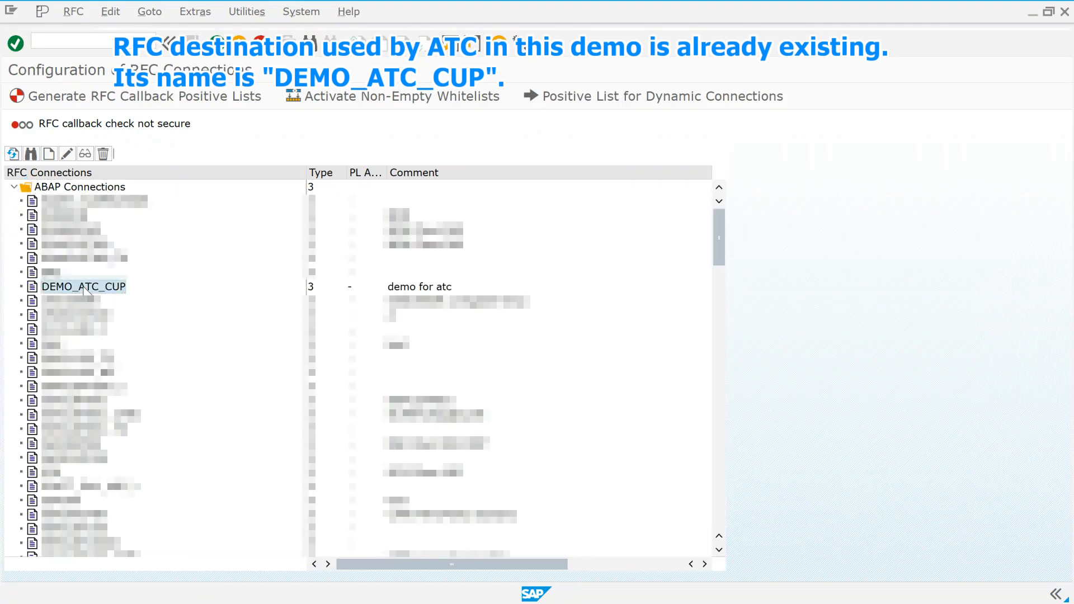
double_click(82, 286)
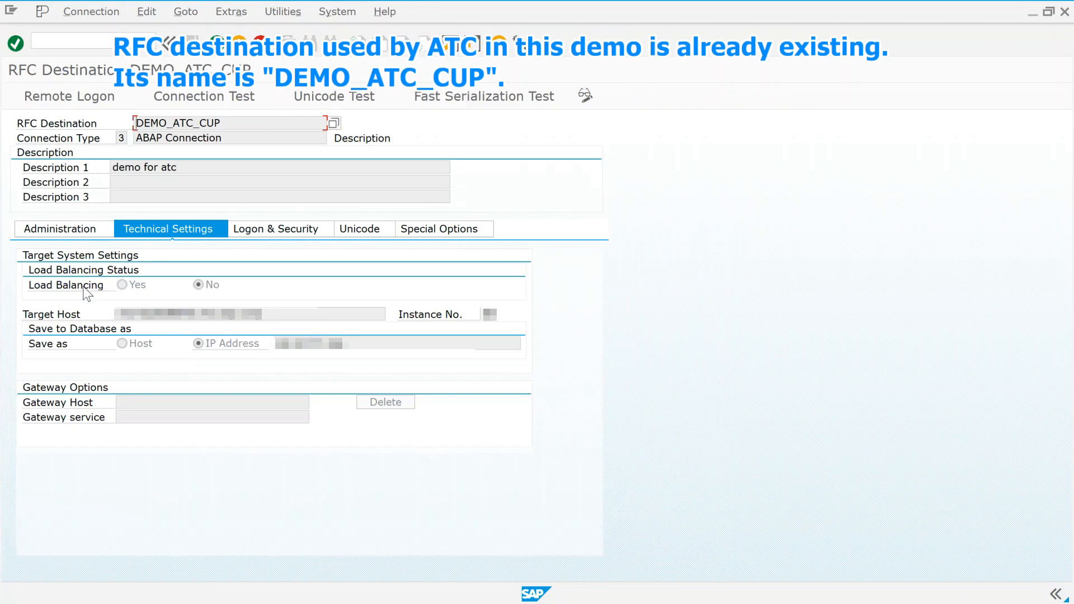
mouse_move(151, 122)
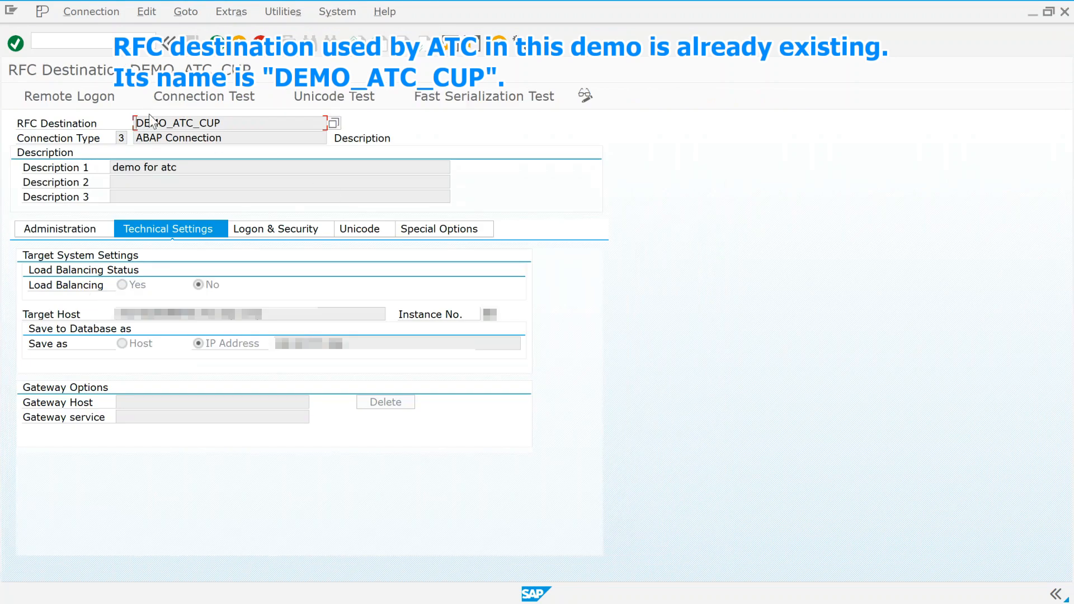
mouse_move(277, 228)
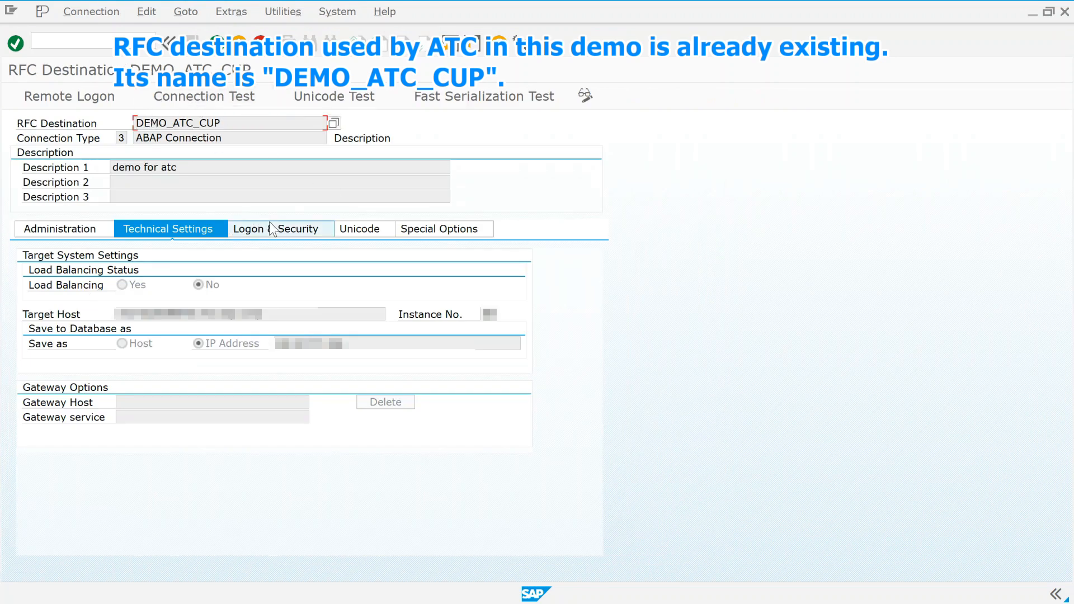
click(278, 228)
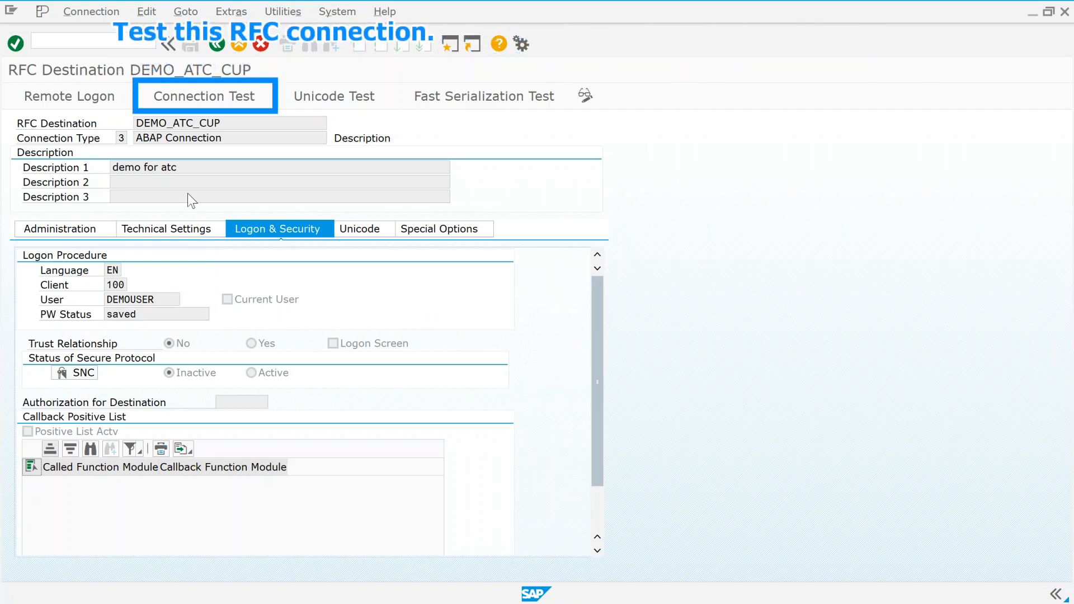
Run the connection test and the remote logon check for DEMO_ATC_CUP
click(204, 95)
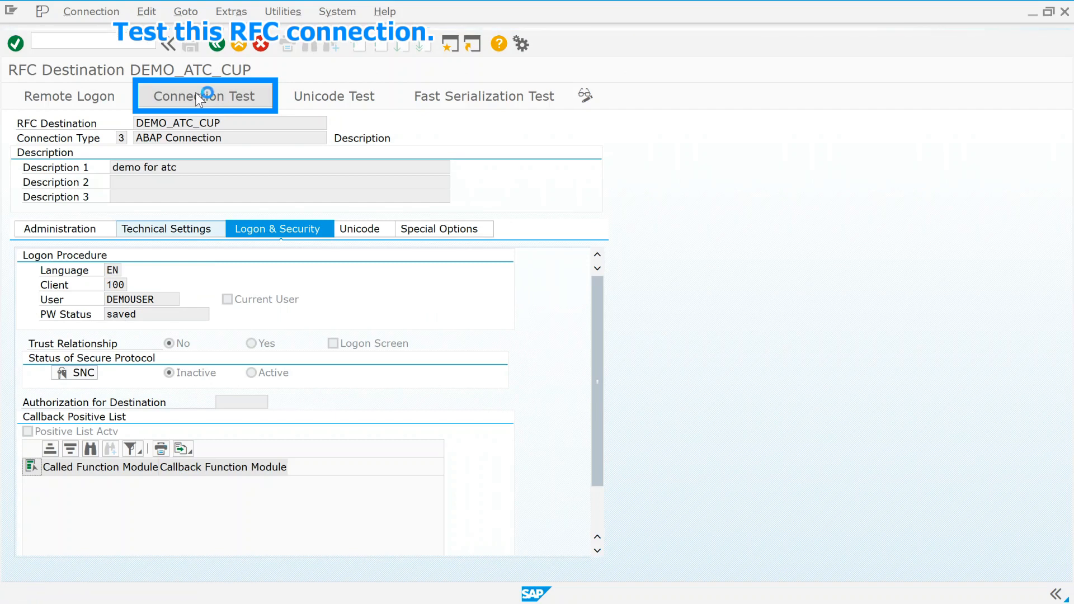
click(204, 95)
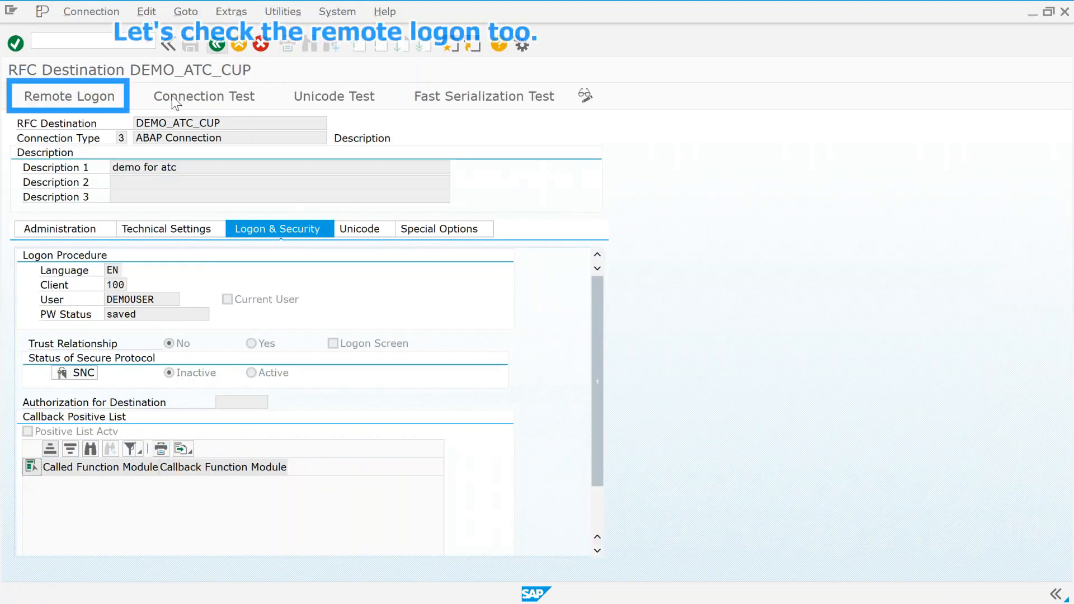
click(66, 95)
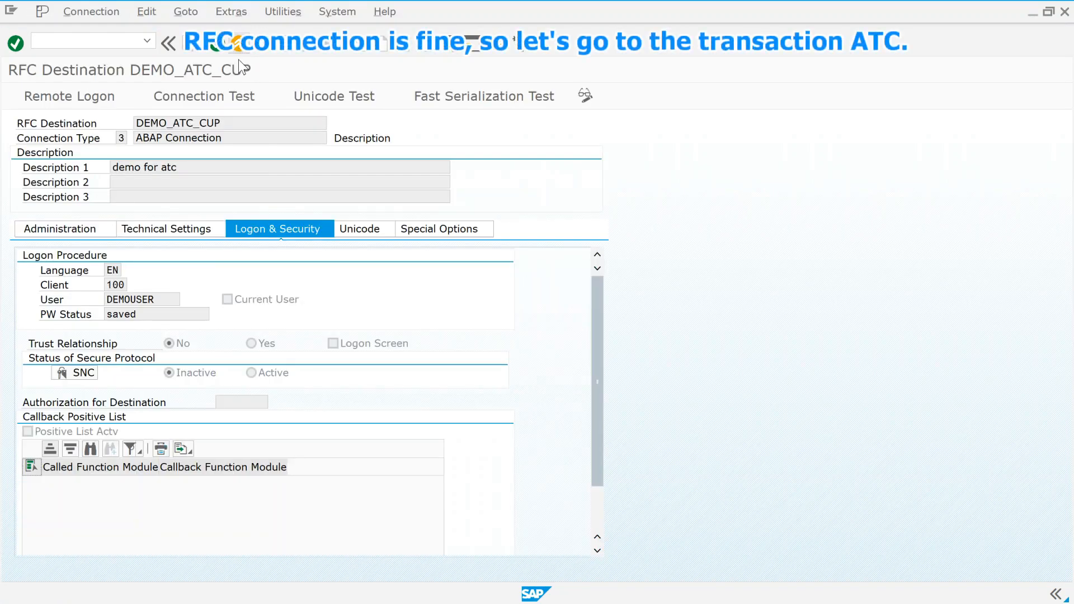
Enter the ABAP Test Cockpit via /nat and show the Setup > System Role settings
click(74, 42)
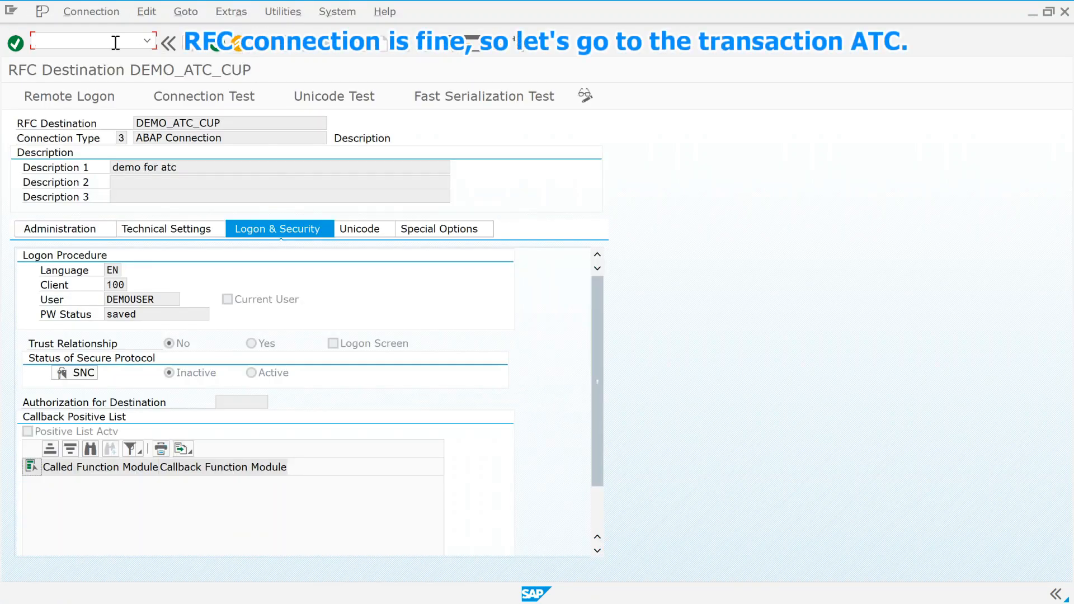
text(/nat)
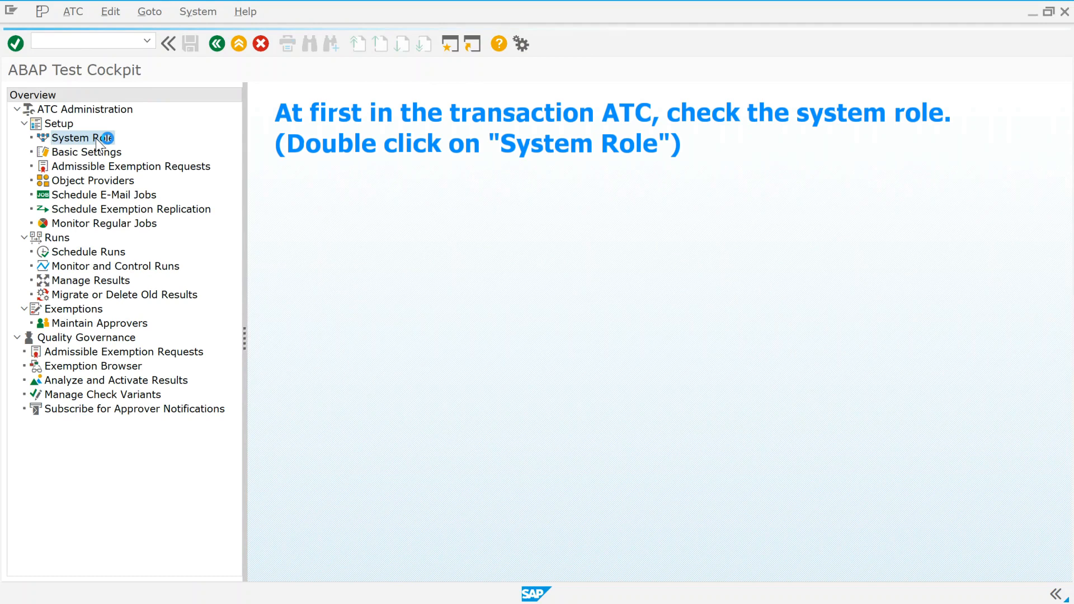
double_click(81, 137)
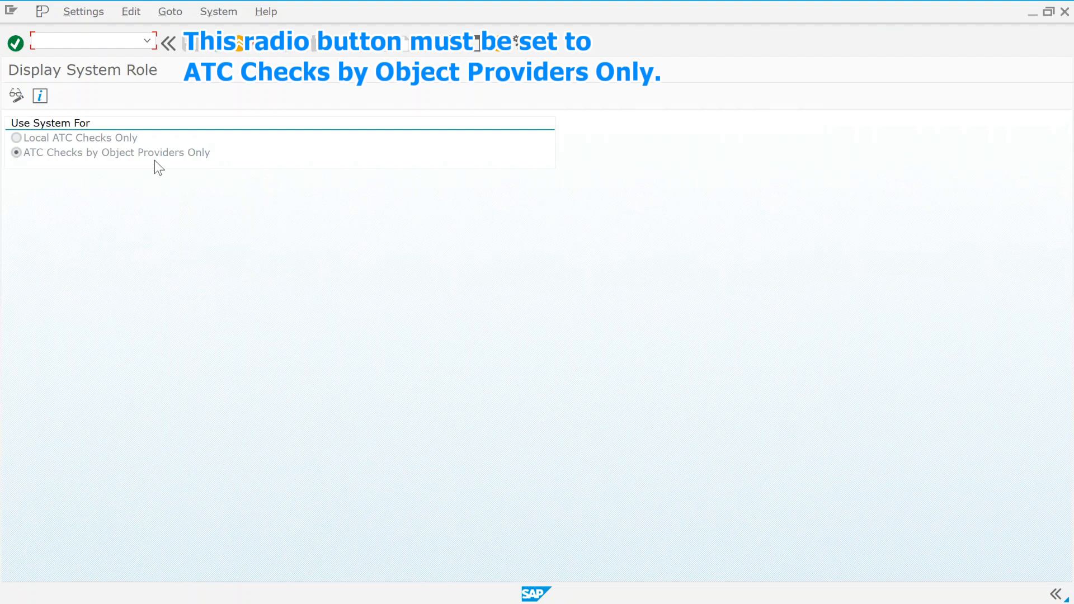
mouse_move(173, 171)
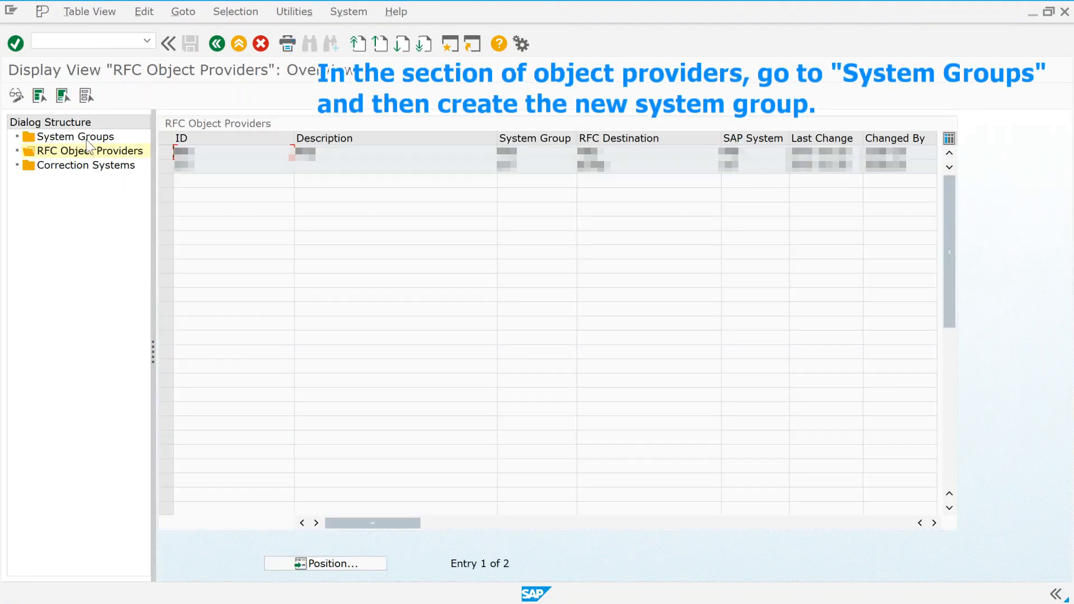
Switch the System Groups table to change mode, acknowledging the cross-client warning, and start a new entry
click(75, 137)
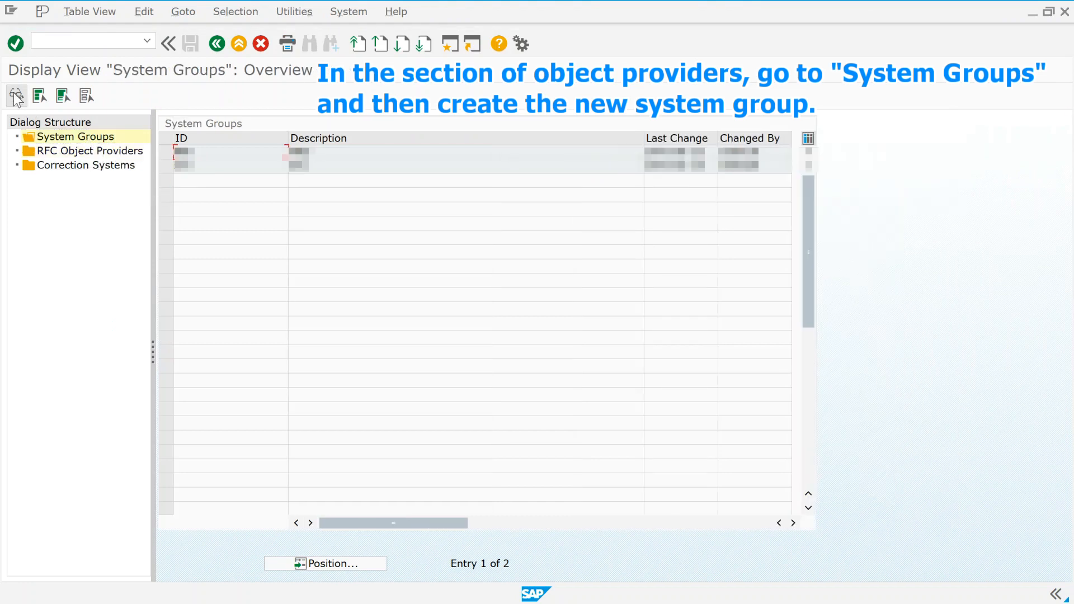
click(14, 95)
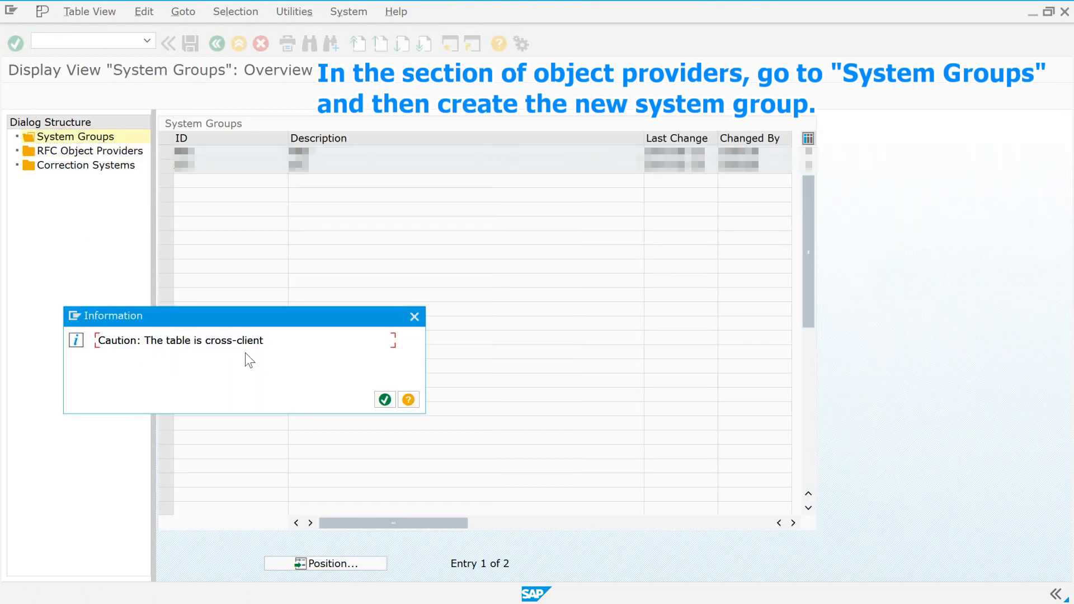
click(384, 399)
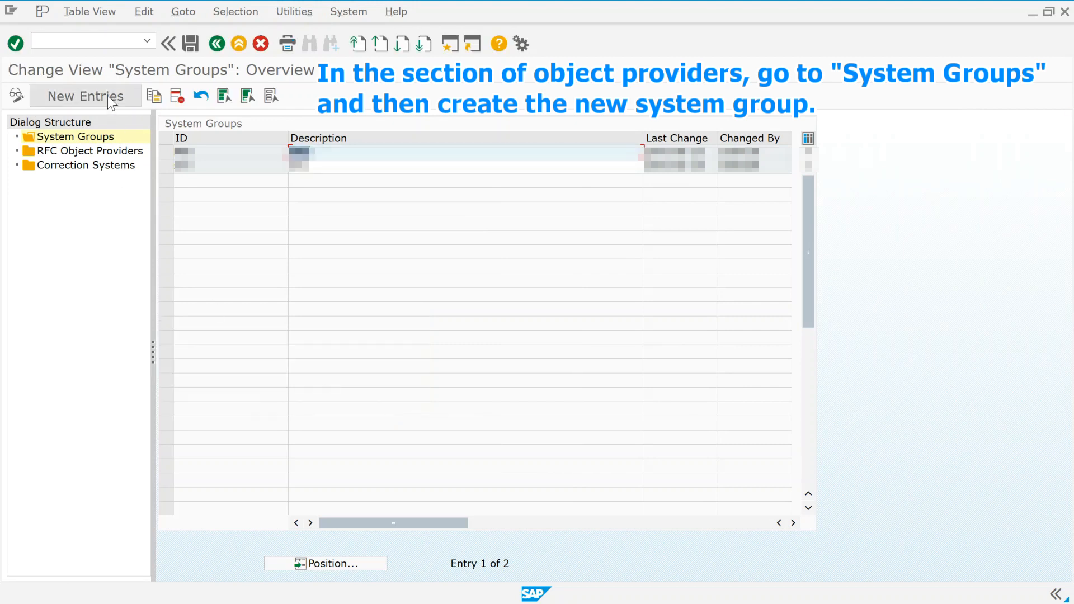
click(85, 95)
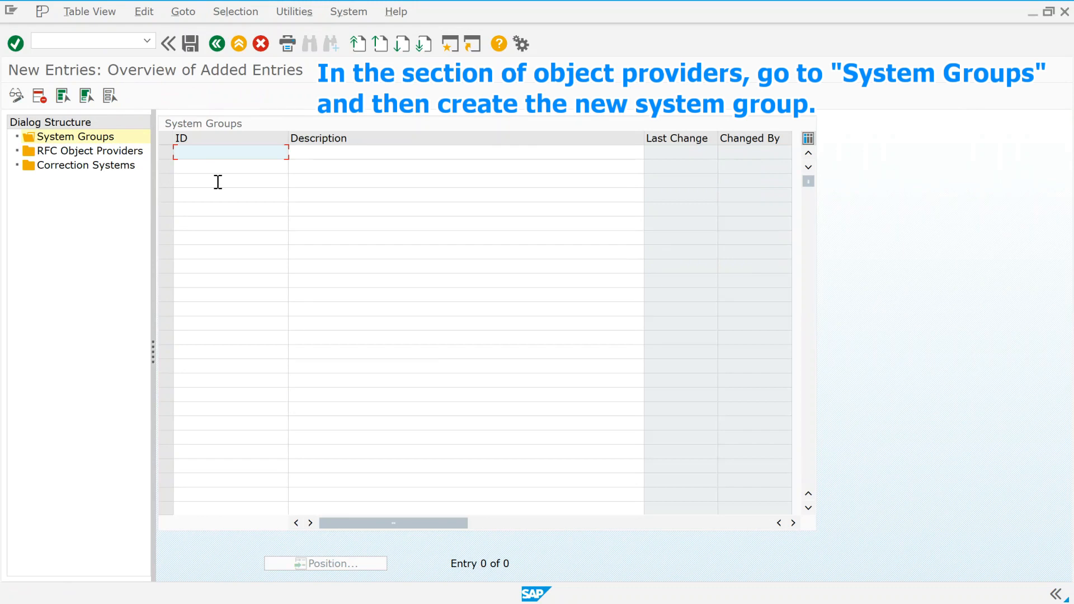
Enter system group ID DEMO_SYSGR with description Demo System Group
text(DEMO_SYS)
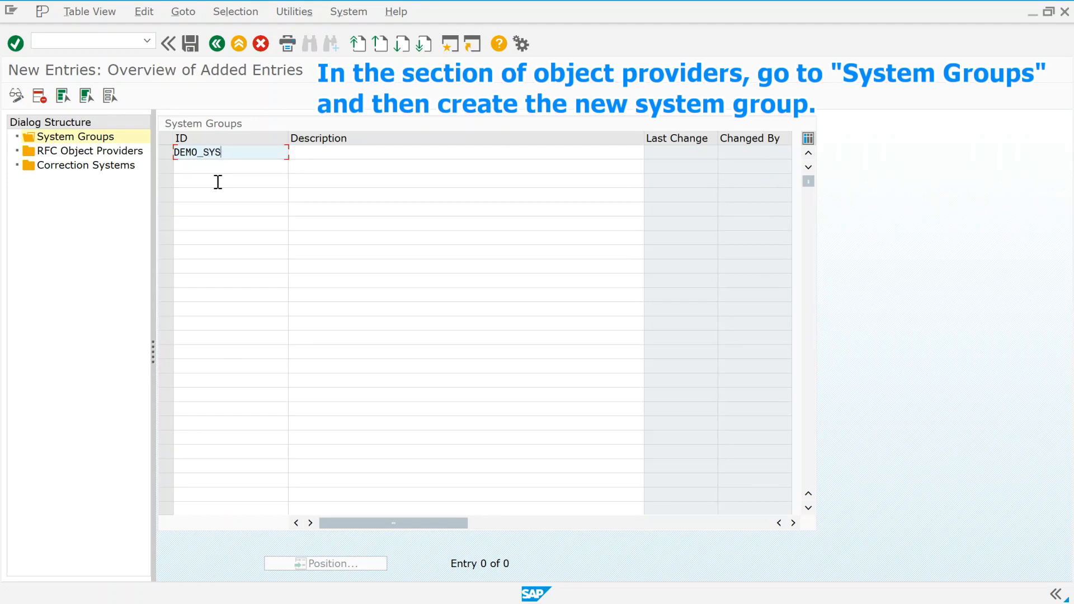
text(GR)
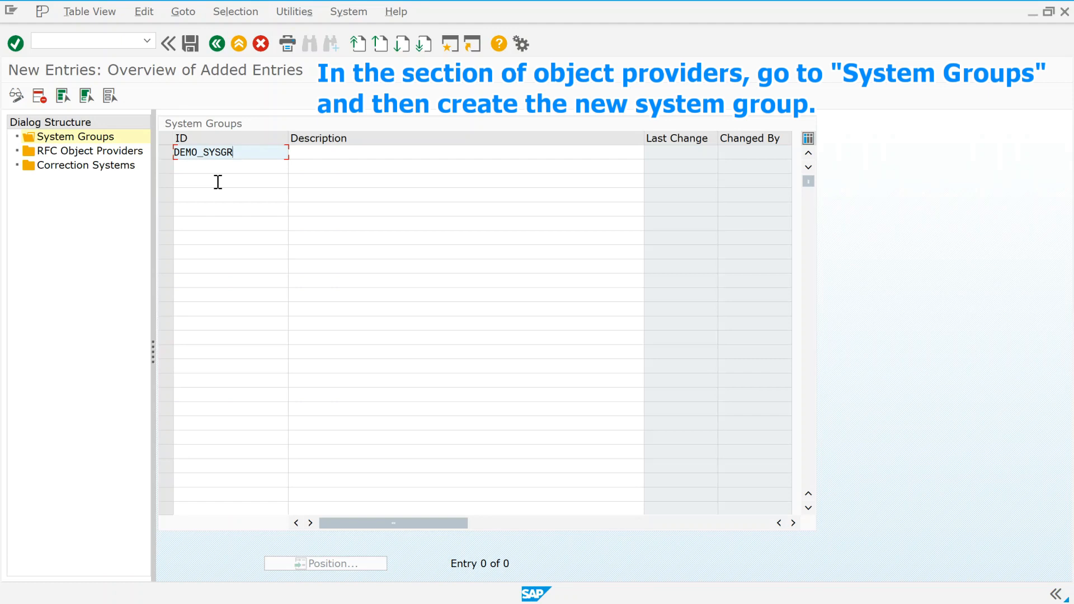
text(UP)
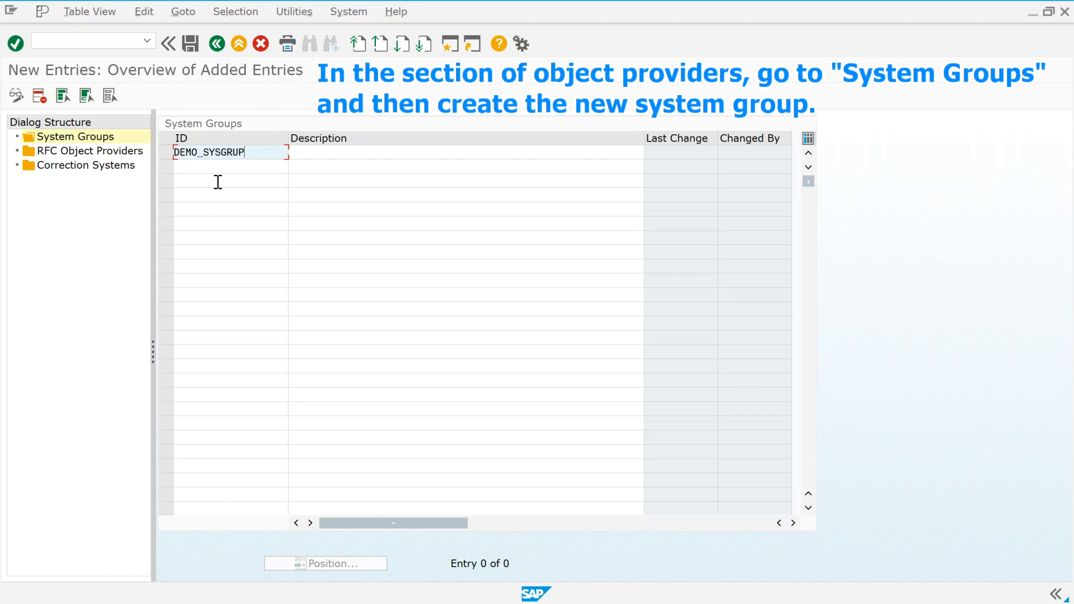
key(Backspace)
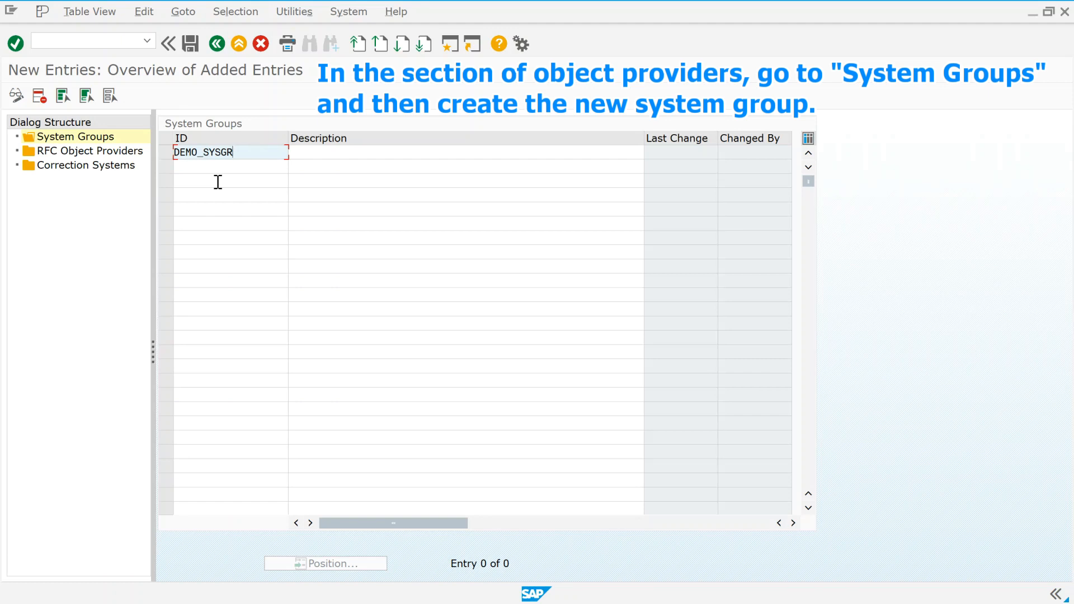
text(OUP)
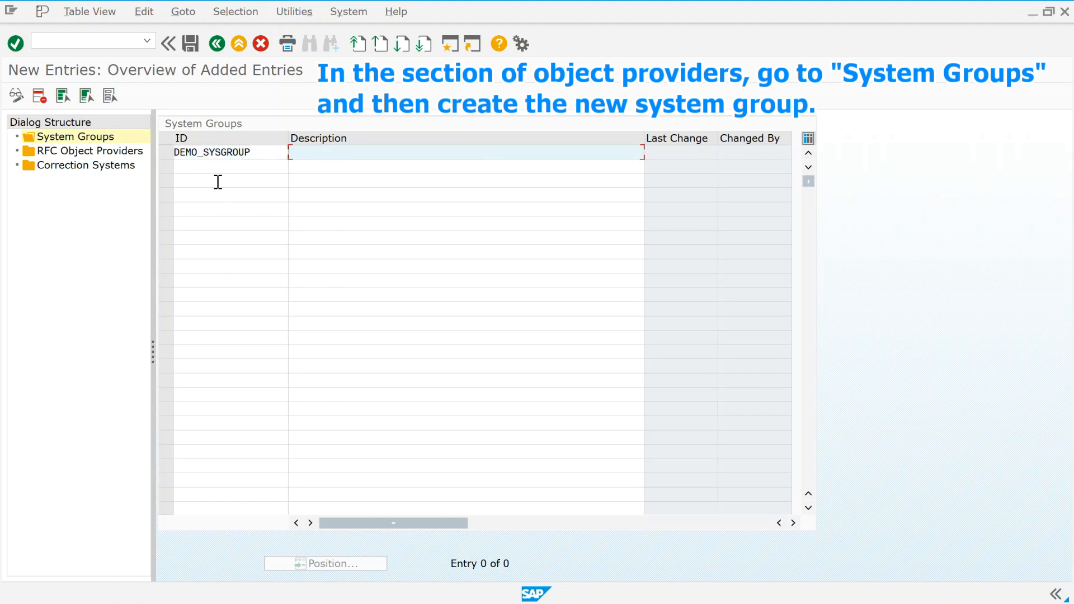
text(Demo System)
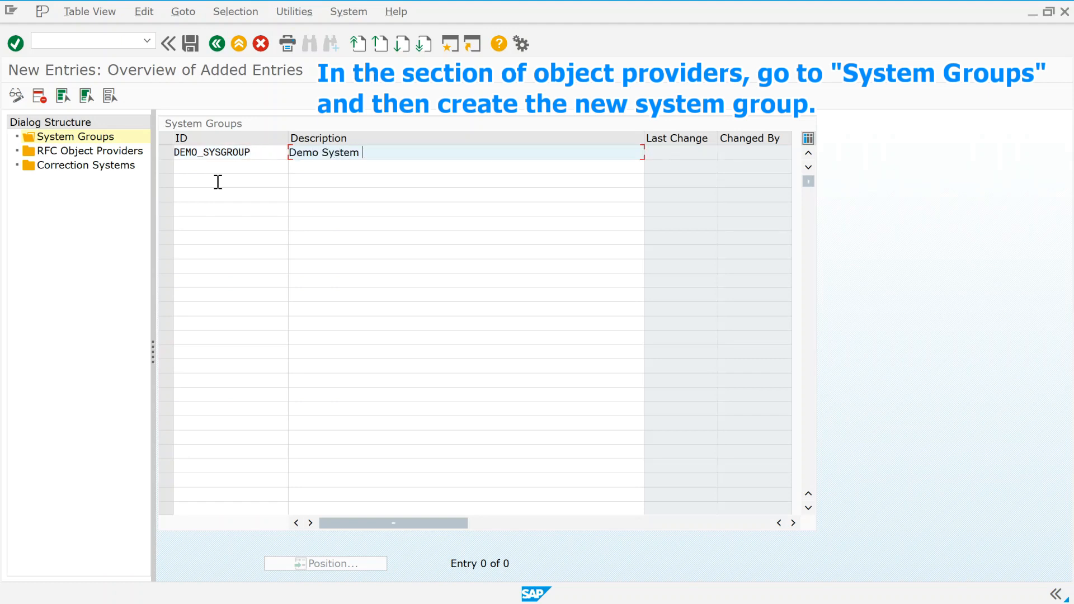
text(Grou)
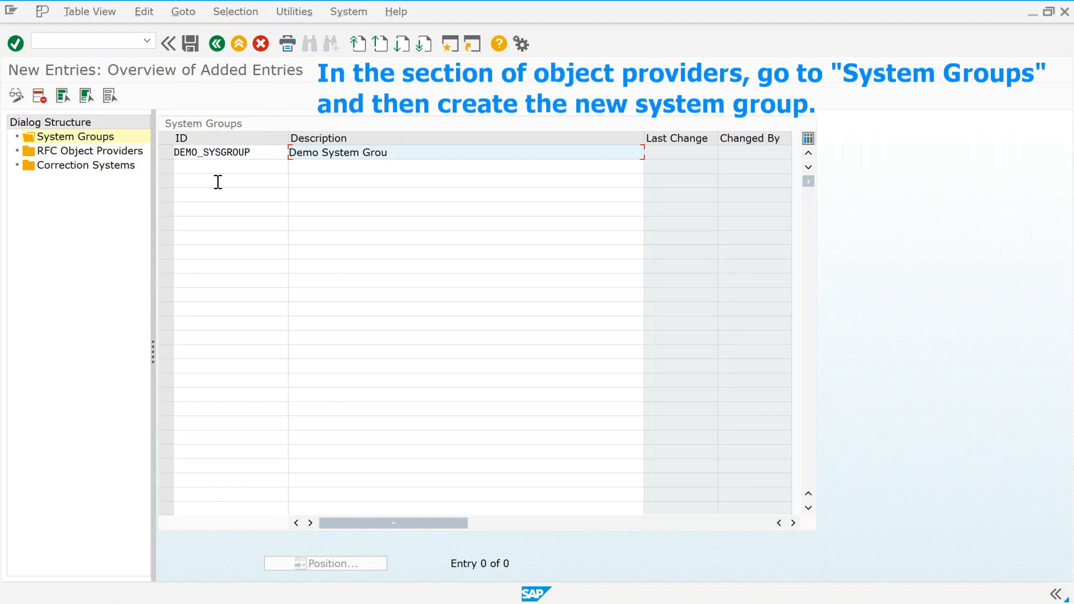
text(p)
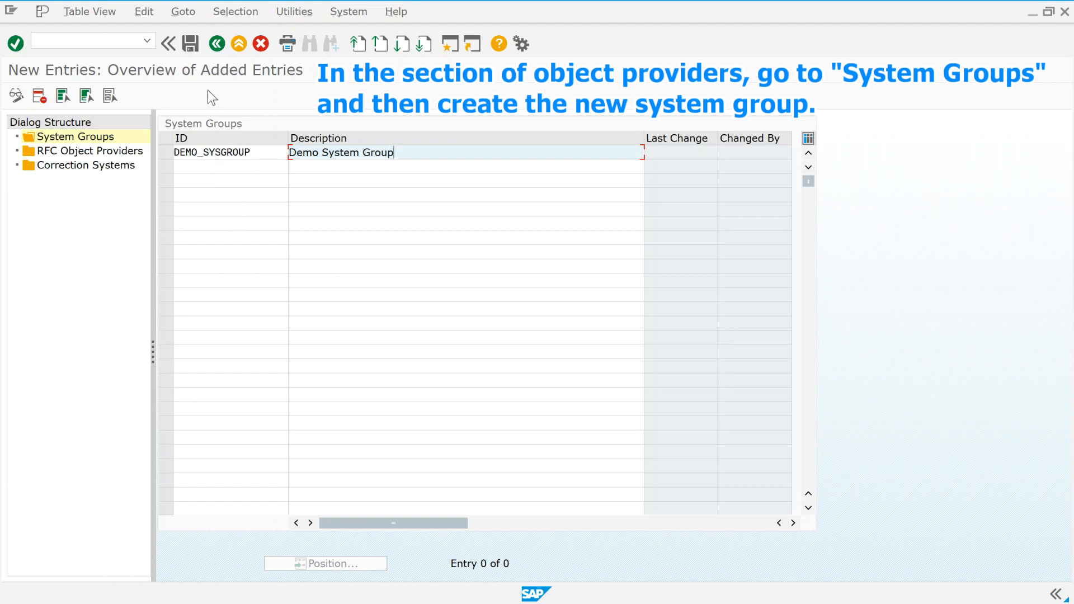
Correct the mistyped ID to DEMO_SYSGR and save the new system group
click(190, 43)
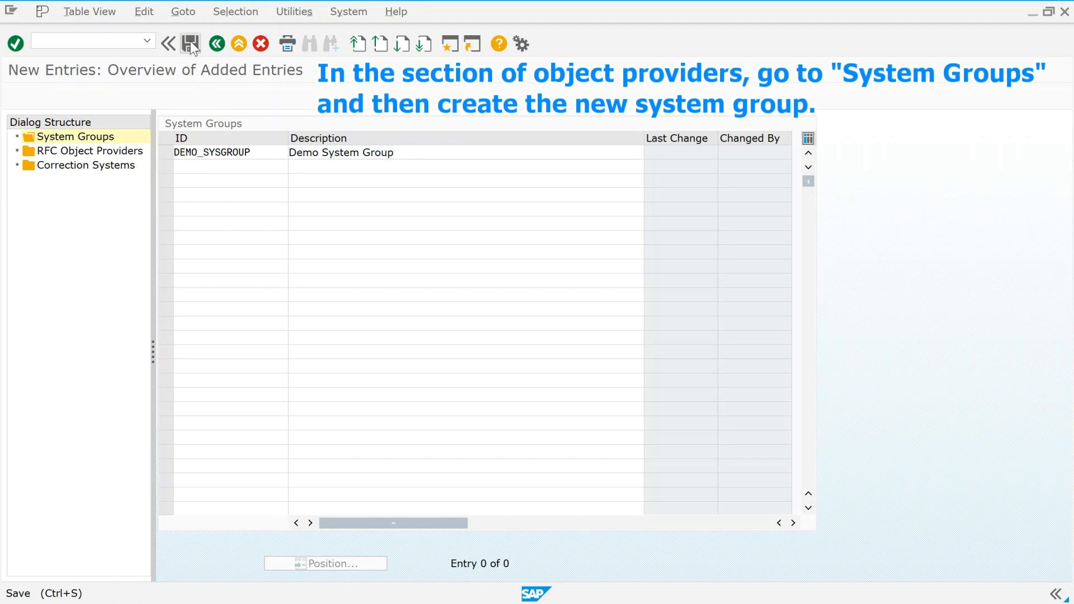
click(190, 44)
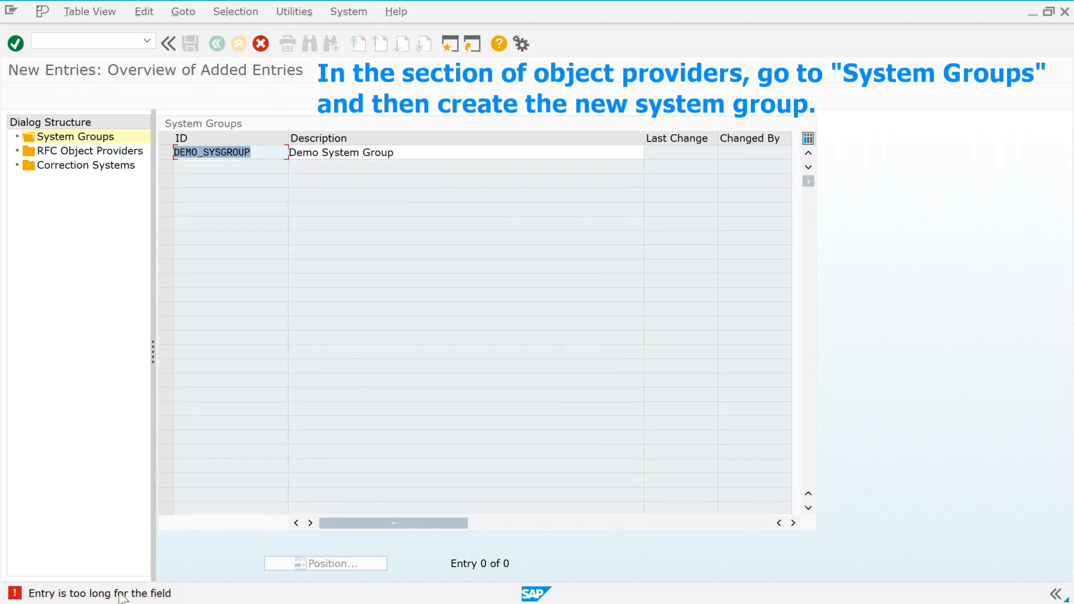
key(BackSpace)
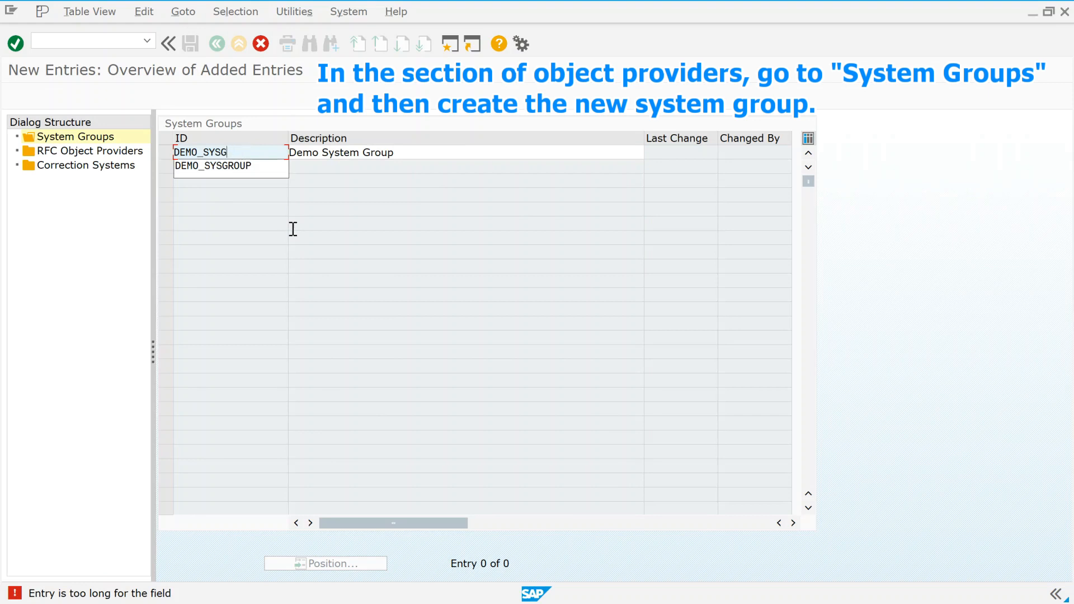
text(R)
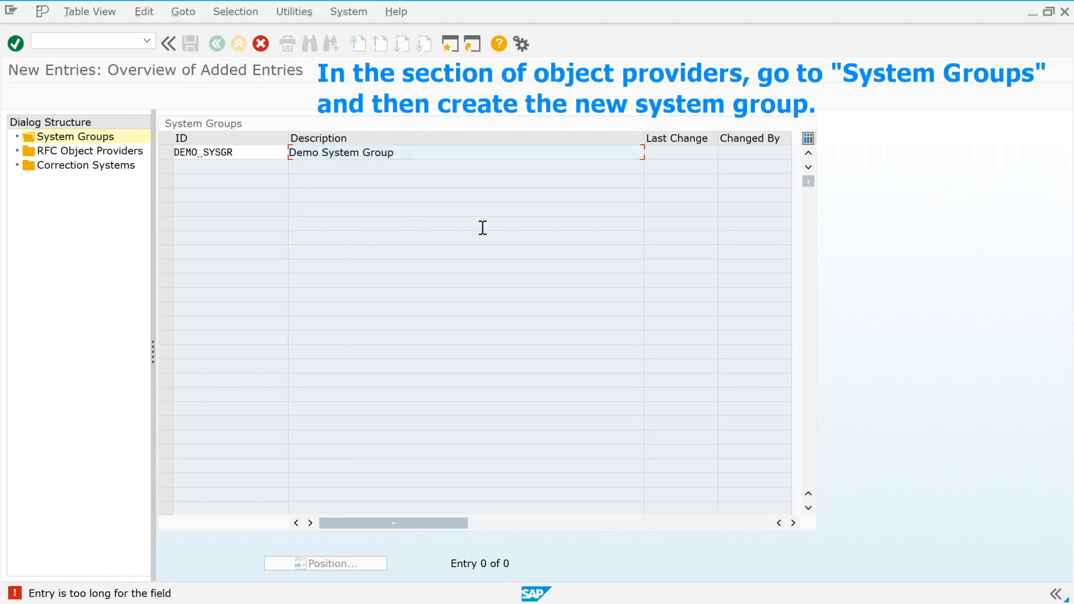
click(190, 44)
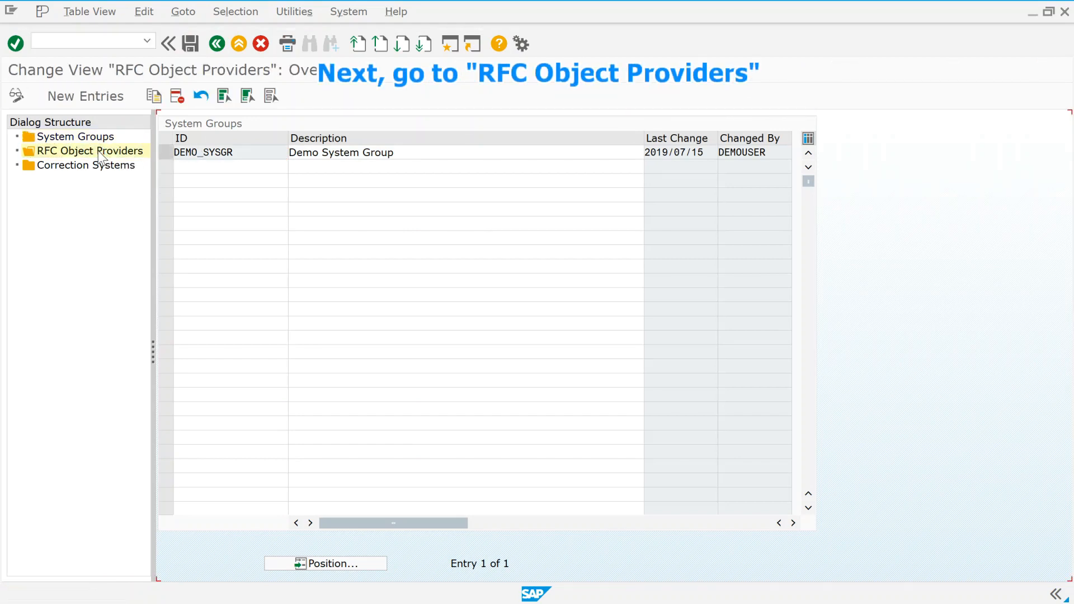
Add RFC object provider CUP described as Demo analysed system
click(90, 151)
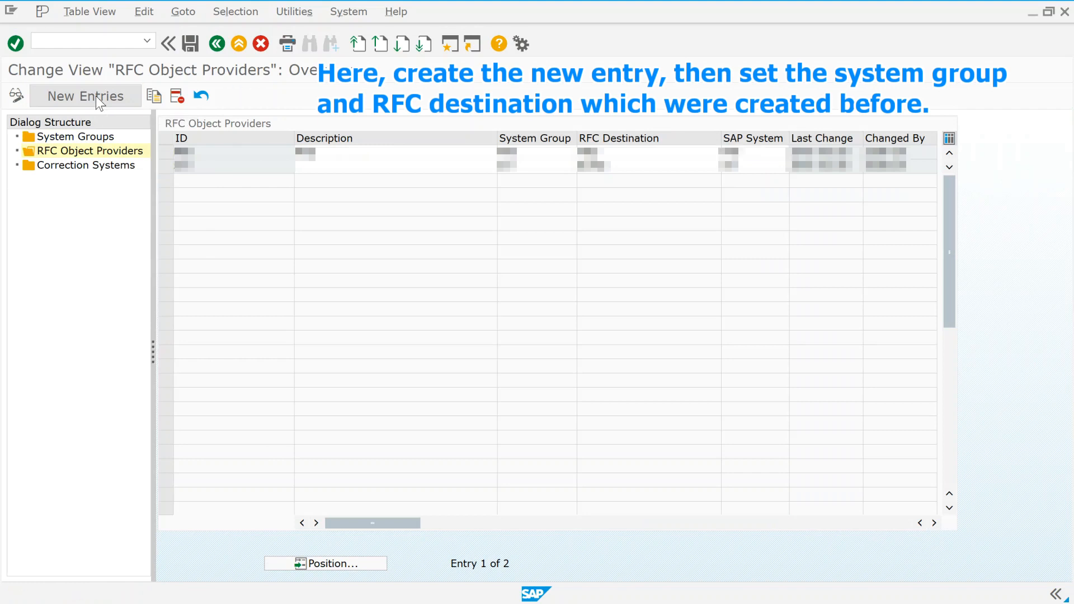
click(84, 95)
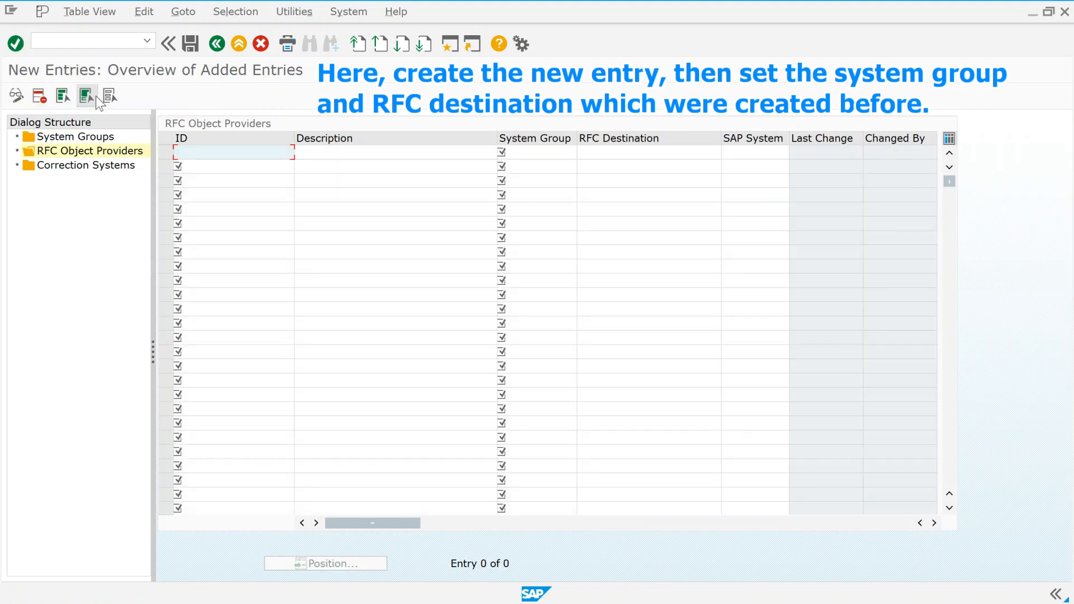
text(CUP)
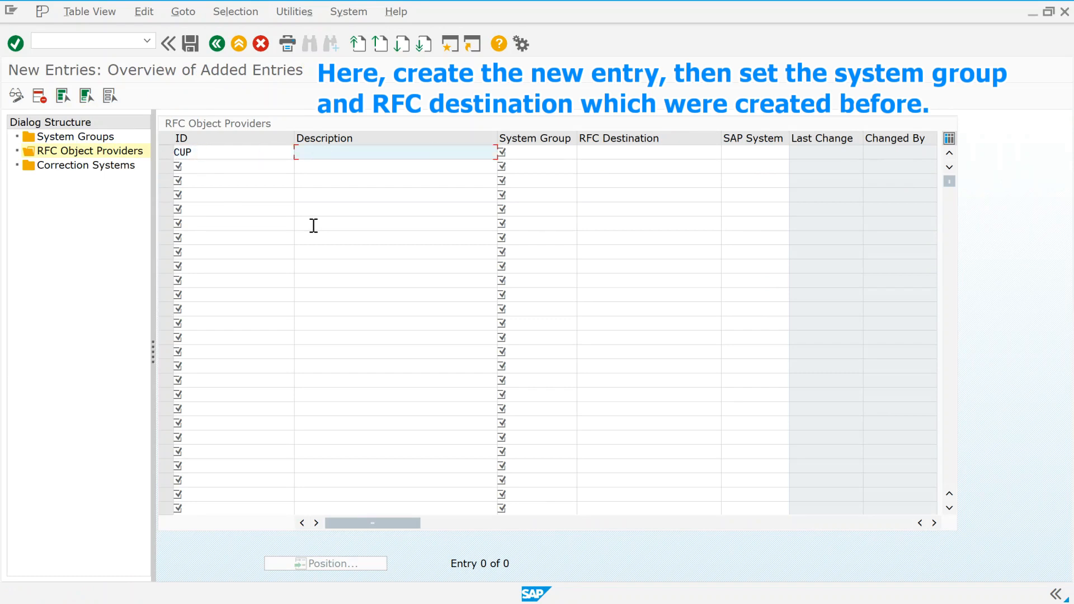
text(Demo a)
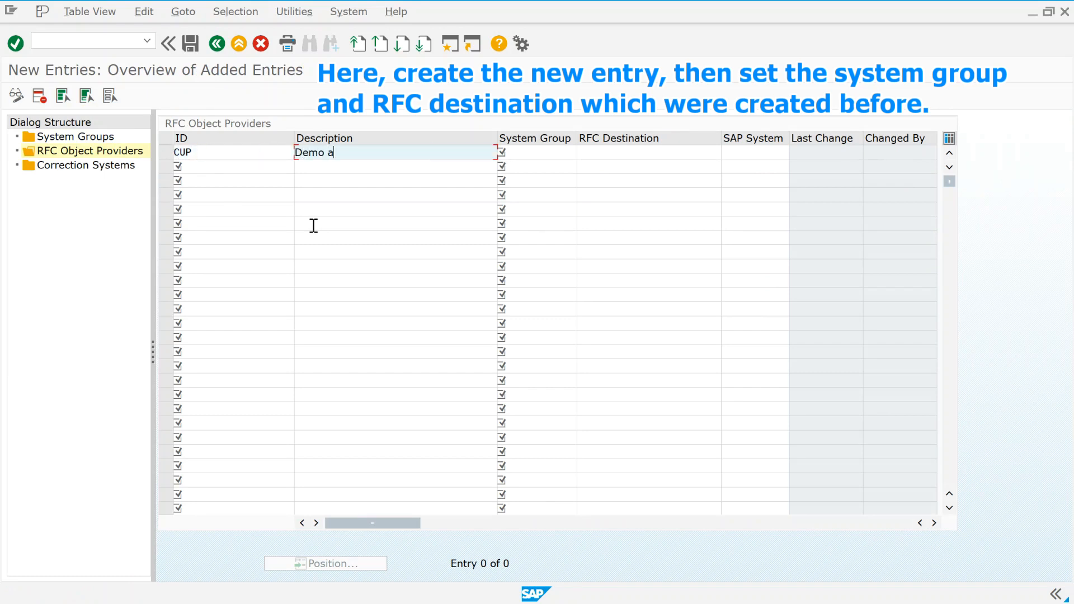
text(naly)
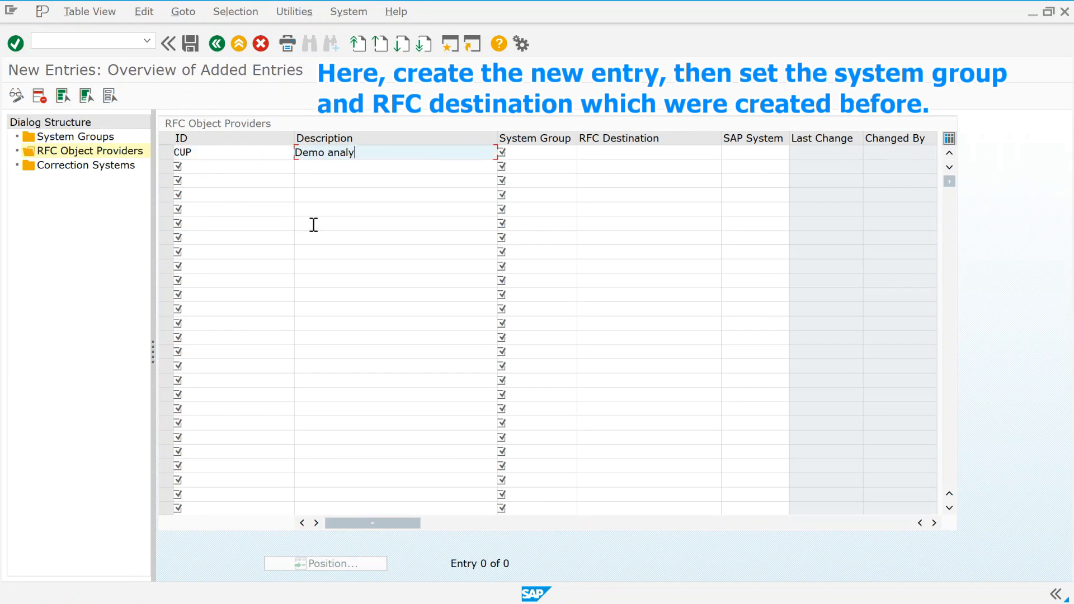
text(sis)
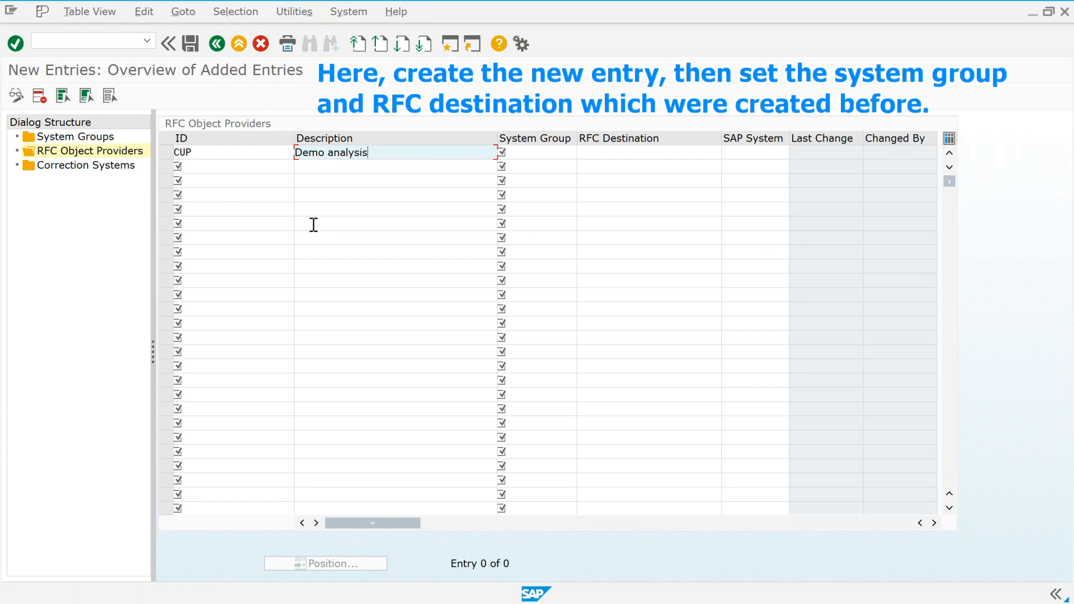
key(BackSpace)
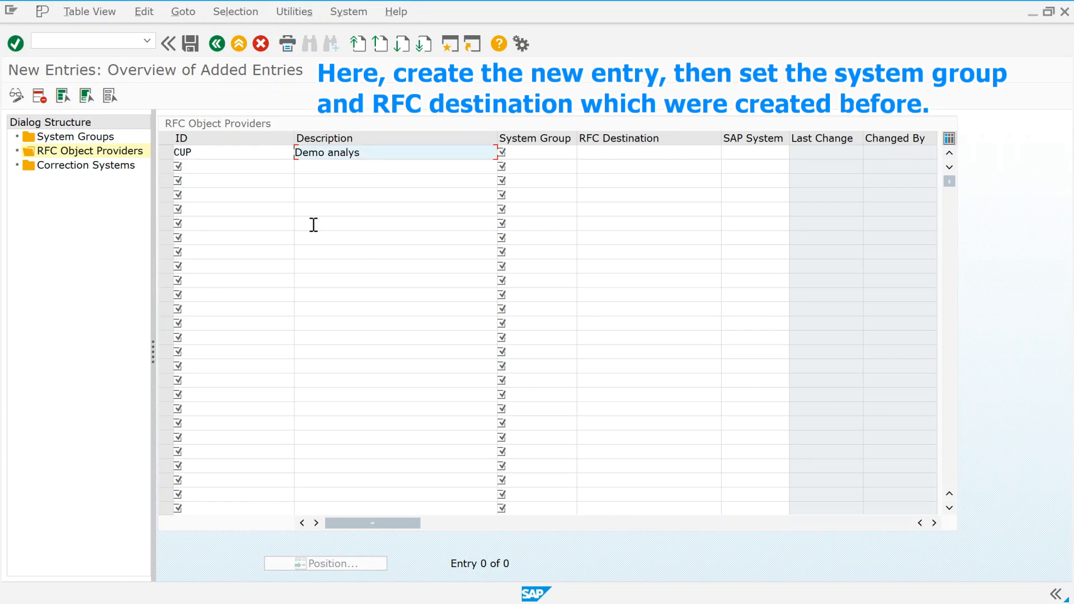
text(ed)
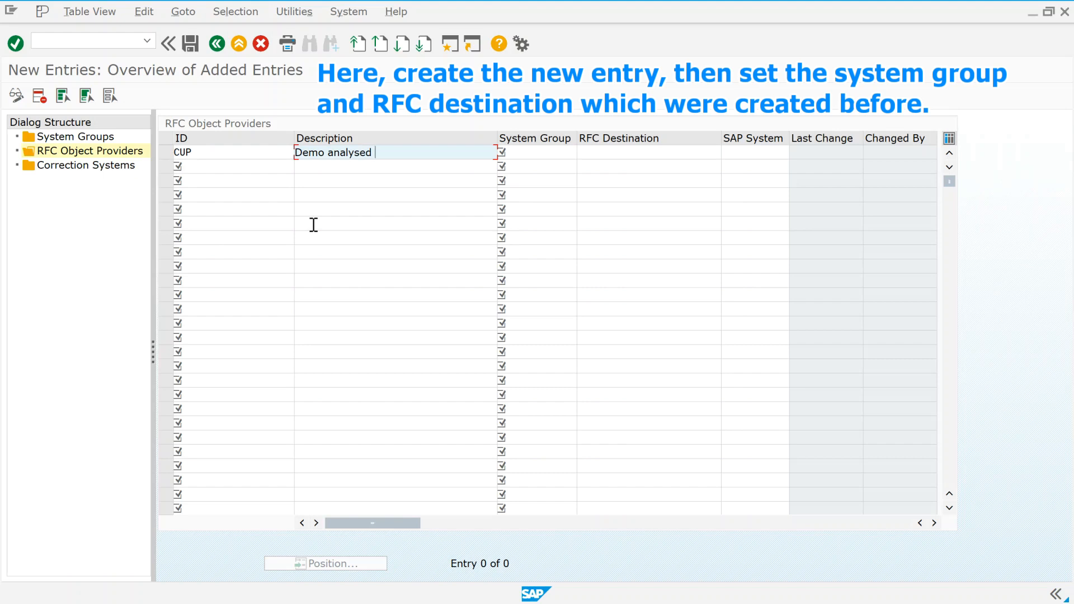
text(system)
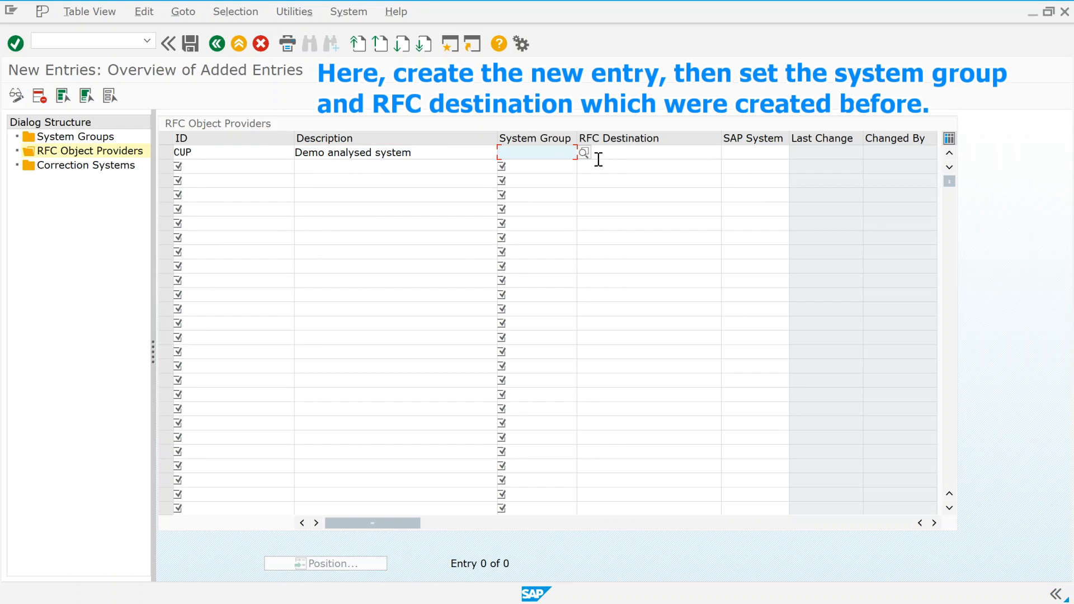
Assign system group DEMO_SYSGR and RFC destination DEMO_ATC_CUP to the provider
text(DEMO)
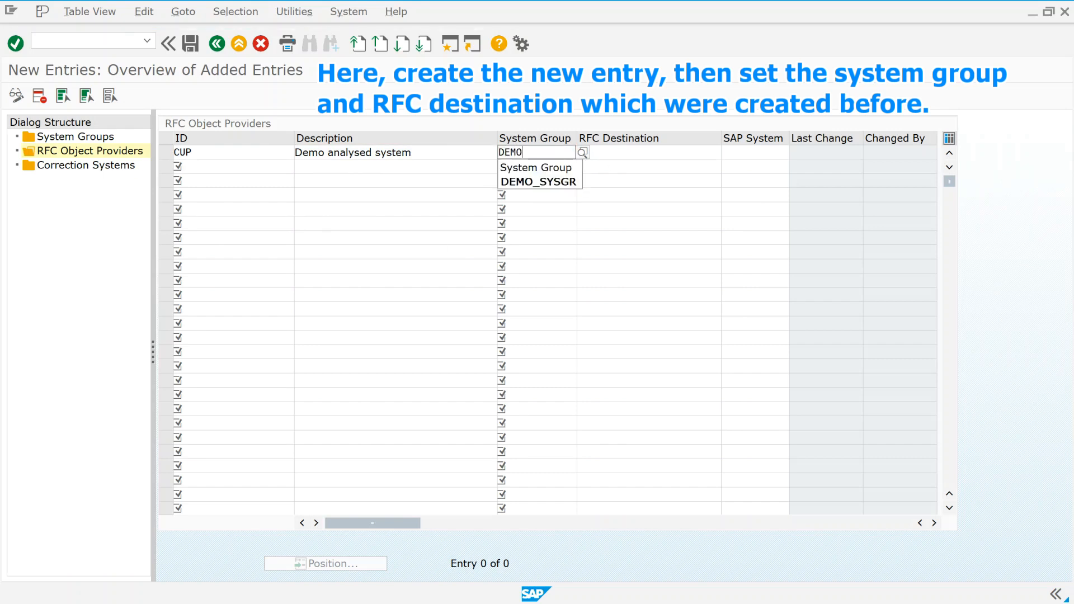
click(570, 181)
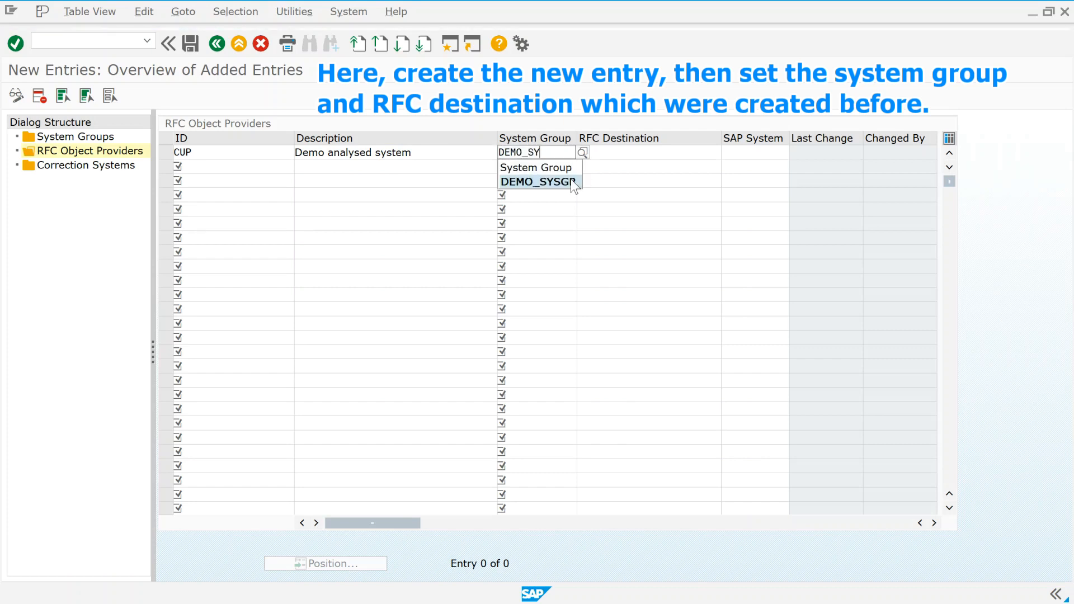
click(539, 182)
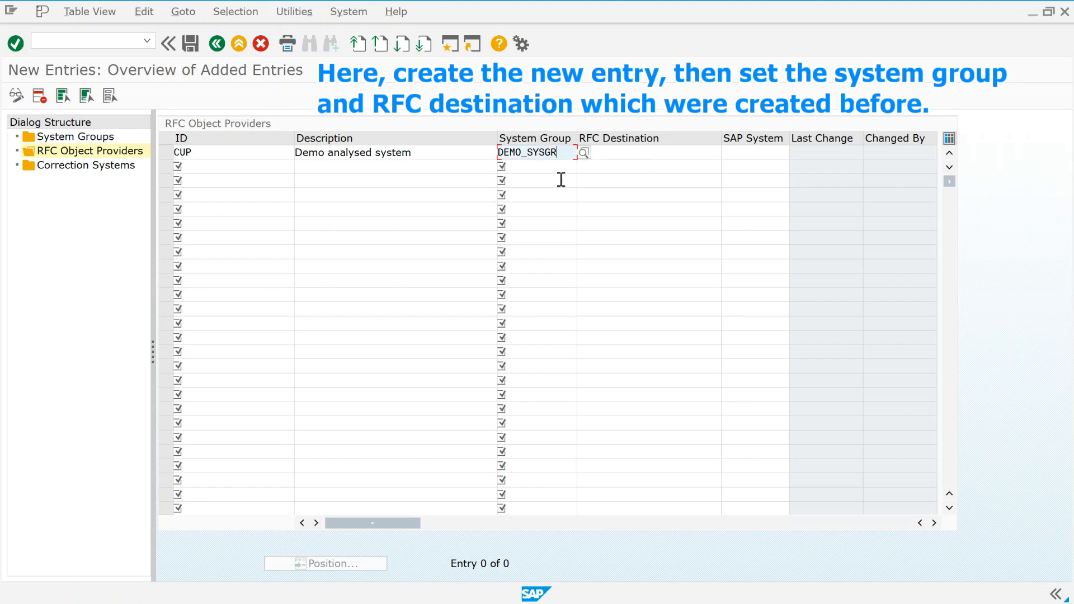
click(648, 152)
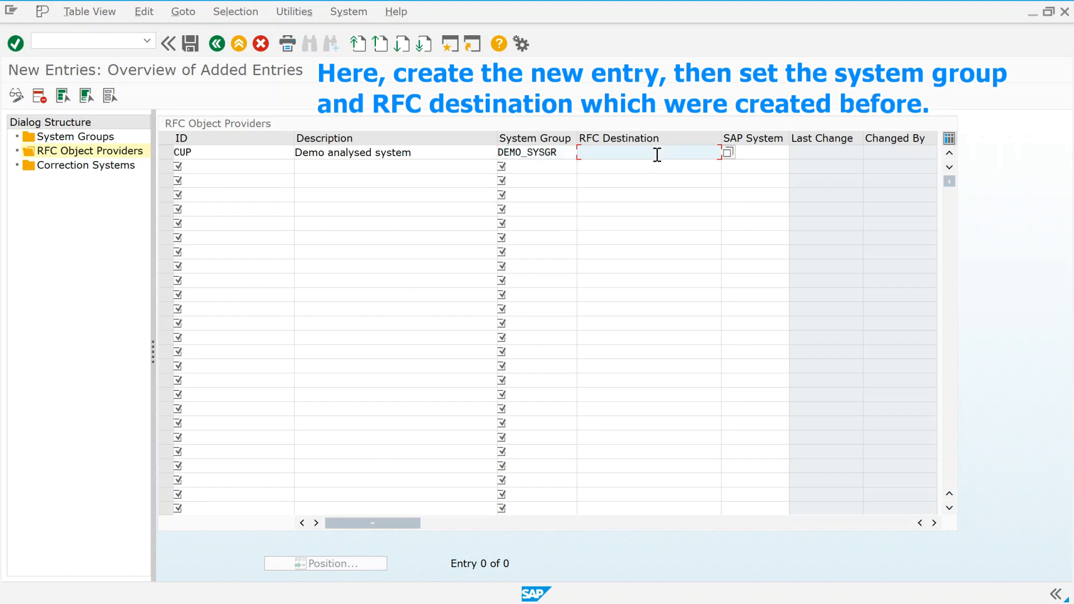
text(A)
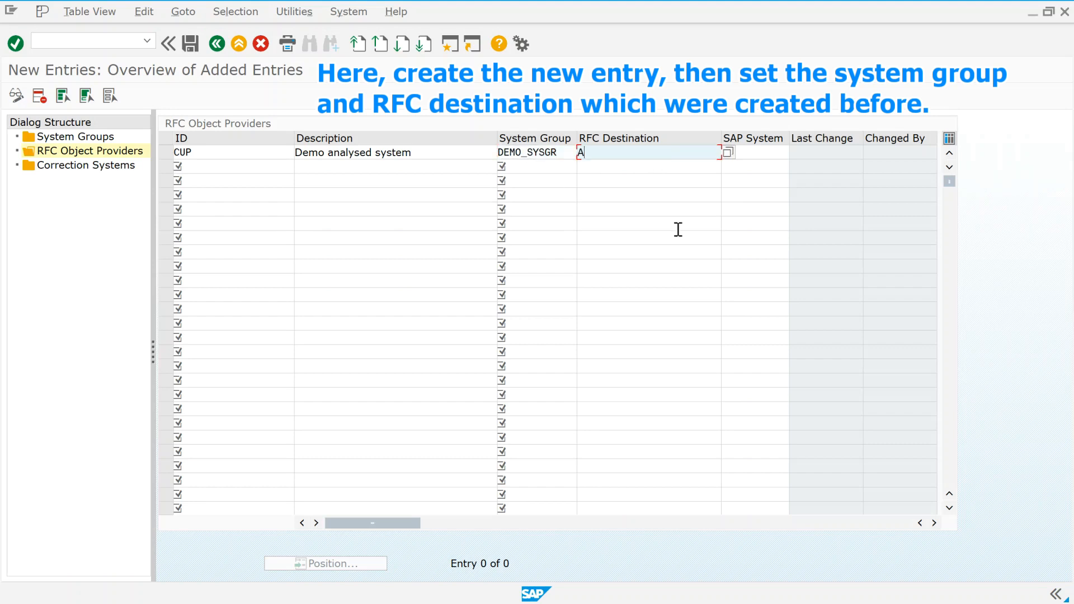
text(DEMO_ATC_CUP)
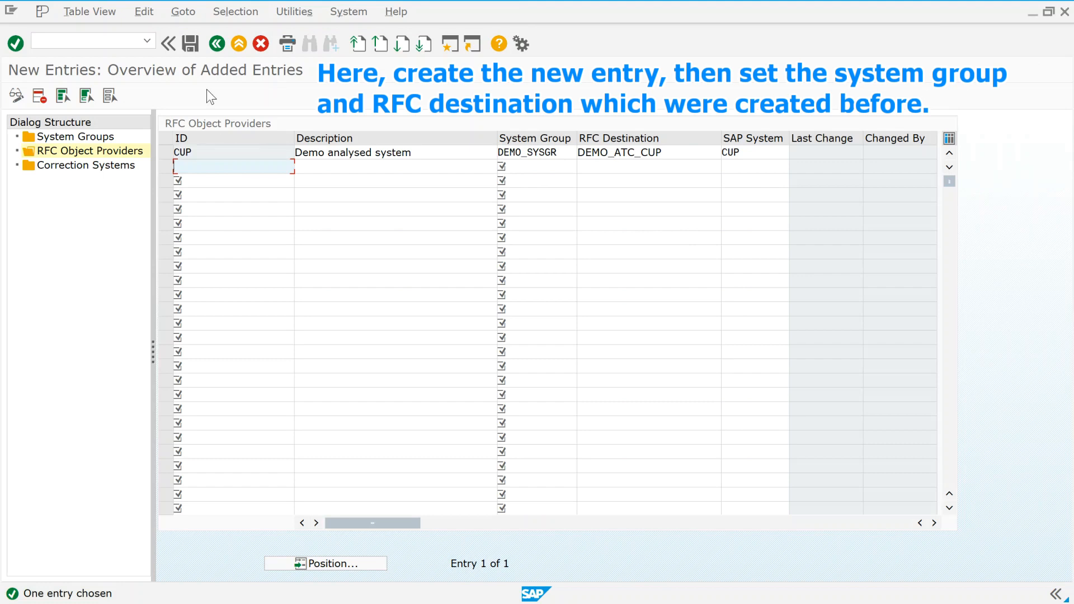
mouse_move(190, 44)
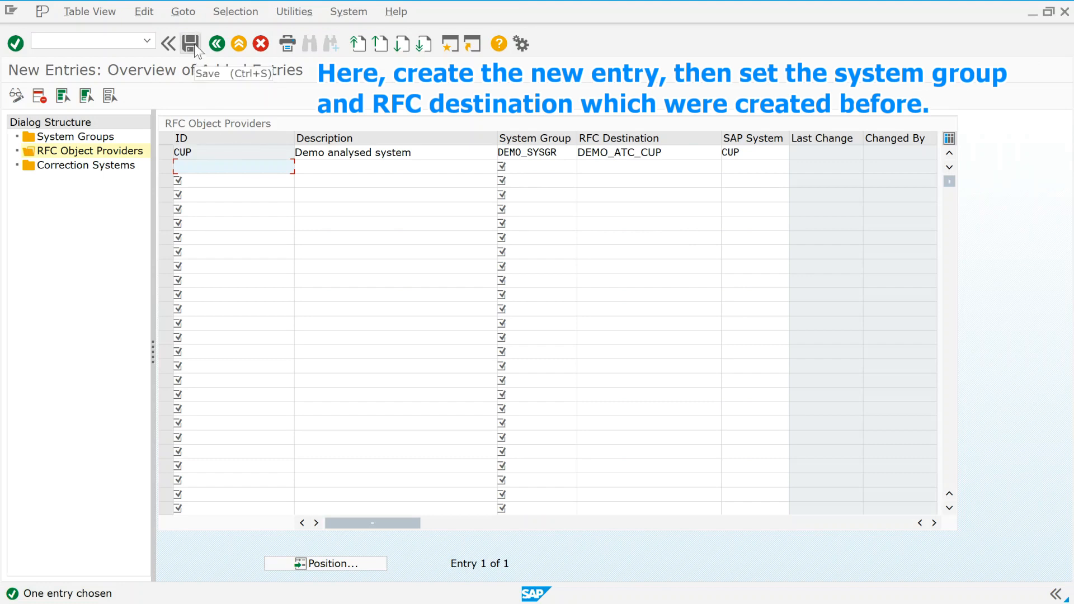
Save the CUP object provider and return to the providers overview
click(192, 44)
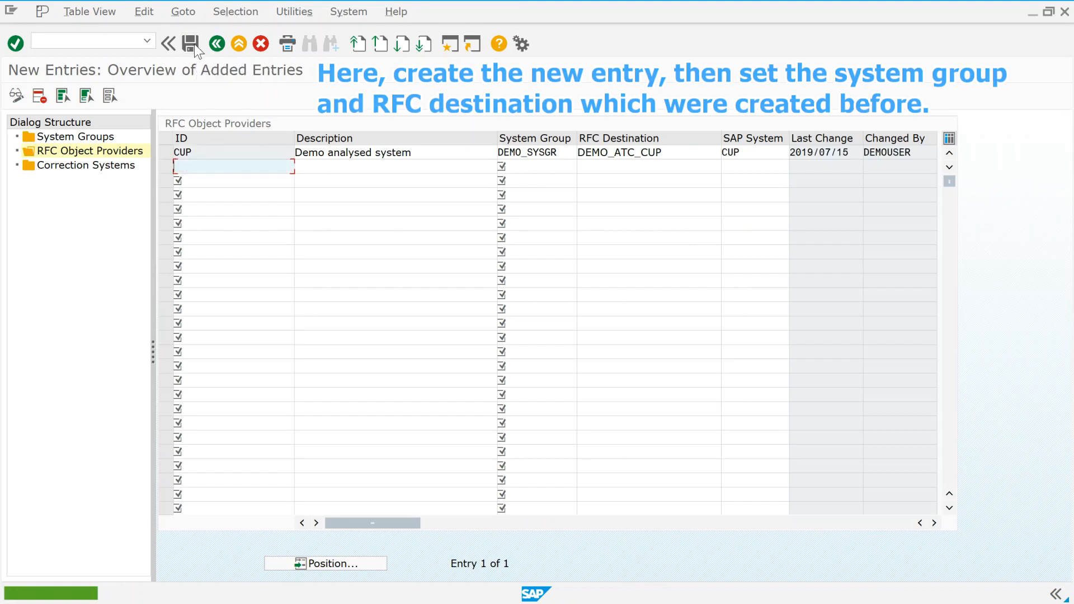
click(191, 43)
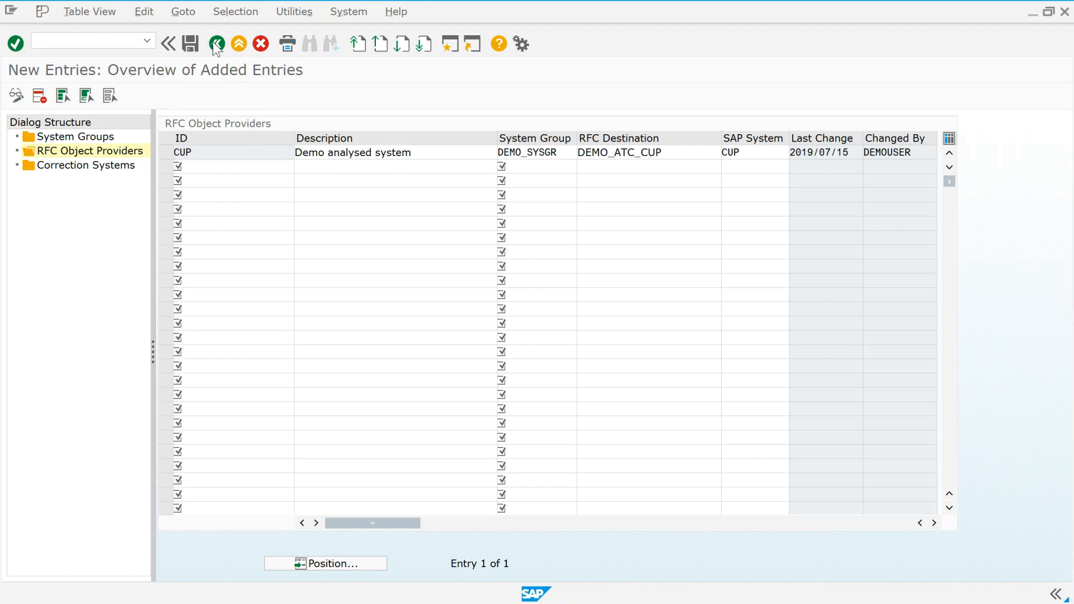
click(216, 44)
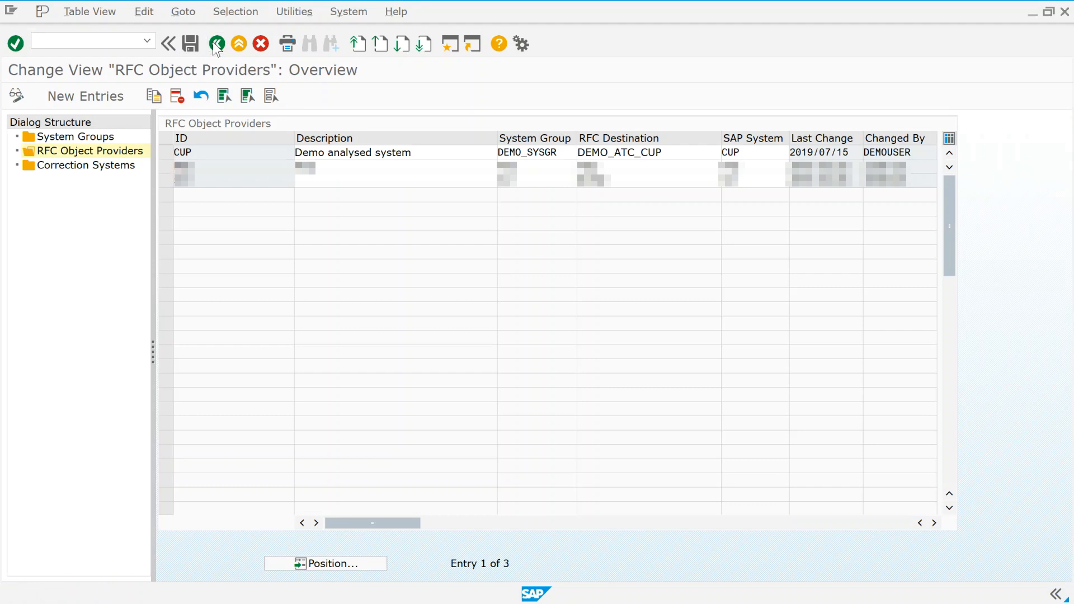
Return to the ABAP Test Cockpit and show the Runs > Schedule Runs configurations
click(214, 44)
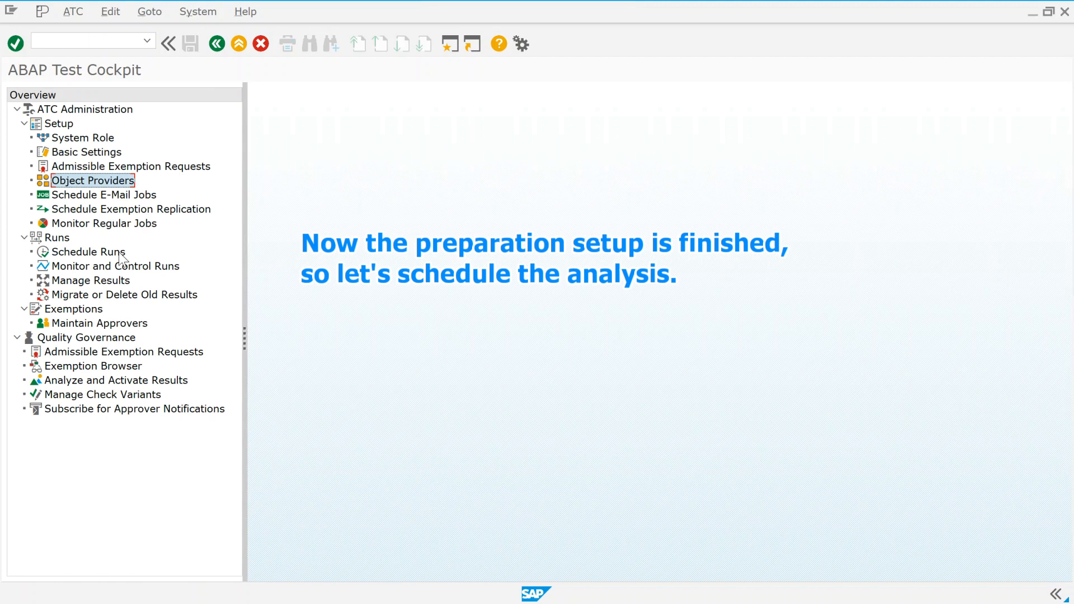
click(90, 251)
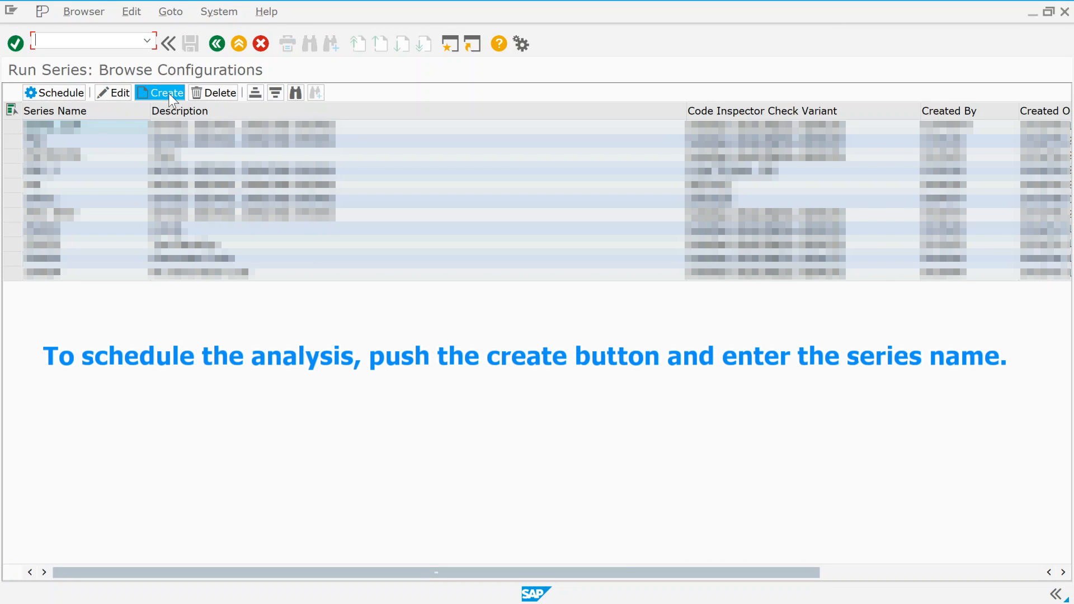
Create run series DEMO_ATC_CUP and confirm its name
click(164, 93)
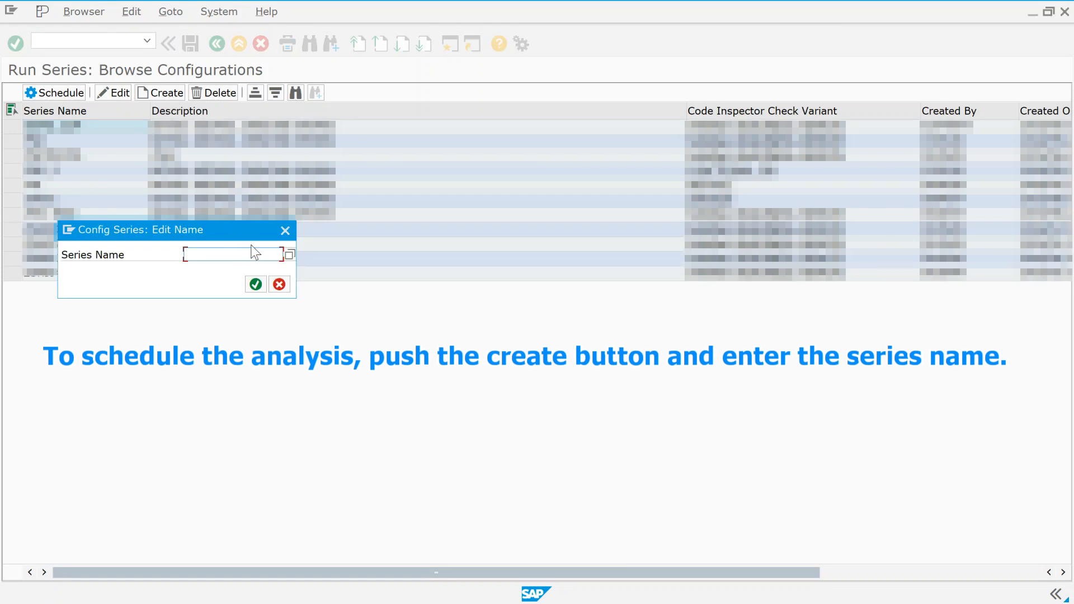
text(DEMO)
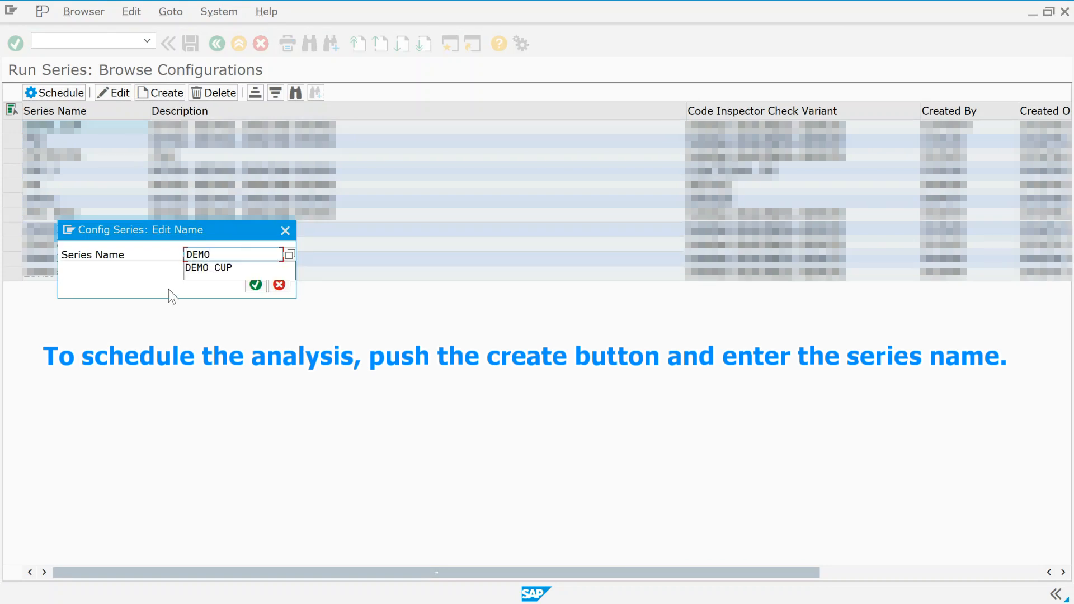
text(_ATC_C)
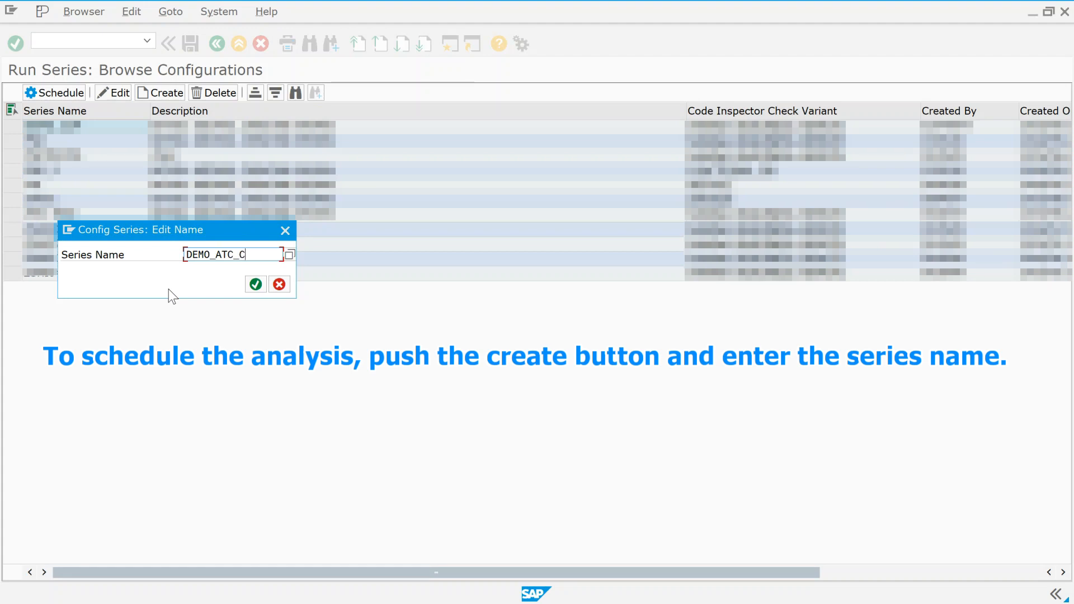
text(UP)
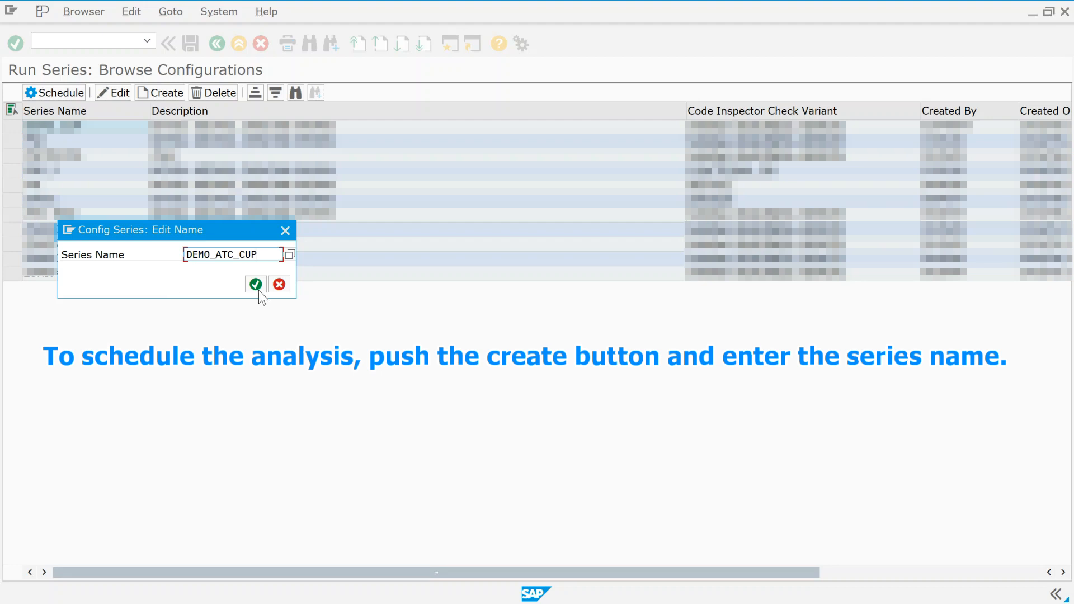
click(255, 284)
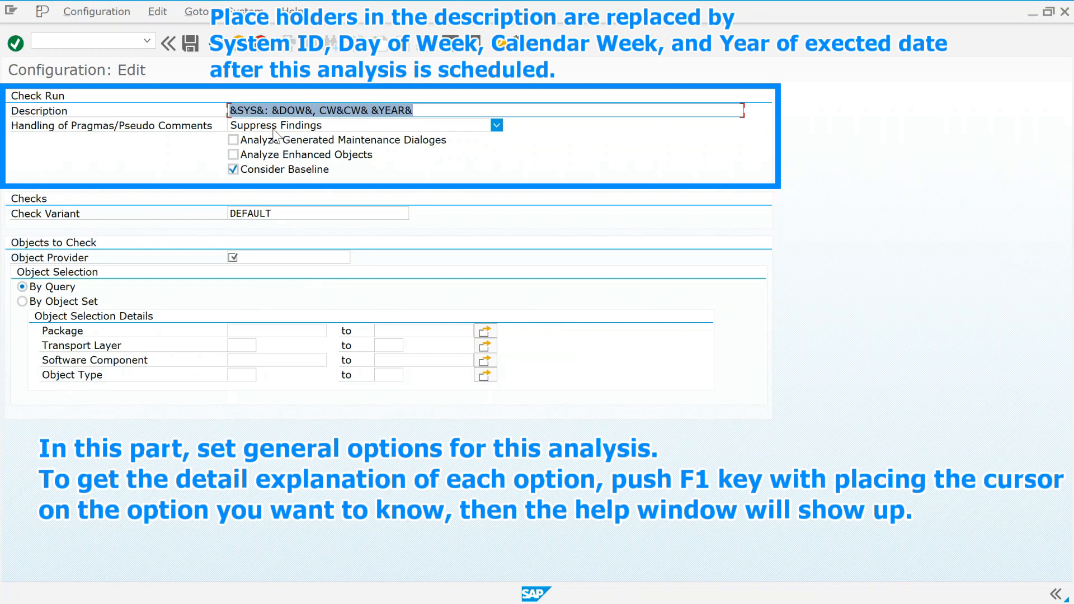
Include generated dialogs and enhanced objects, and choose check variant S4HANA_READINESS_REMOTE
click(496, 125)
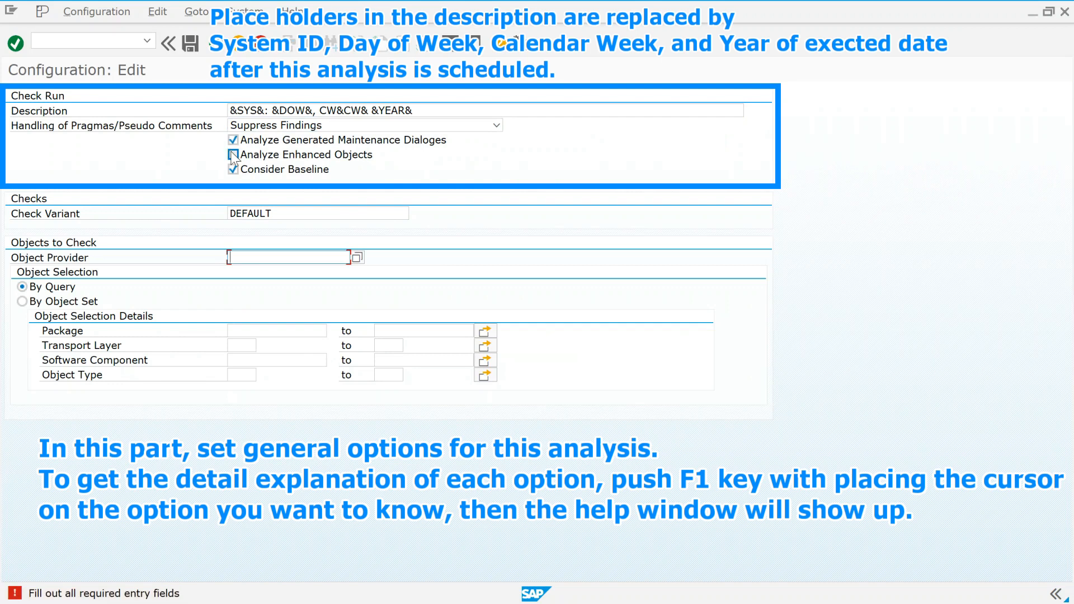
click(233, 154)
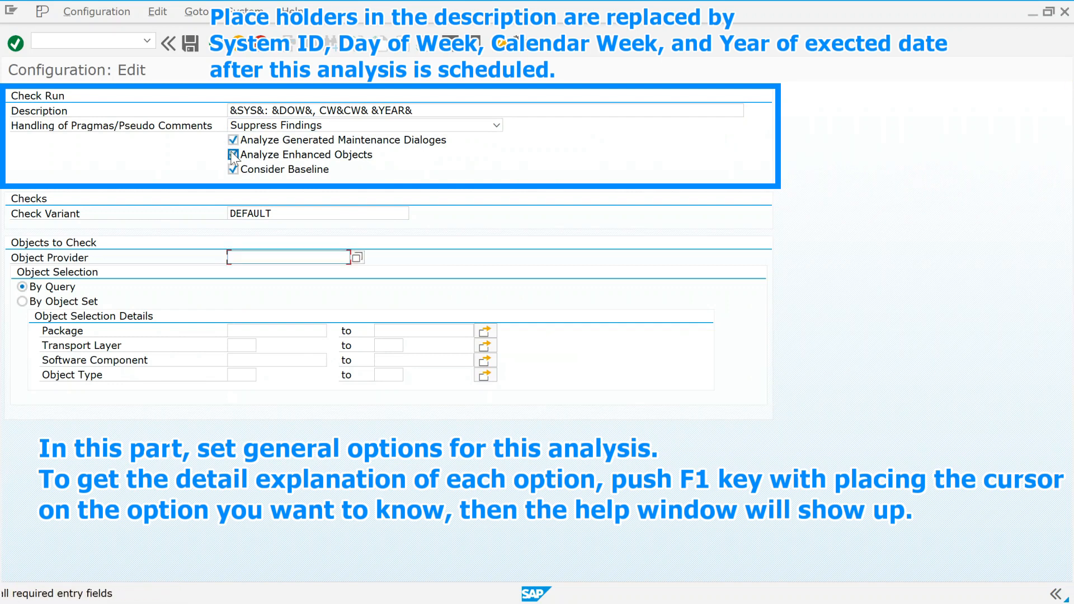
click(233, 155)
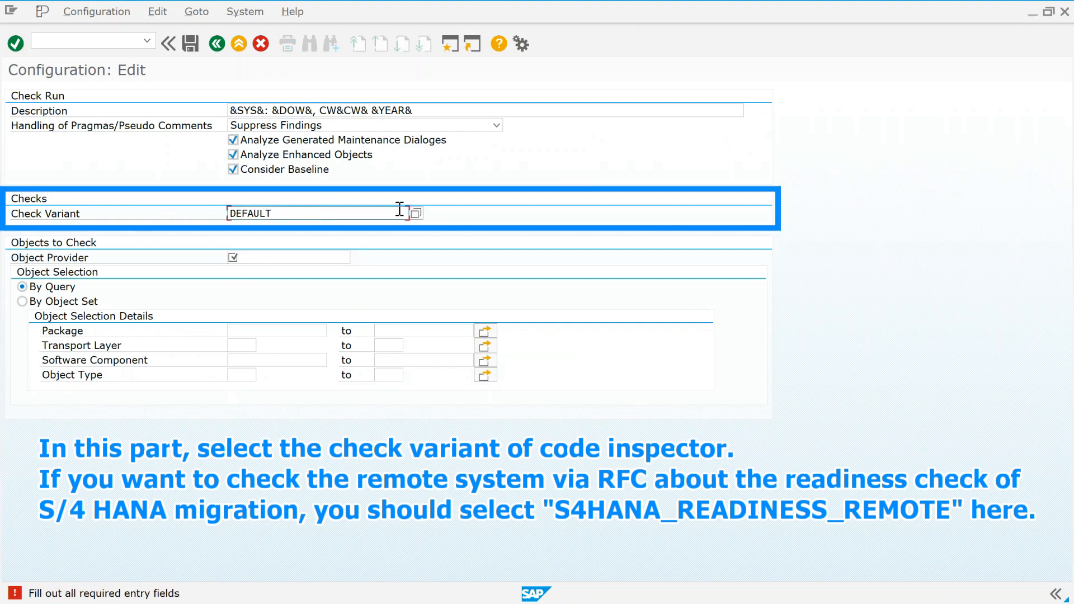
click(417, 212)
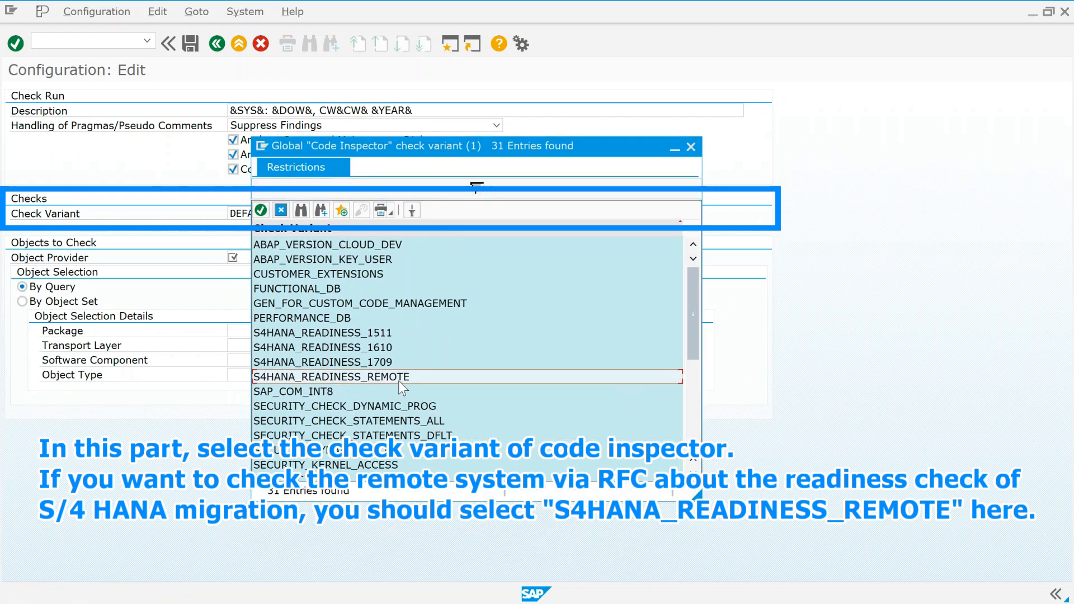
double_click(331, 377)
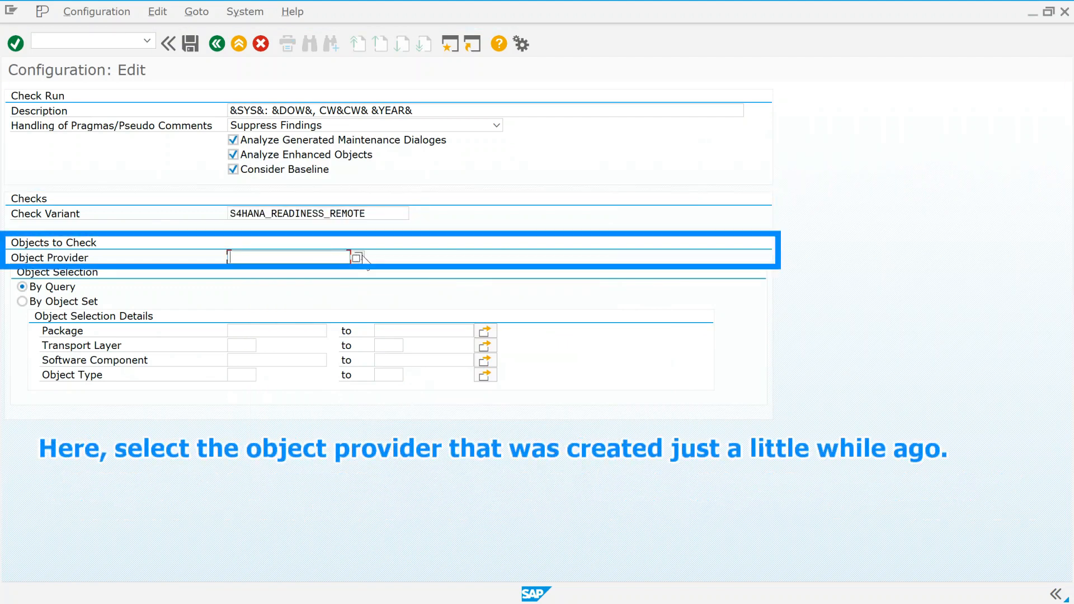
Choose CUP as the object provider and keep object selection By Query
click(357, 257)
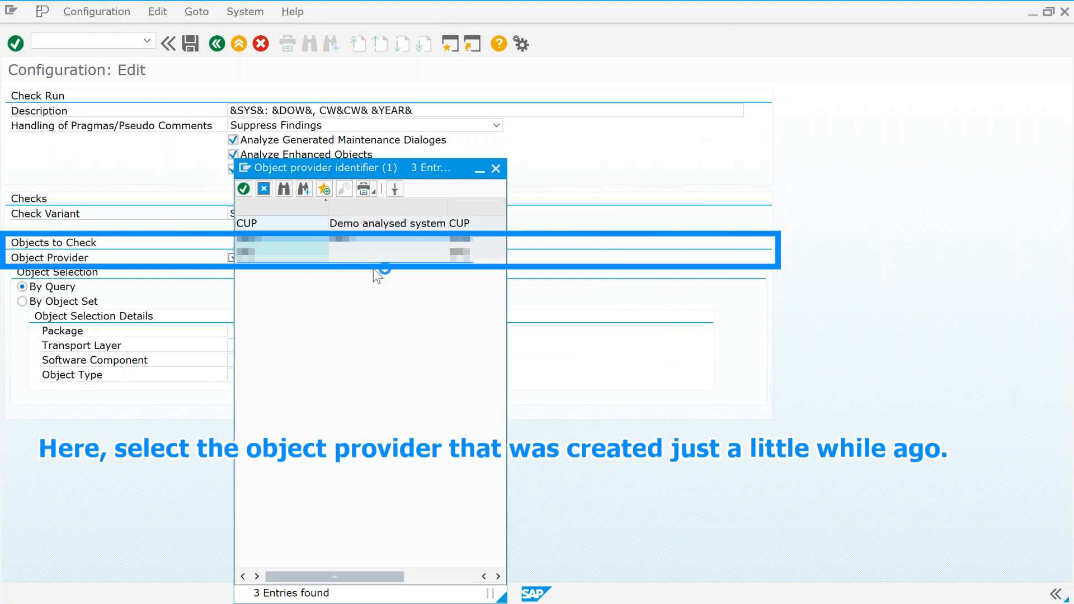
click(281, 222)
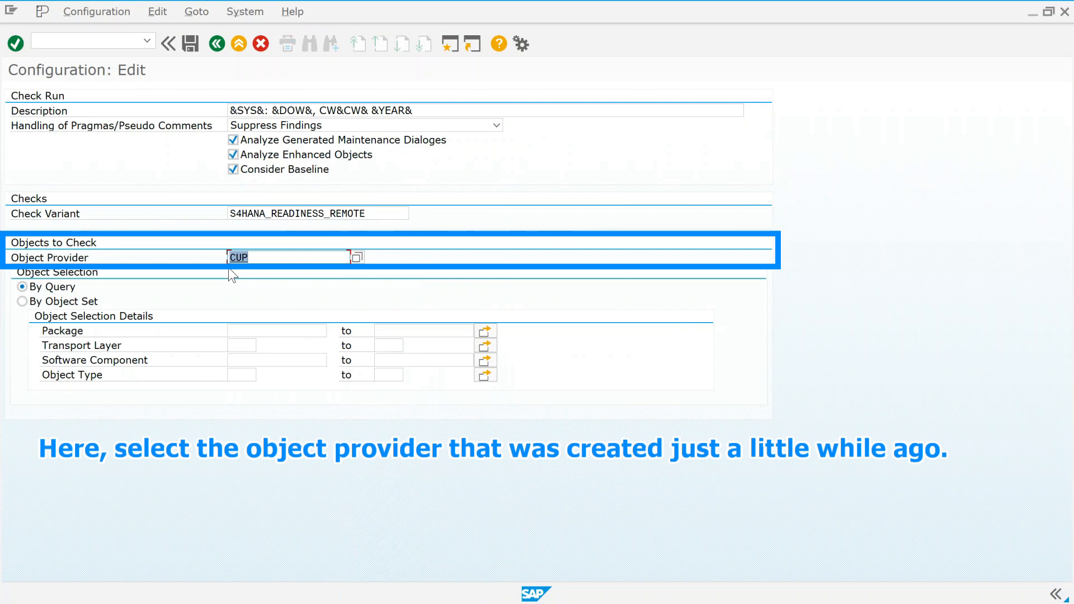
click(22, 301)
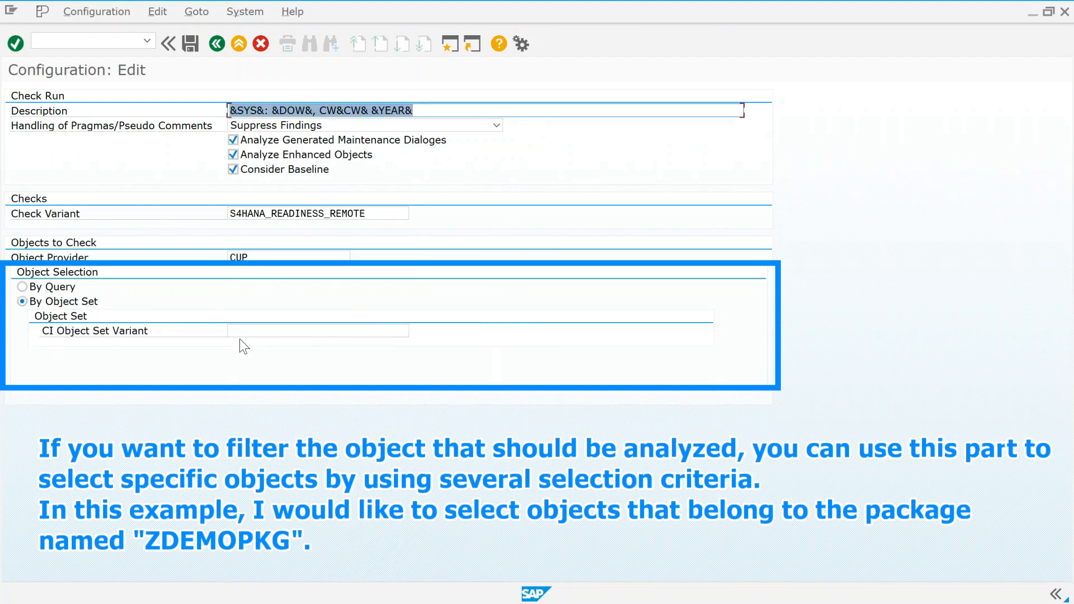
click(23, 286)
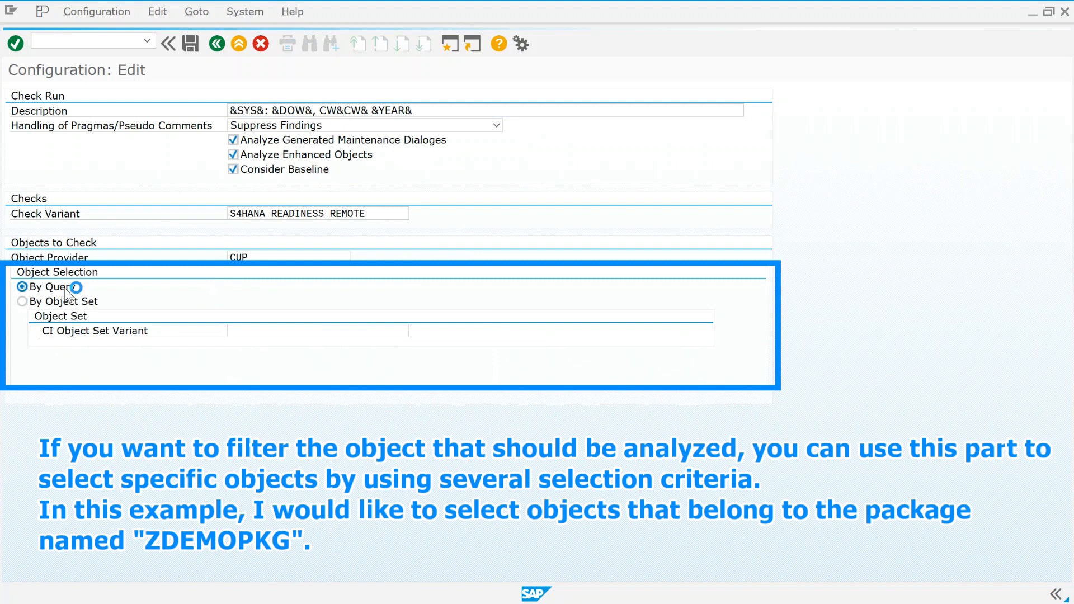
click(22, 286)
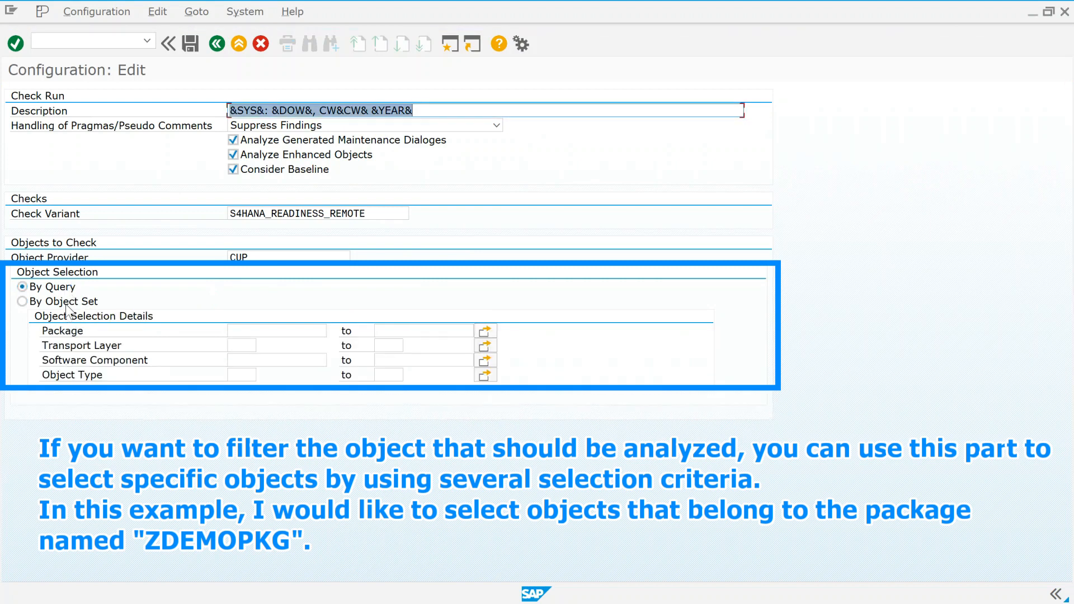
Try the By Object Set option, return to By Query and start entering the package
click(23, 301)
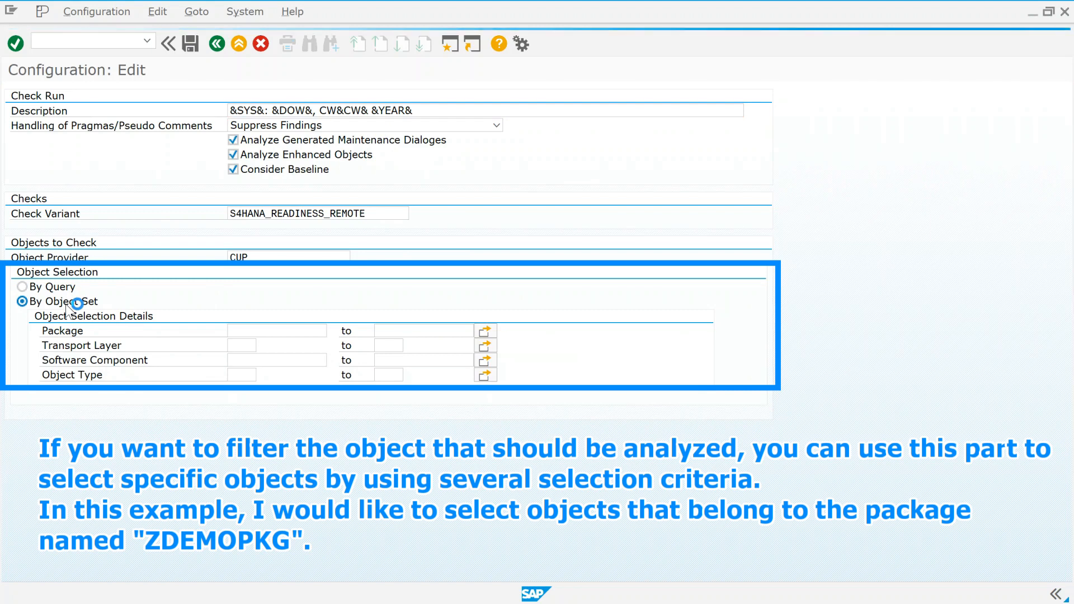
click(23, 301)
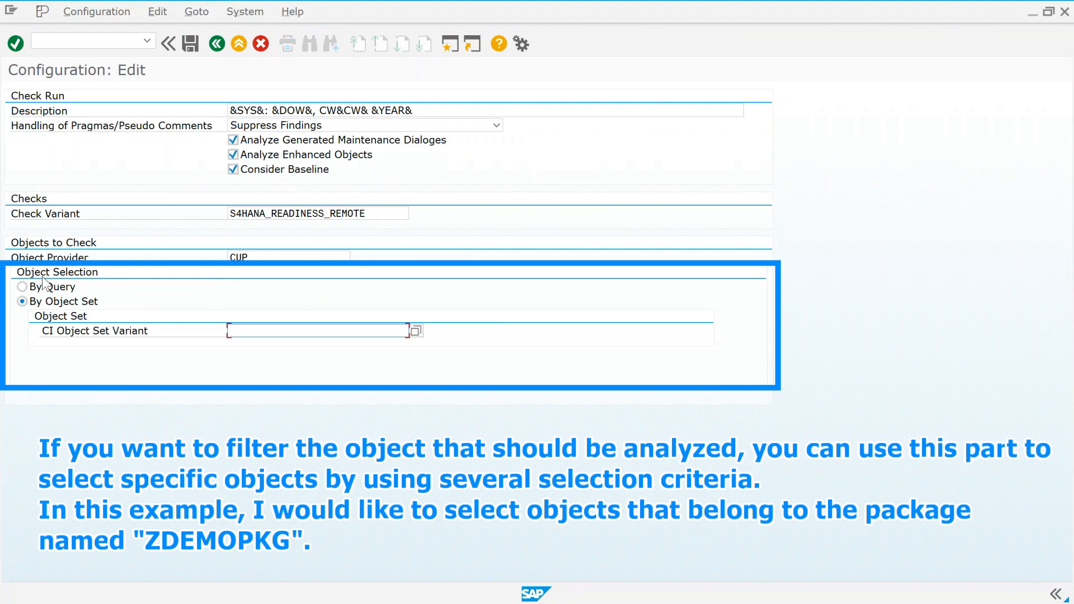
click(22, 286)
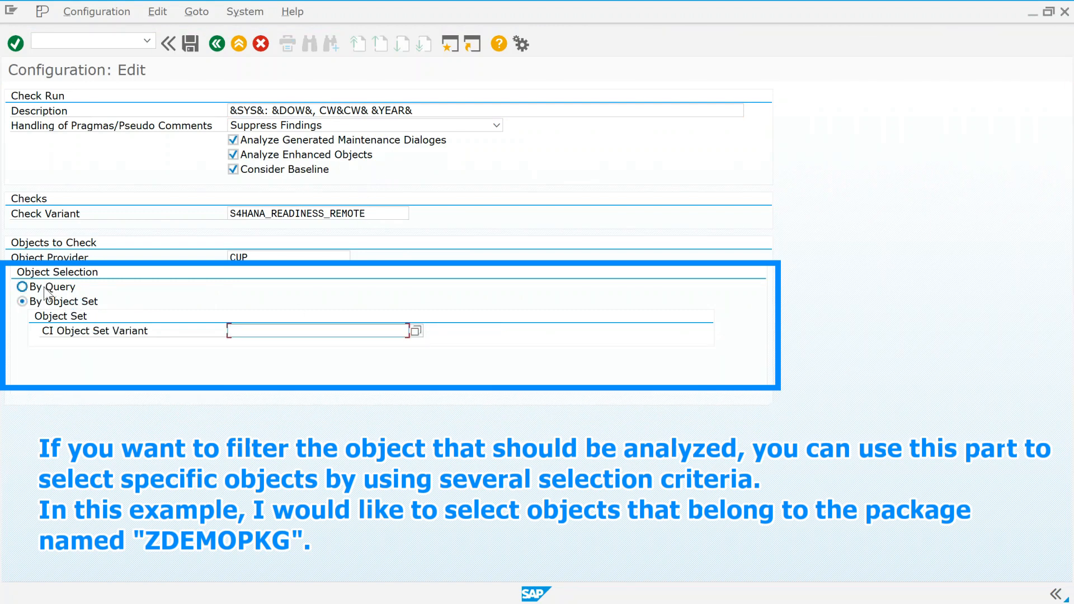
click(22, 286)
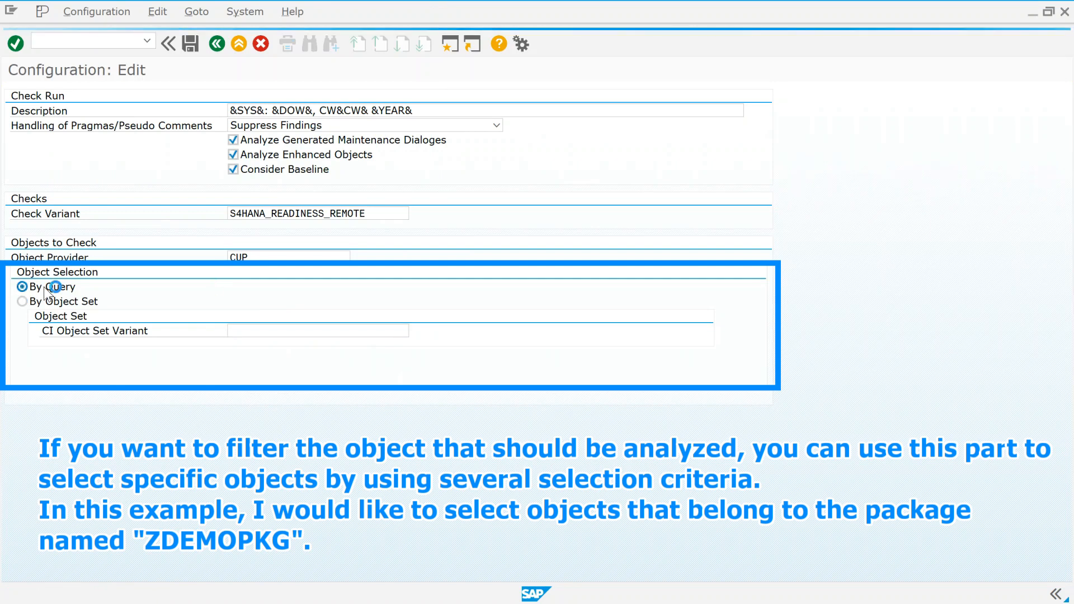
click(22, 286)
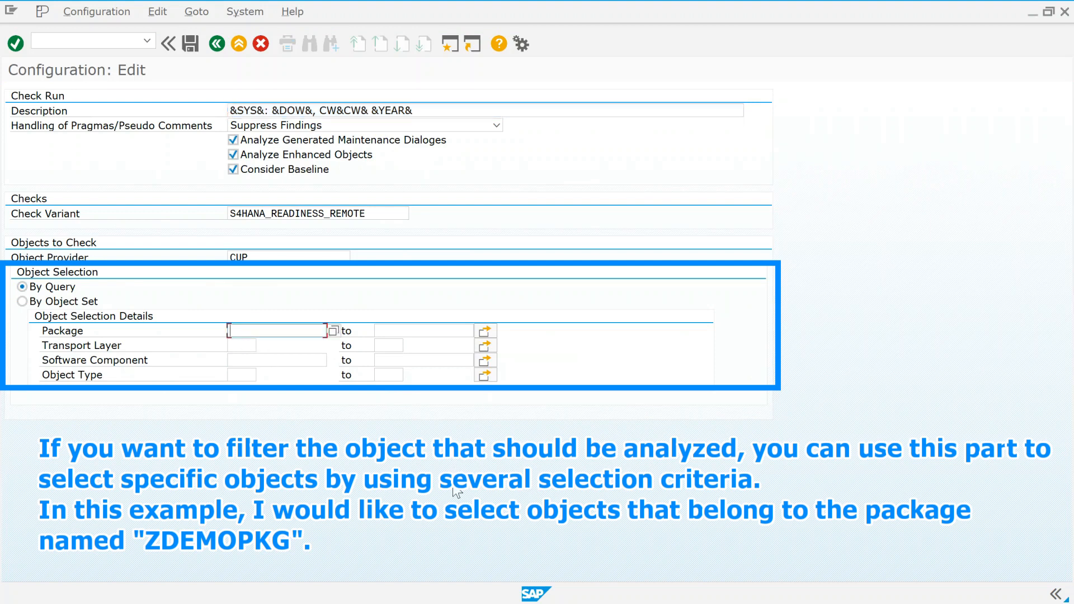
Enter package ZDEMOPKG in the Package field of the object selection details
text(ZDEMOPKG)
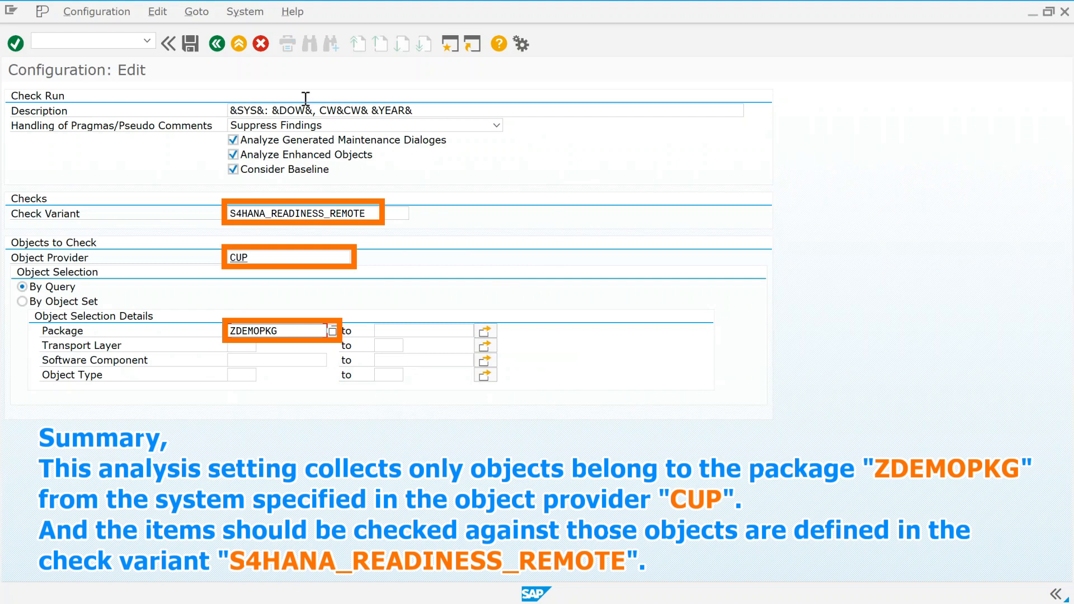
mouse_move(190, 77)
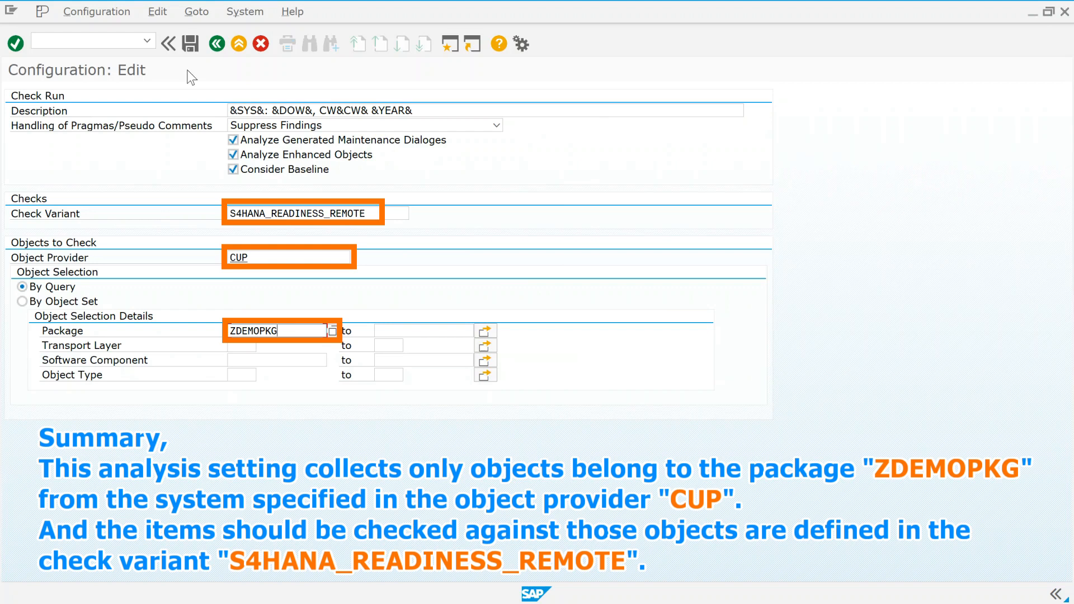
click(191, 43)
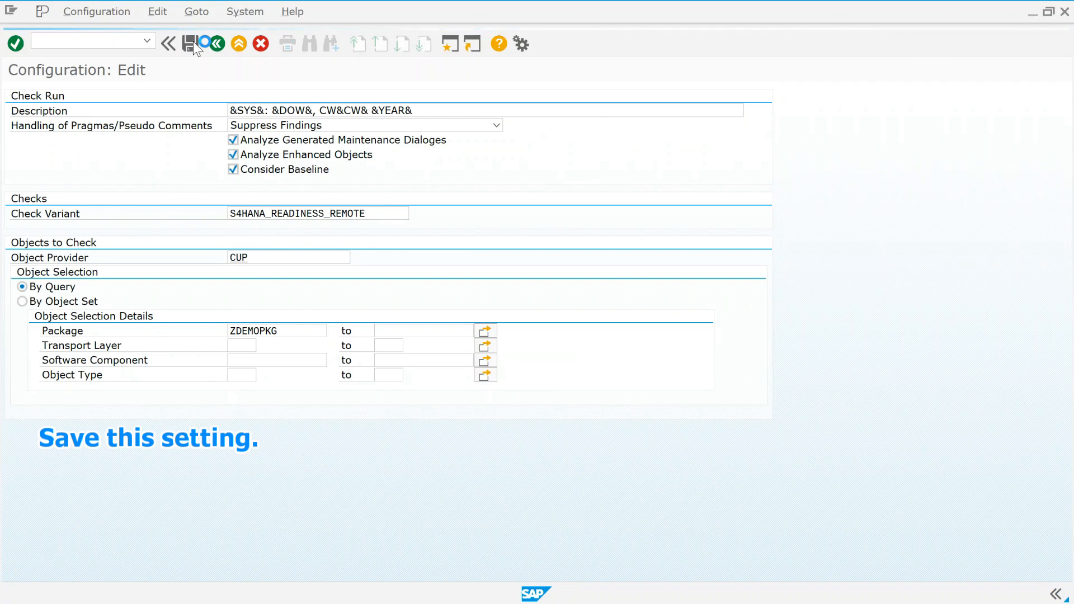
Save the DEMO_ATC_CUP configuration so it appears in the run series list
click(192, 44)
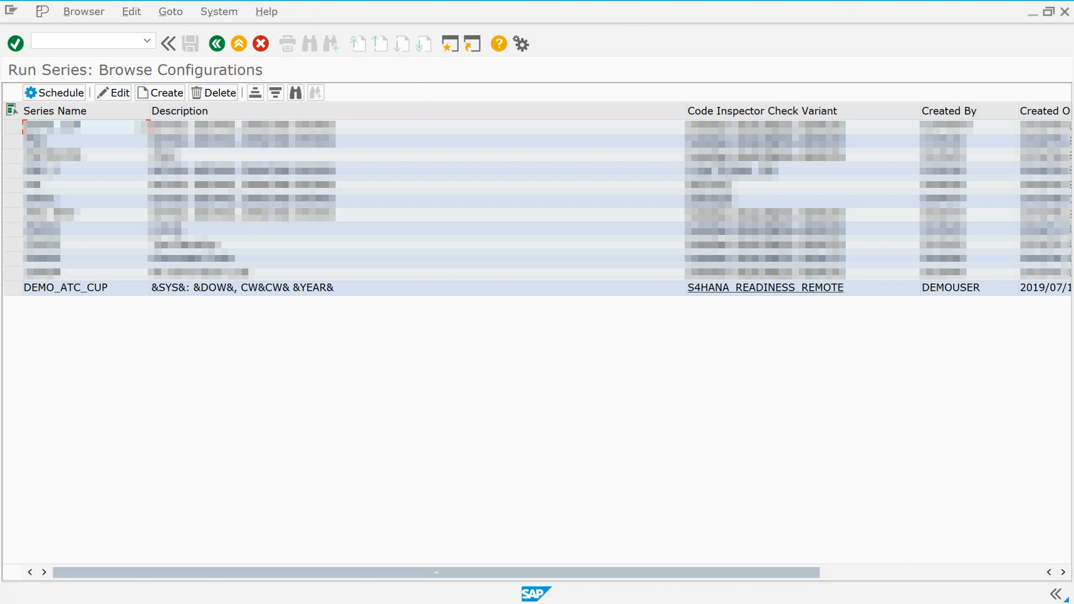
mouse_move(177, 358)
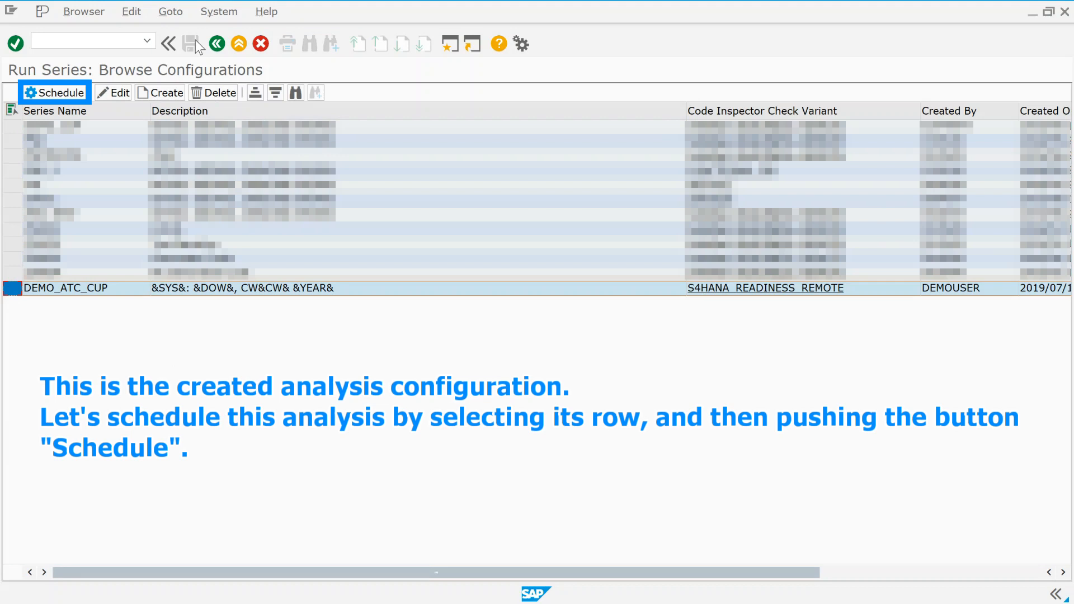
mouse_move(216, 43)
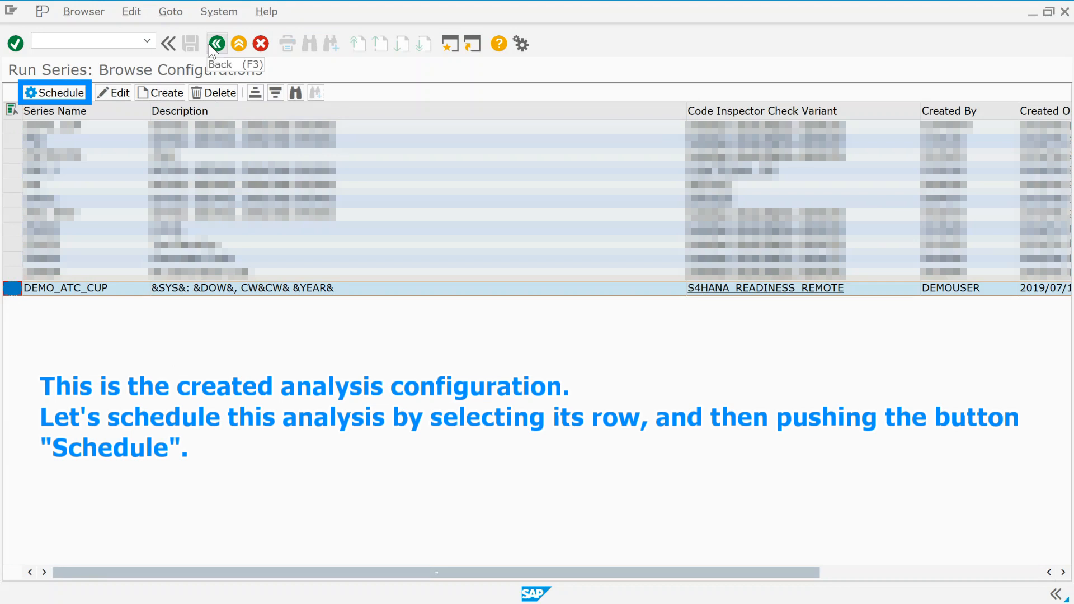
mouse_move(115, 36)
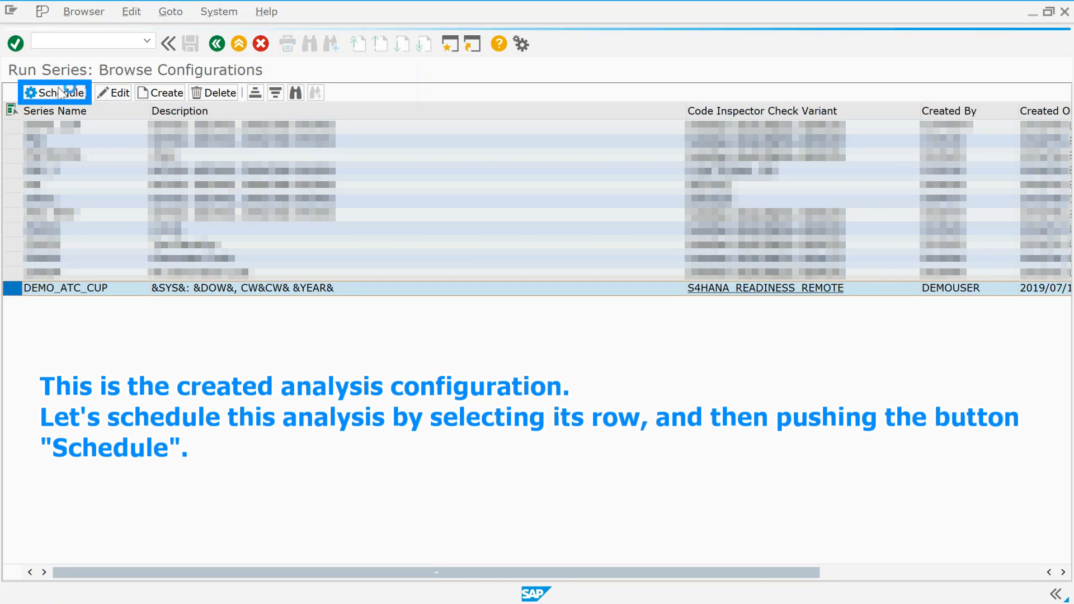
Bring up the Schedule run series form for DEMO_ATC_CUP with 21-day life span and 10 processes
click(54, 92)
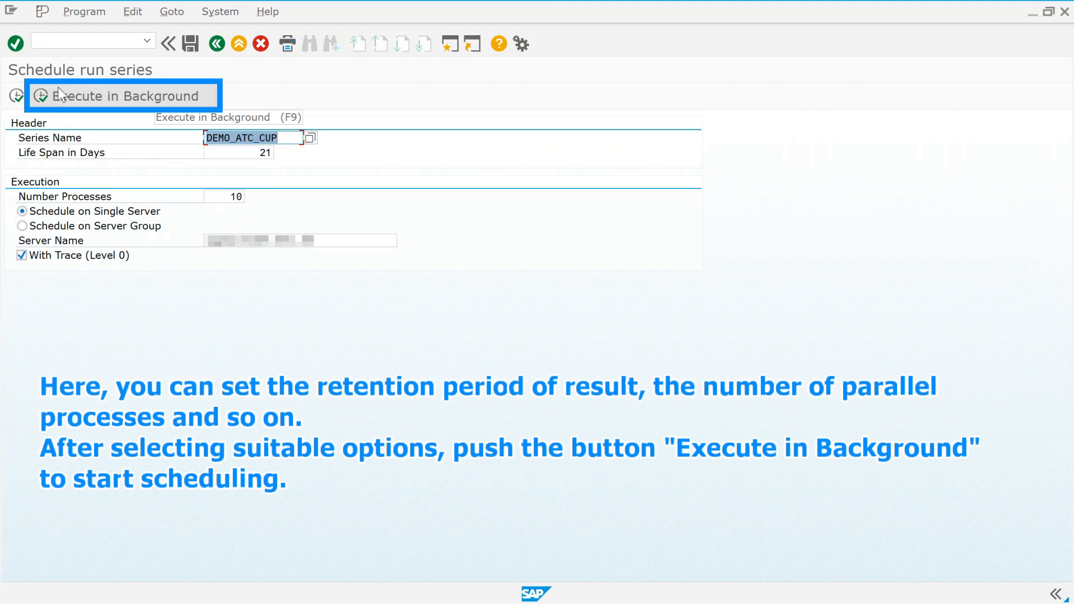
mouse_move(84, 167)
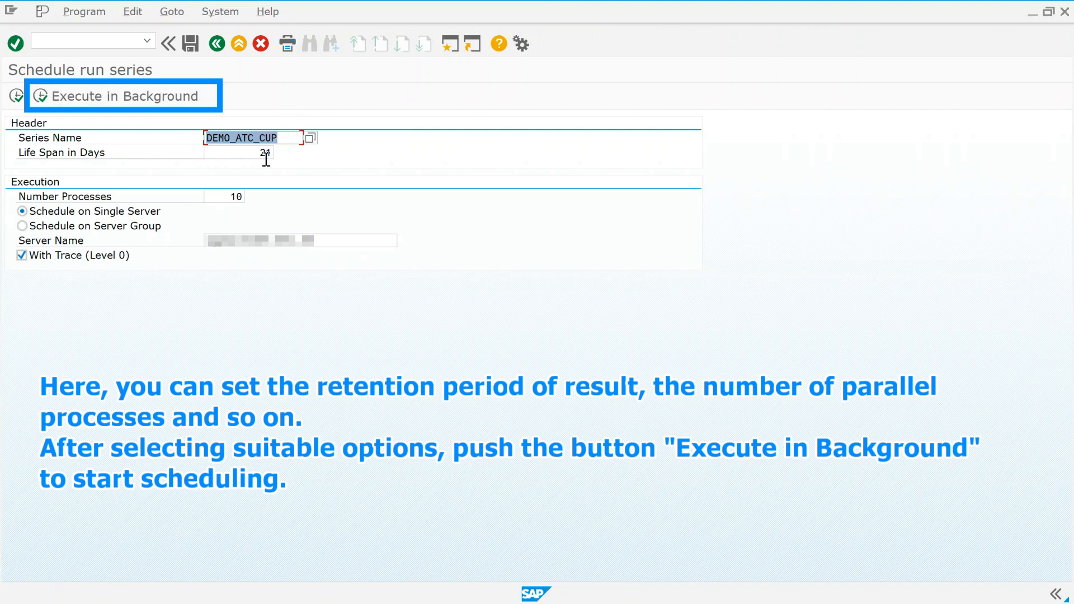
mouse_move(225, 198)
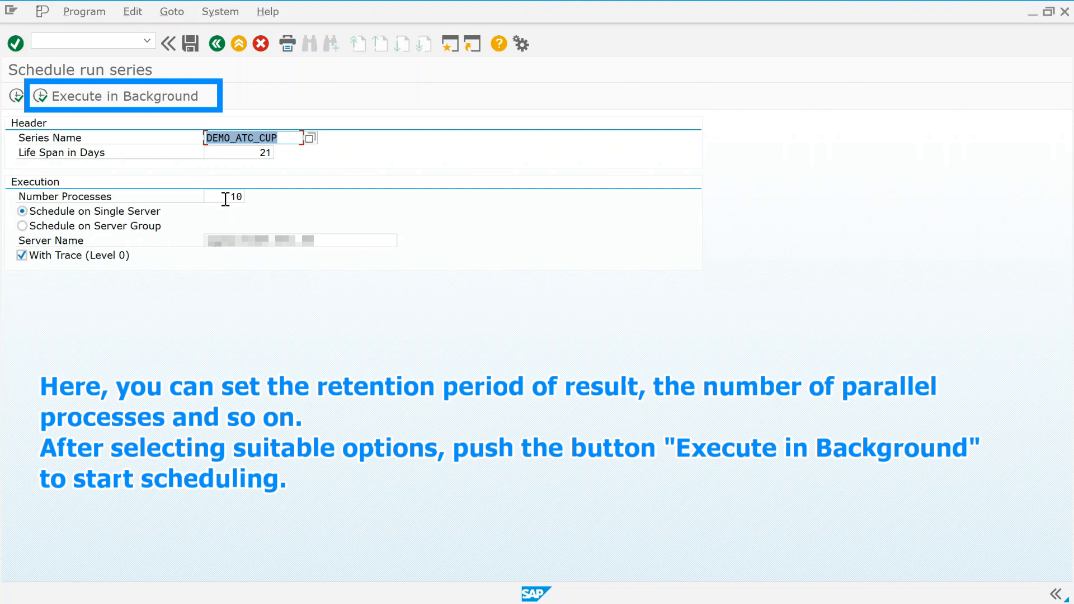
mouse_move(140, 278)
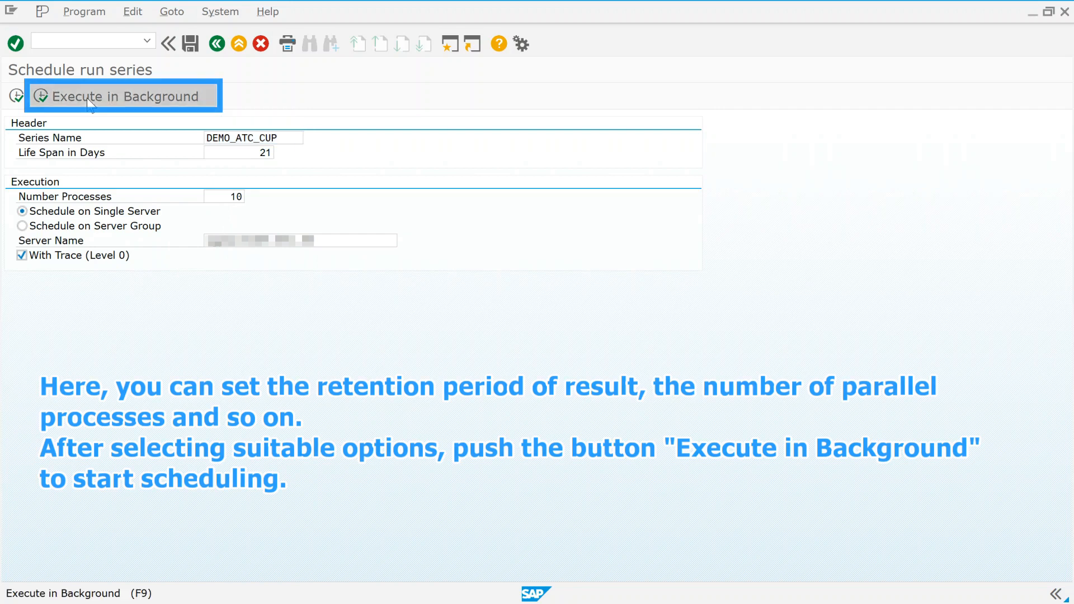
Schedule DEMO_ATC_CUP as a background job starting immediately, accepting print parameters without output device
click(121, 96)
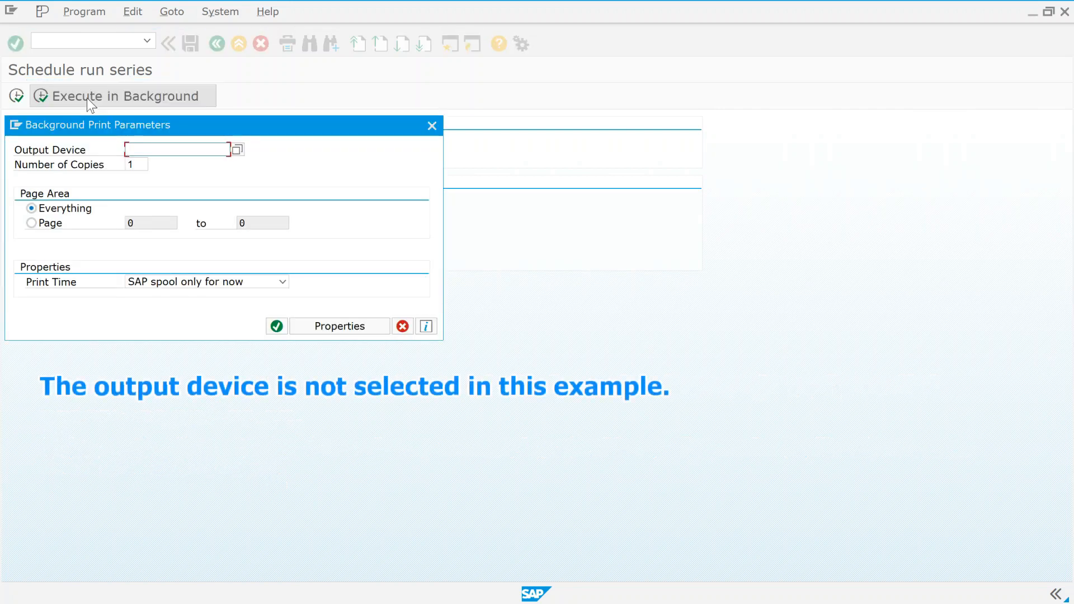
mouse_move(94, 242)
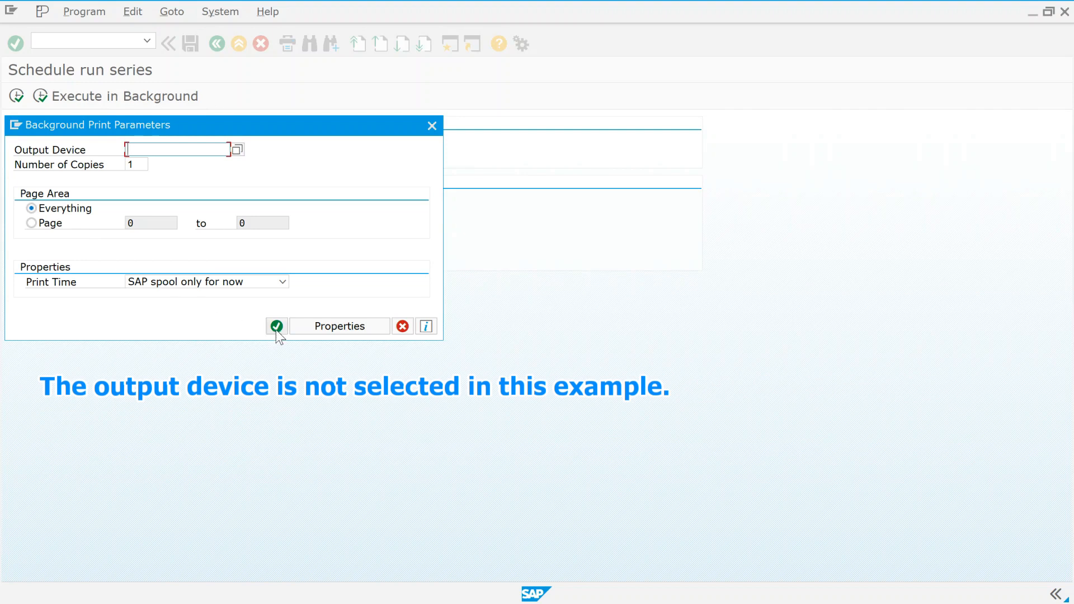
mouse_move(275, 326)
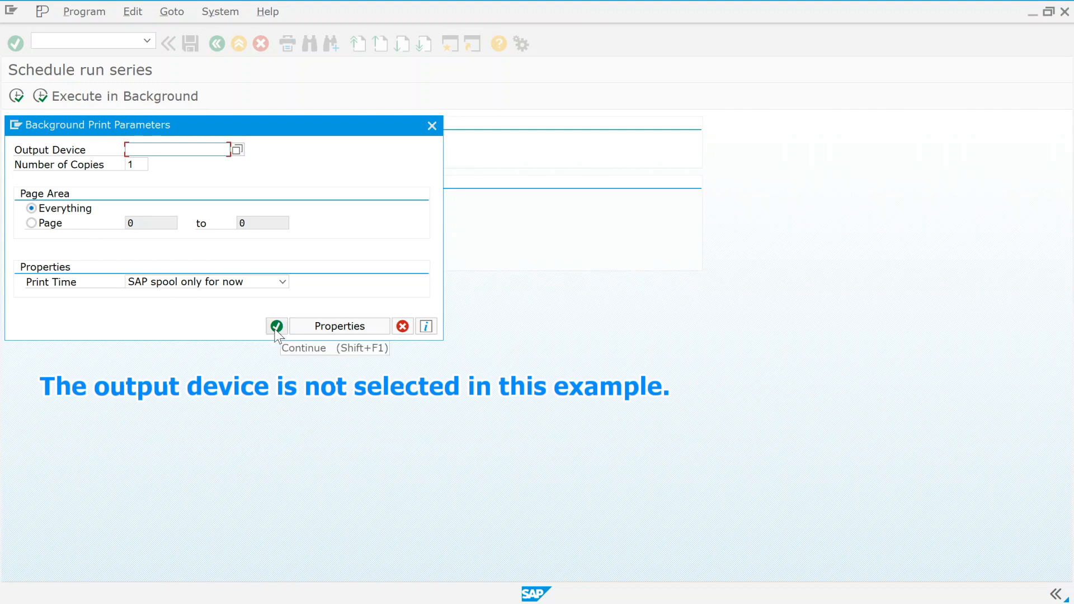
click(276, 325)
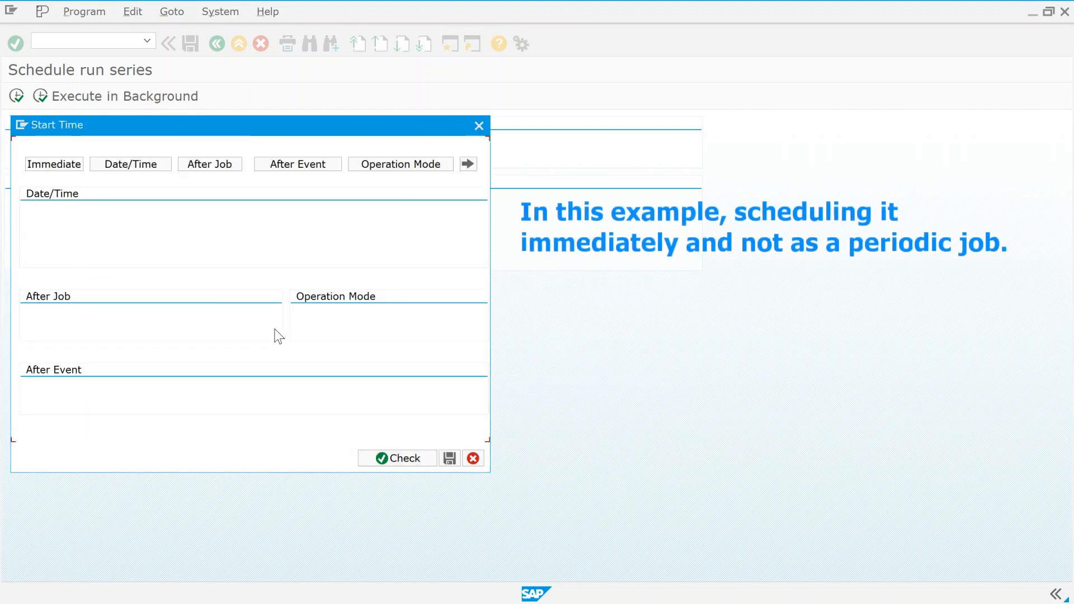
click(54, 163)
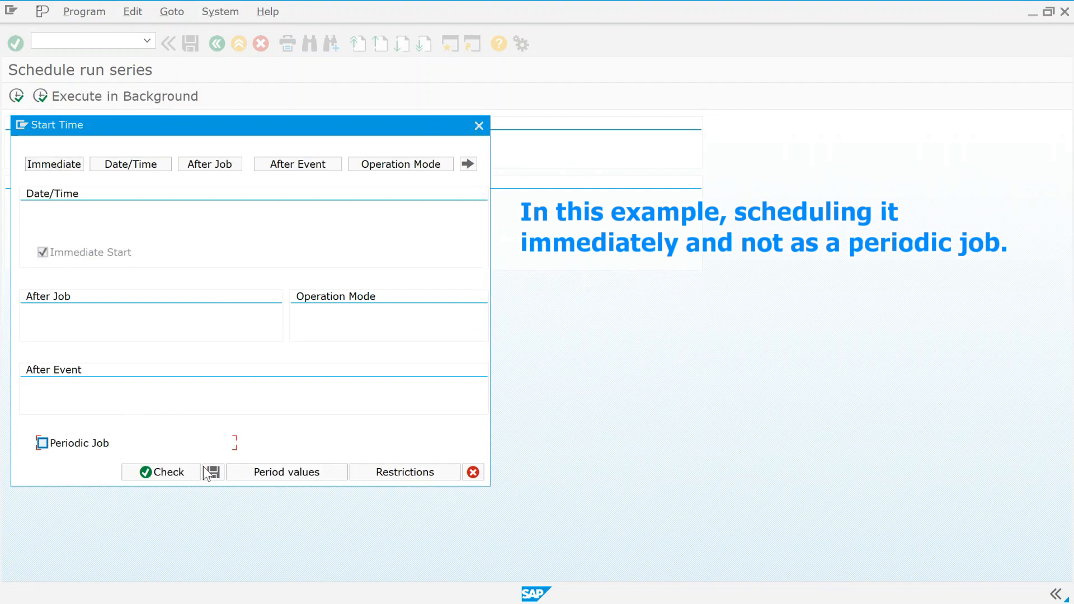
mouse_move(190, 464)
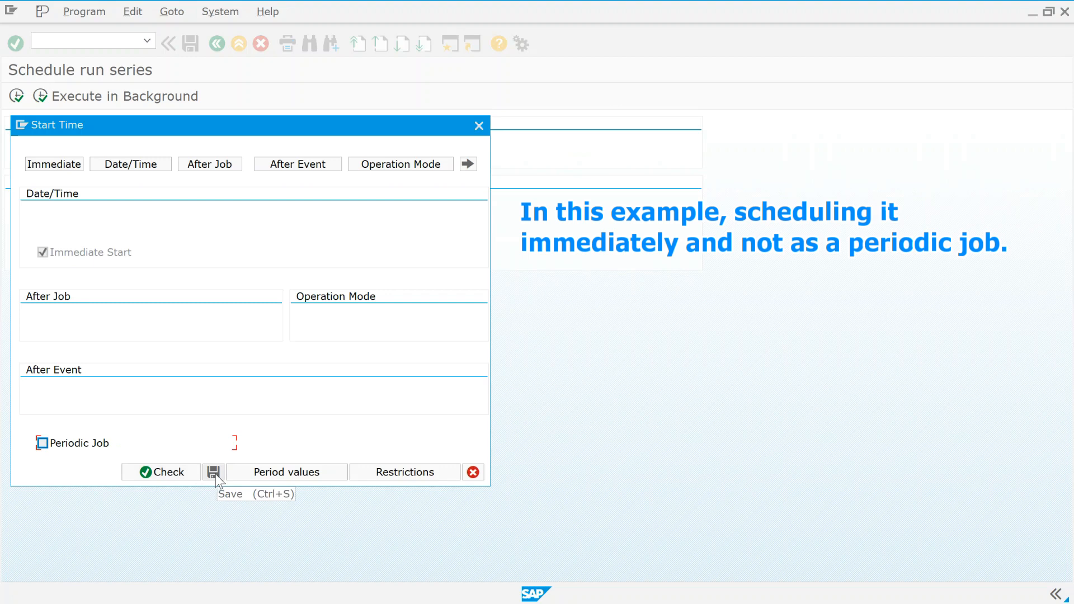
click(214, 471)
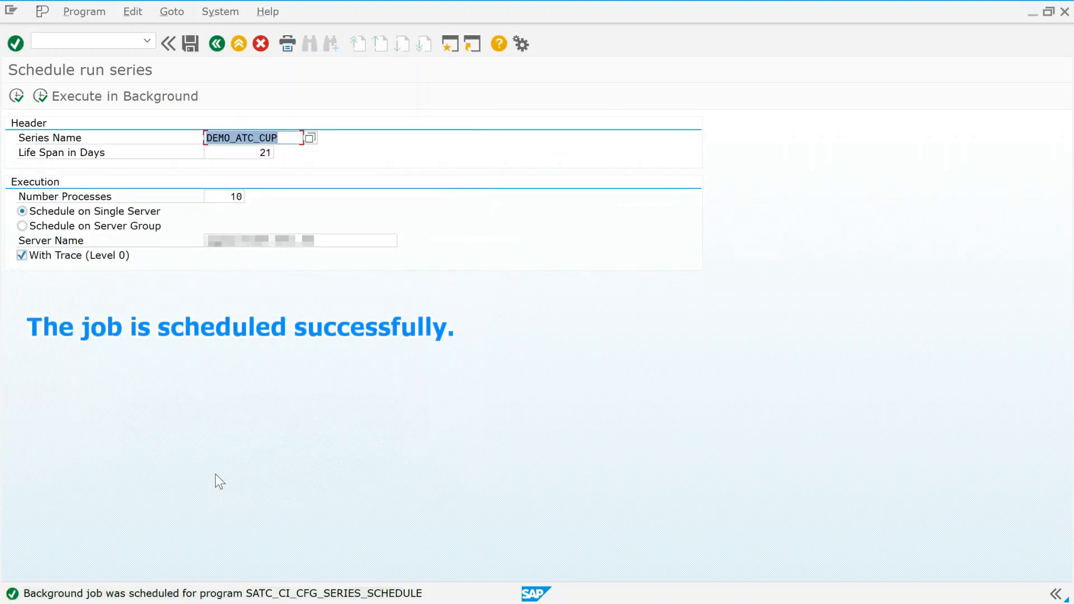
mouse_move(218, 291)
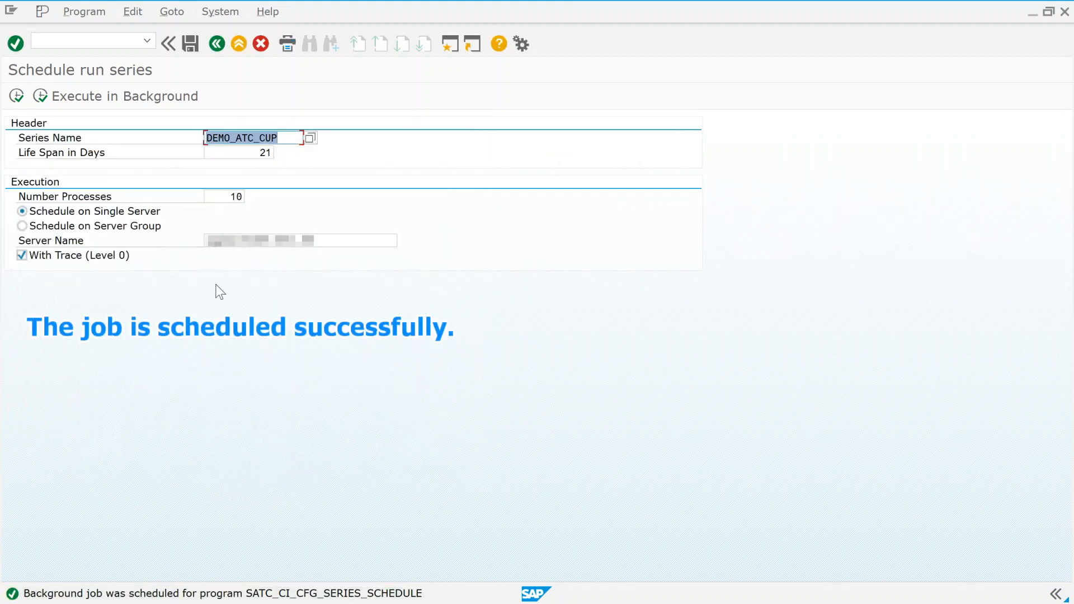
mouse_move(216, 44)
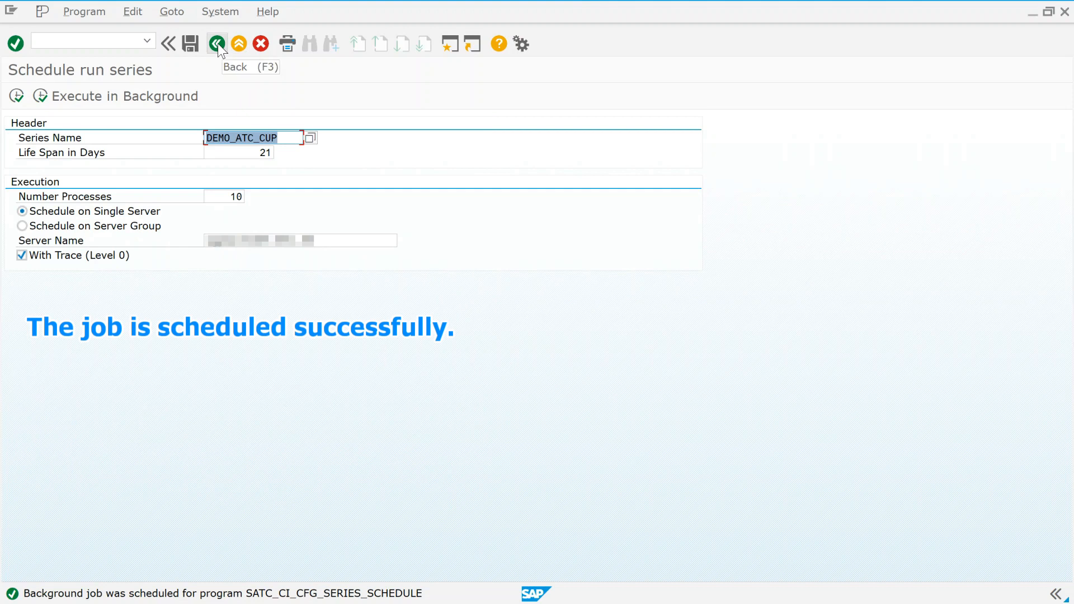
Go back from the scheduling screen to the ABAP Test Cockpit overview tree
click(216, 44)
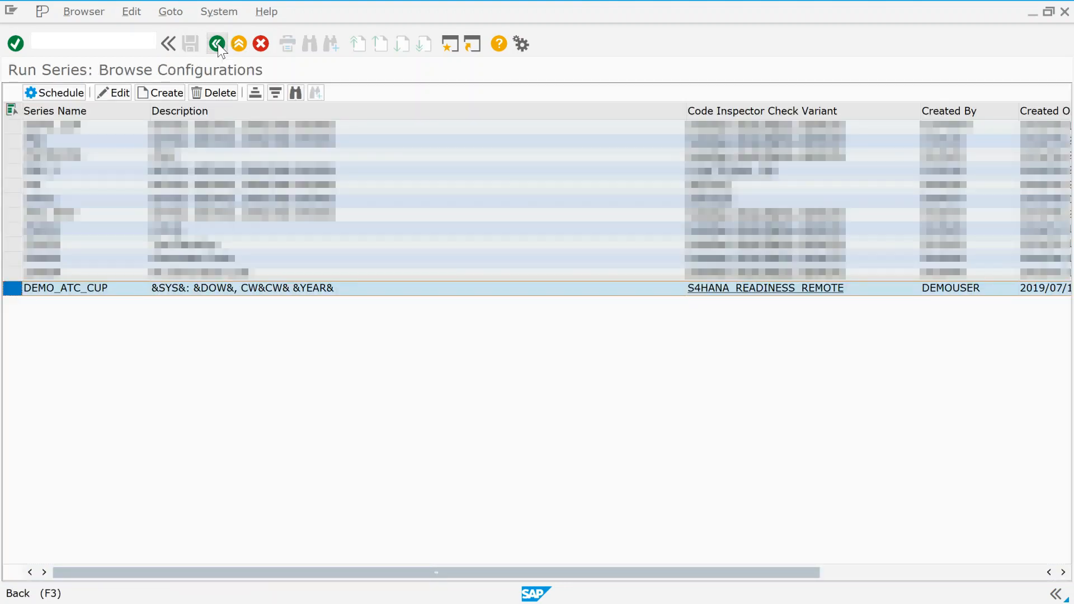
click(216, 43)
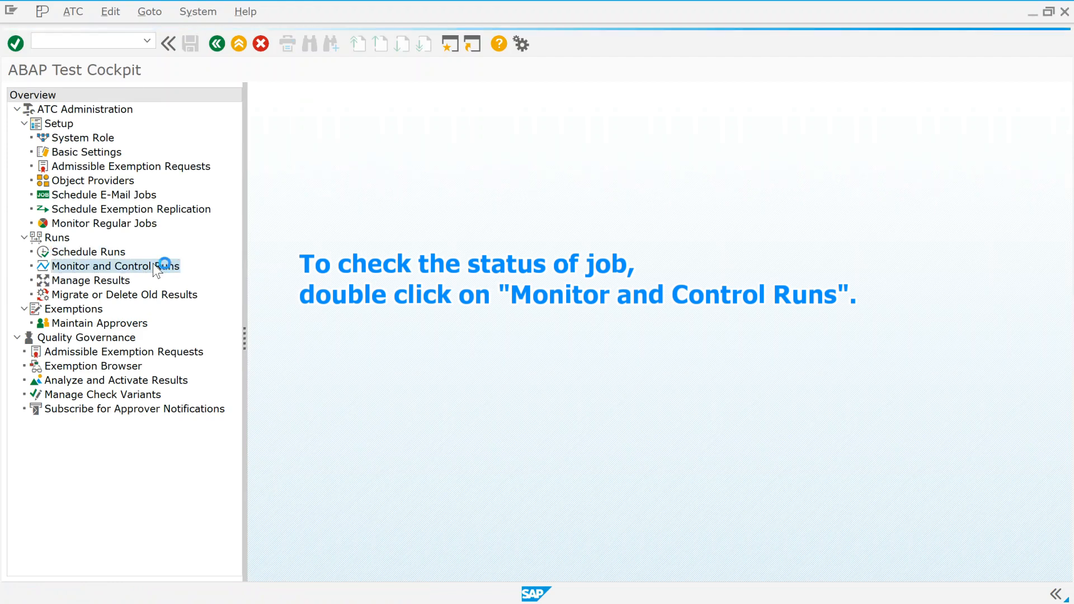
List the runs in Monitor and Control Runs and refresh to show the DEMO_ATC_CUP run in progress
double_click(104, 266)
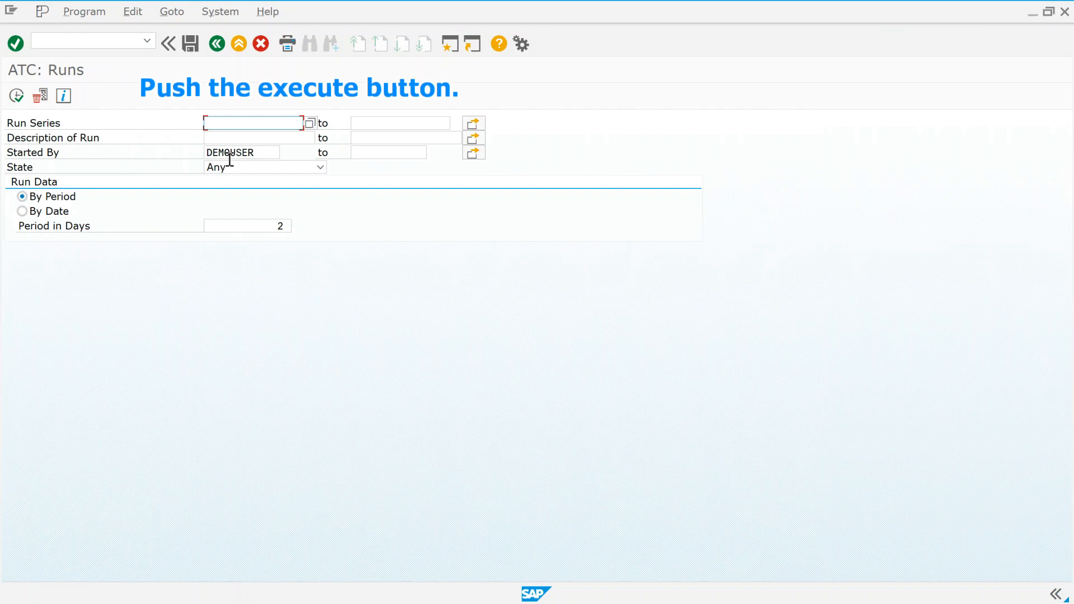
click(16, 95)
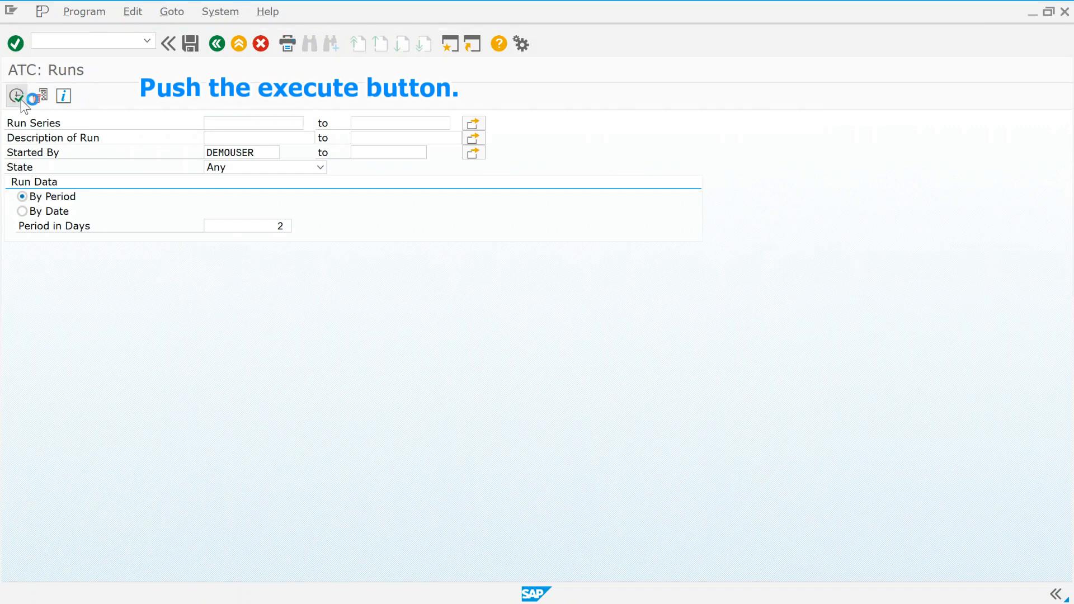
click(15, 96)
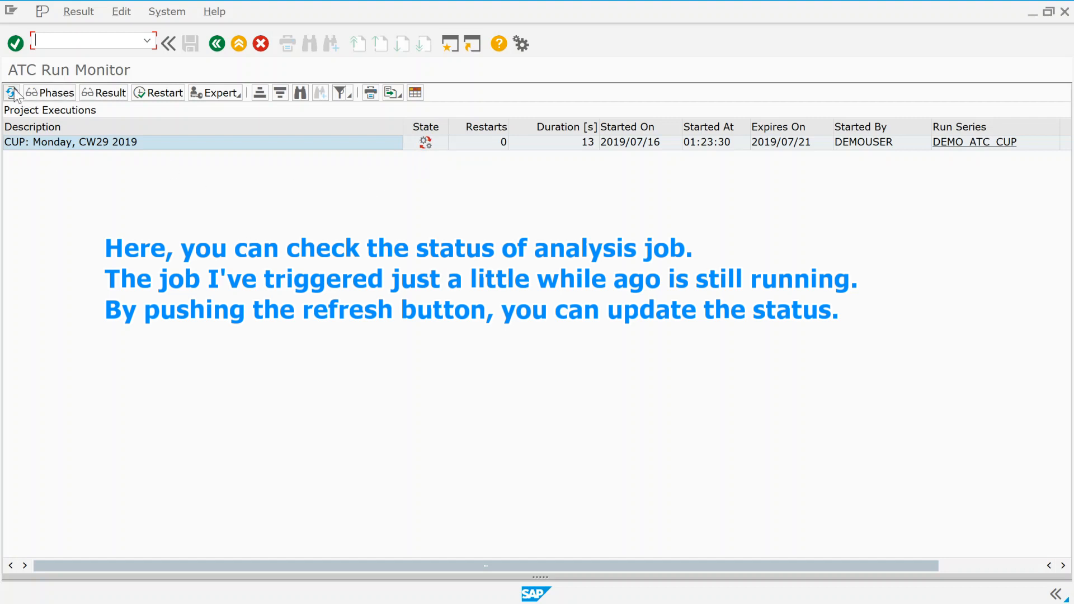
click(10, 93)
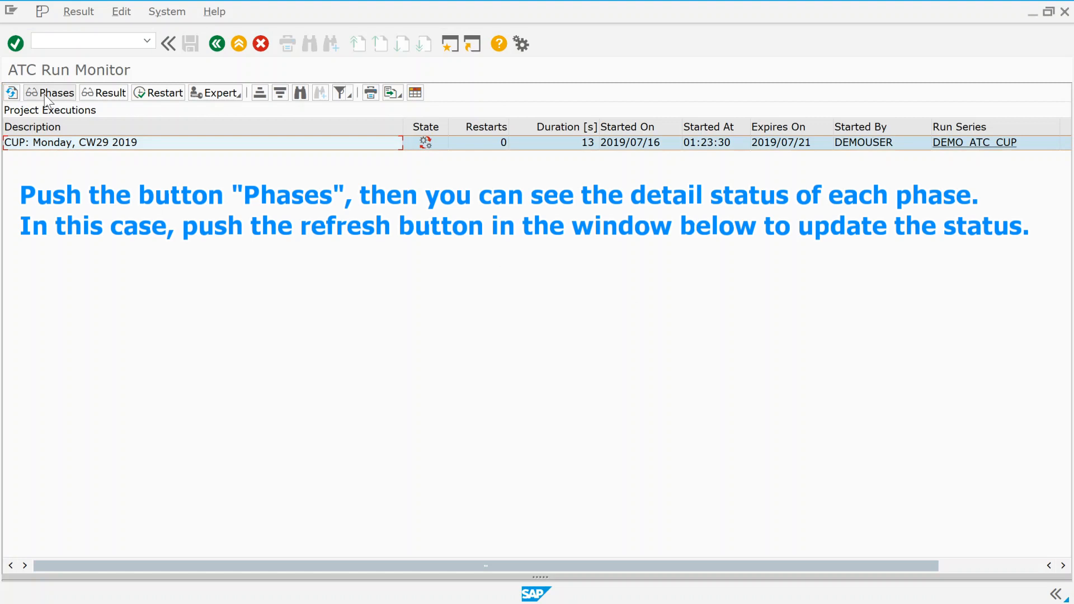
Show the phases of the CUP: Monday, CW29 2019 run and check work processes via SM50 in a new session
click(54, 93)
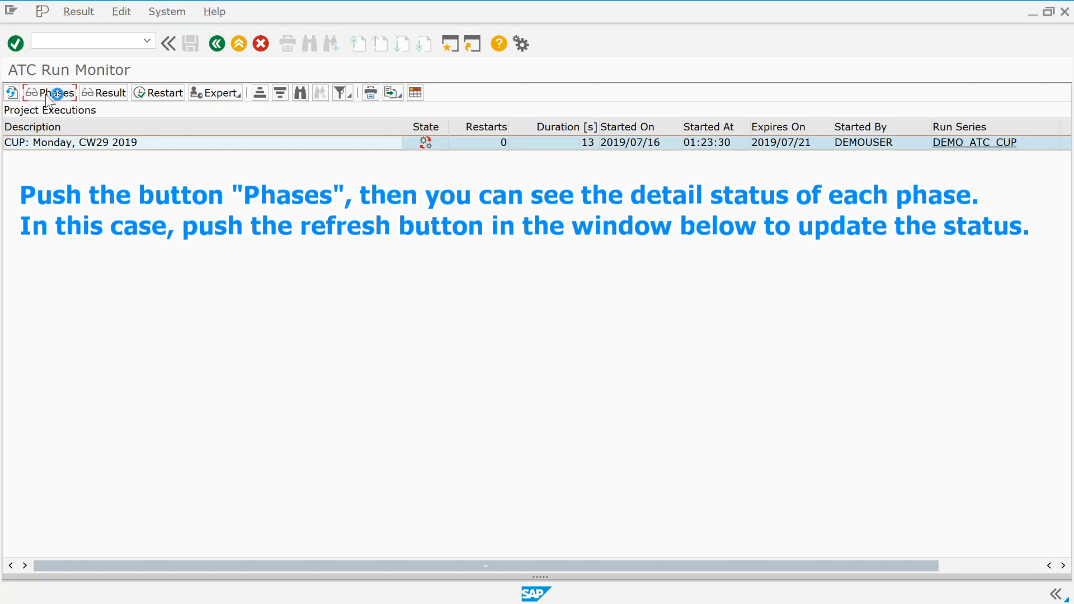
click(56, 93)
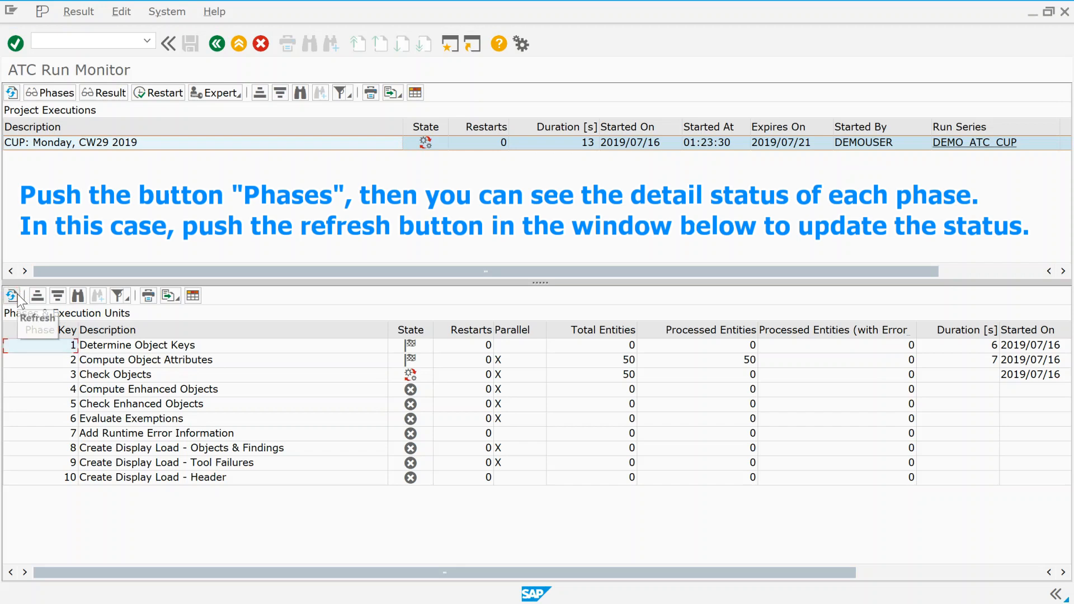
mouse_move(346, 187)
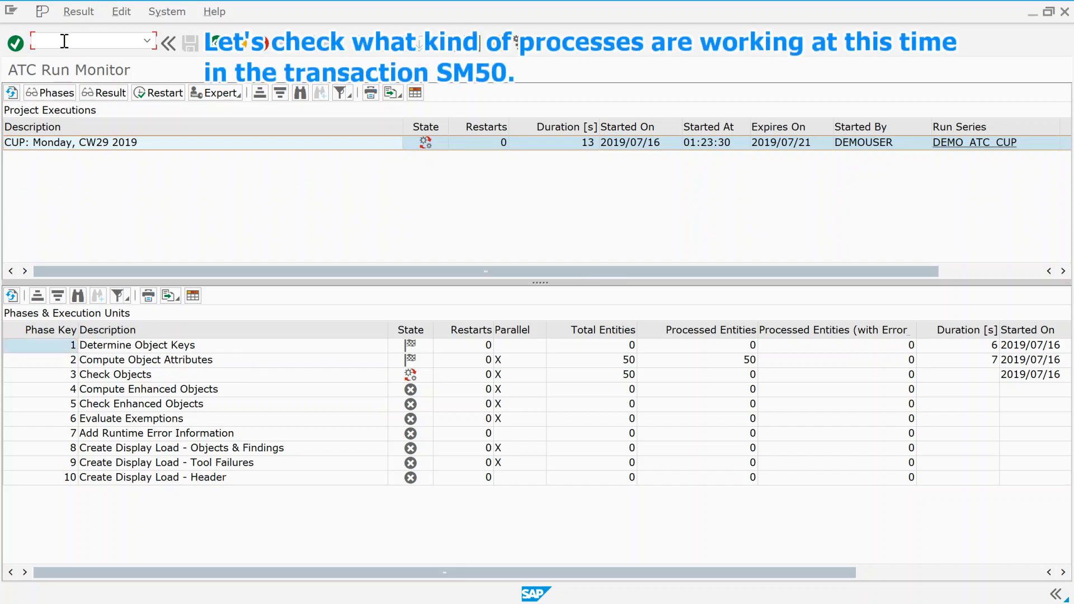
text(/nsm50)
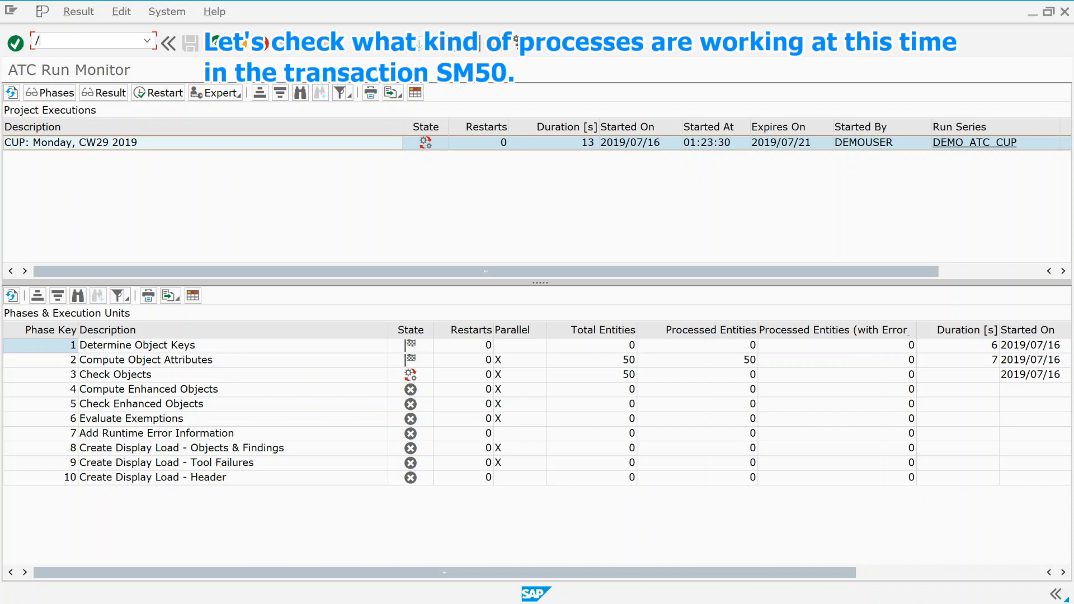
text(/osm50)
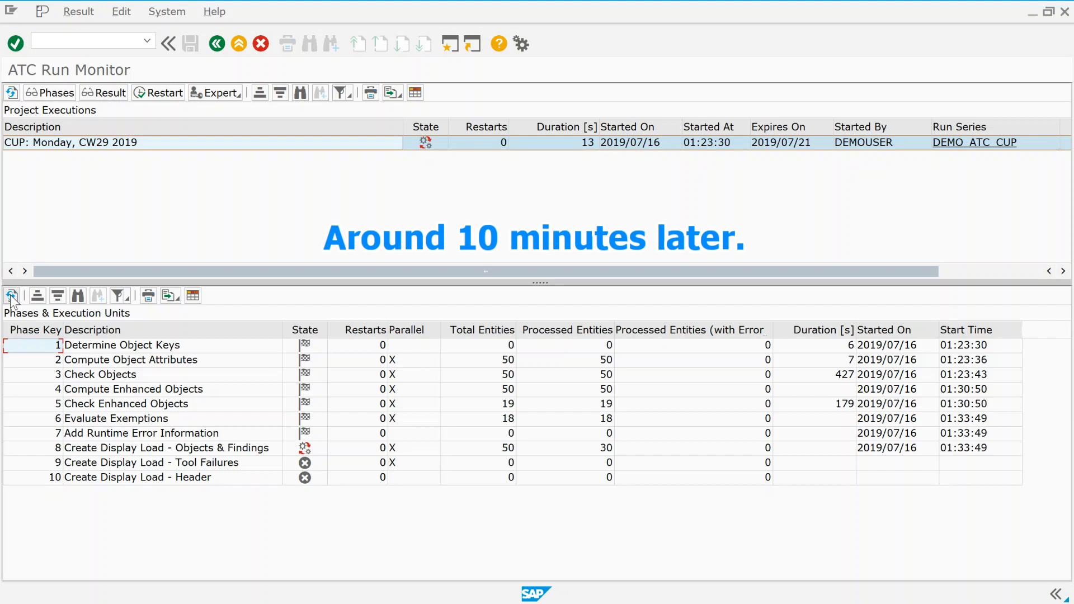
Refresh the Phases and Project Executions panes until all ten phases and the run show finished
click(11, 295)
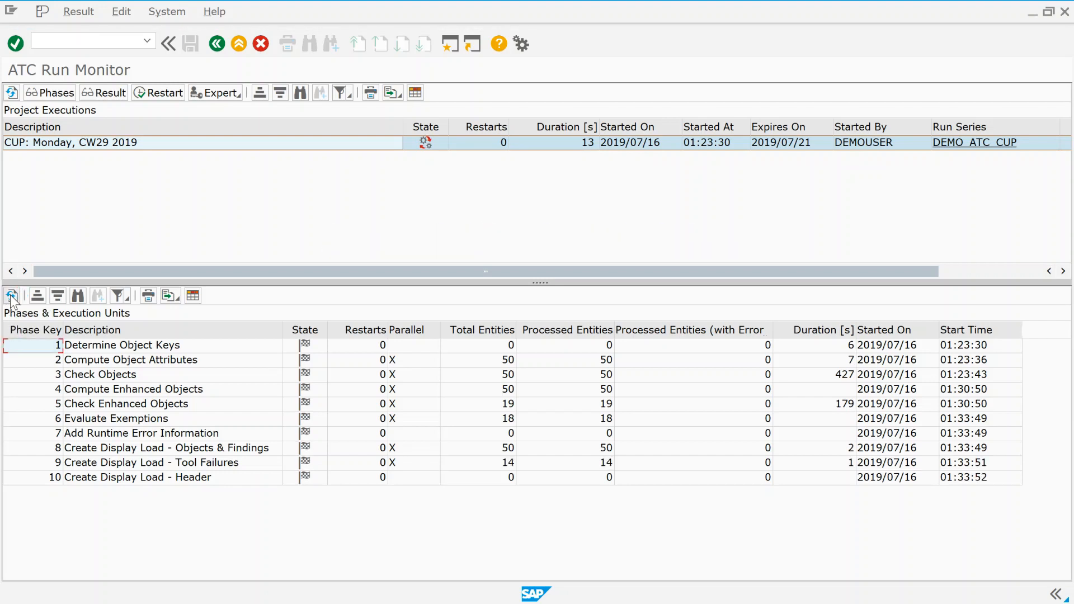
mouse_move(12, 295)
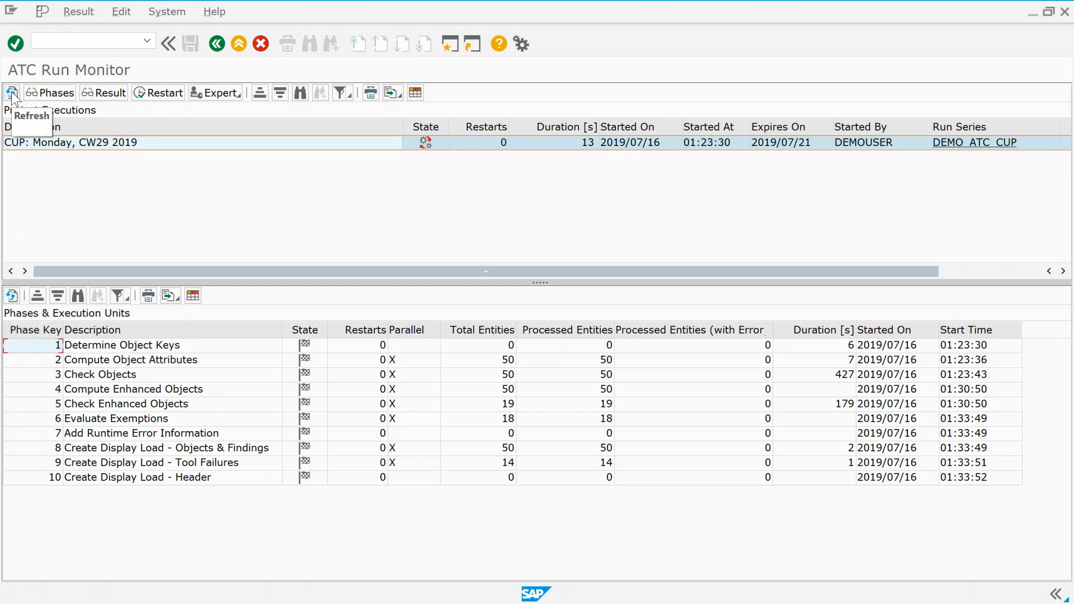
click(12, 92)
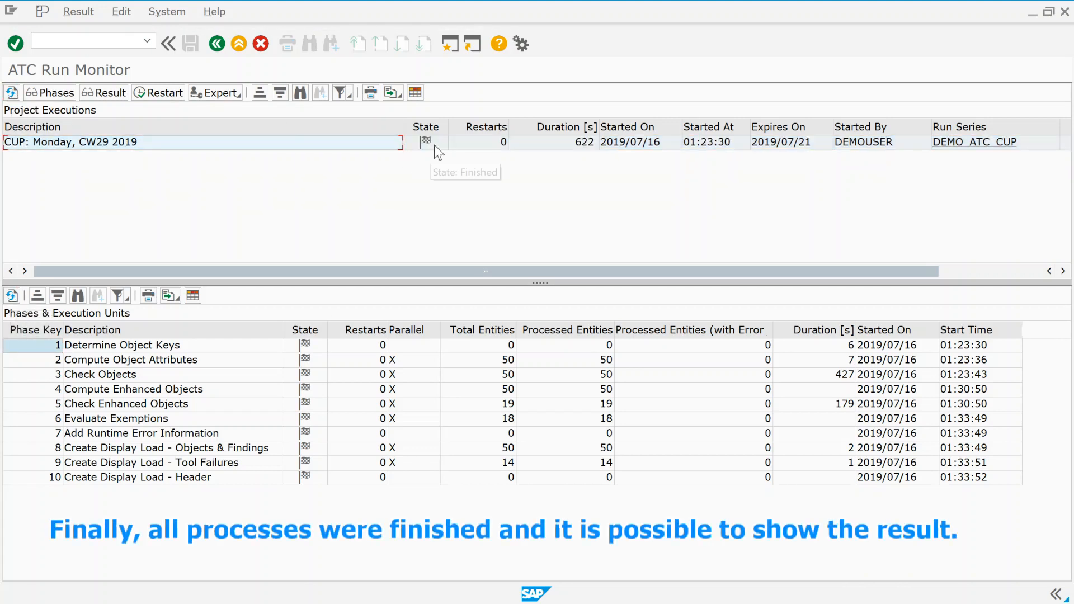
mouse_move(460, 197)
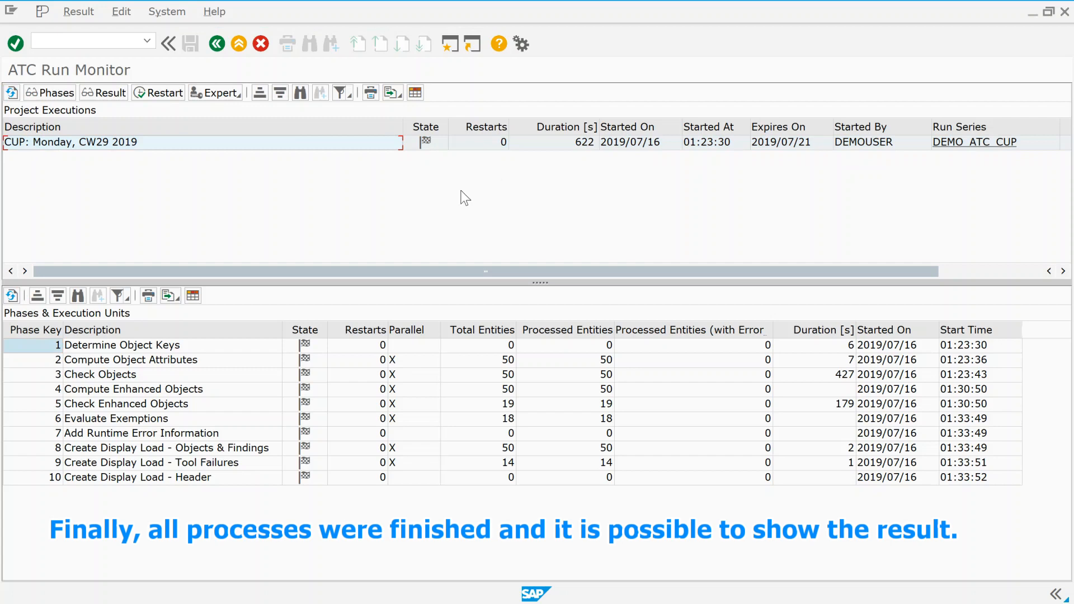
mouse_move(188, 161)
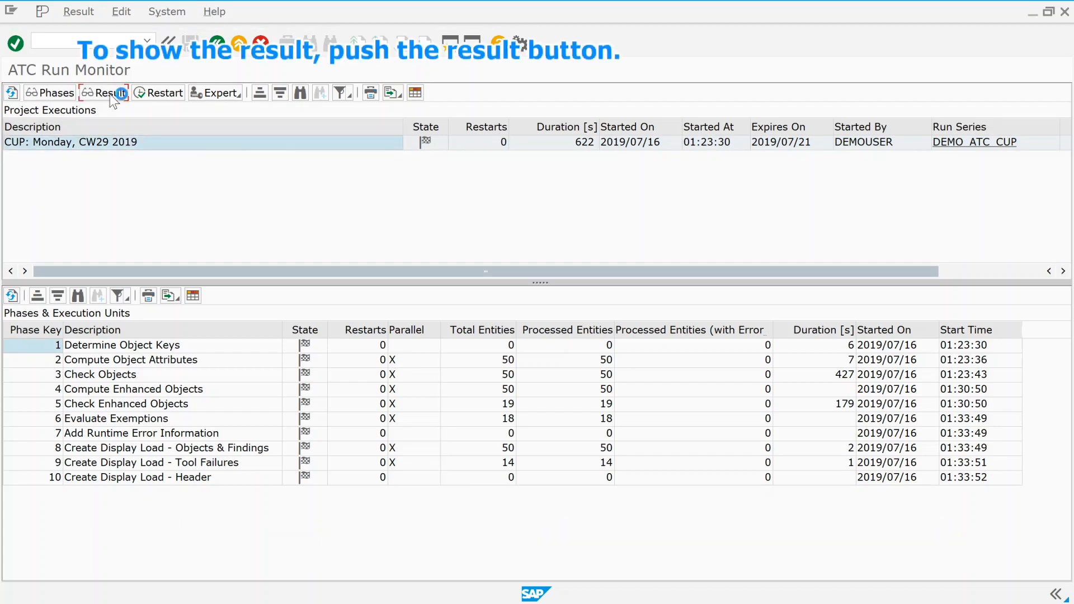
Display the run's result list of findings and read the long text of the tool-failure warning
click(102, 92)
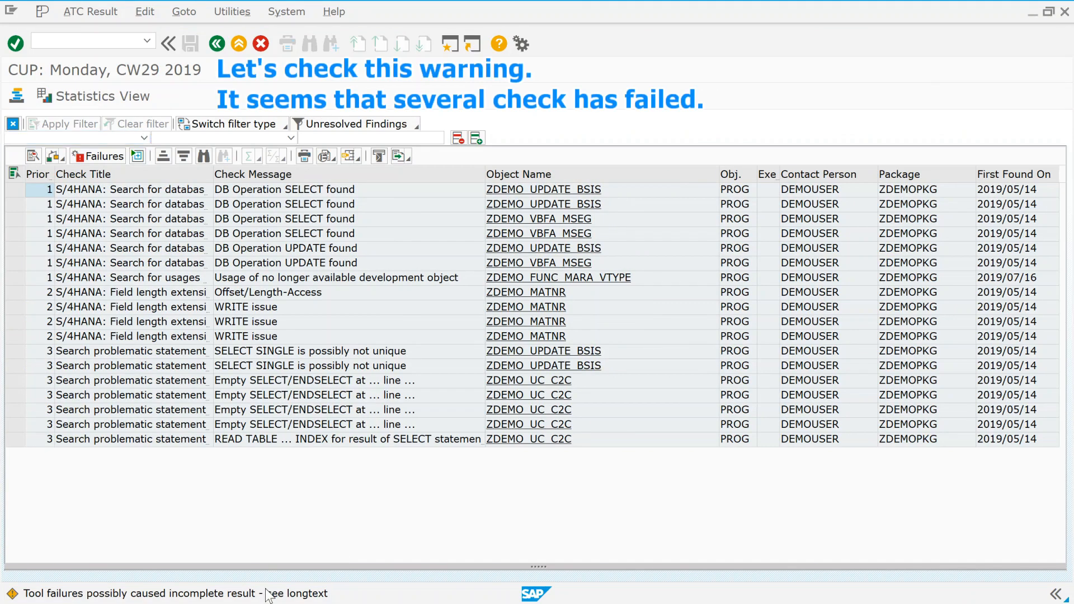
click(296, 593)
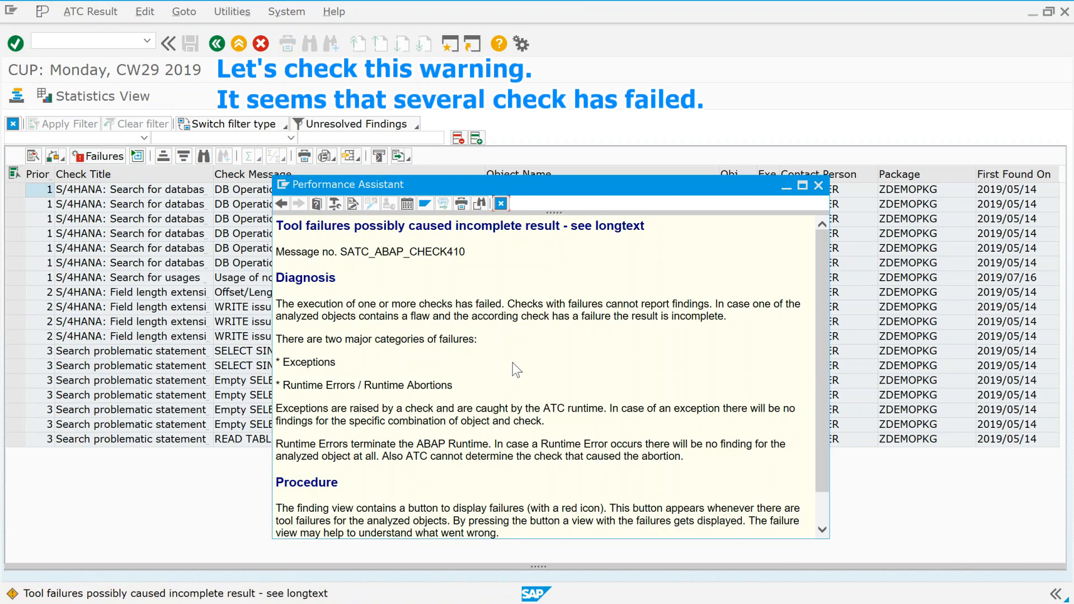
scroll(down, 3)
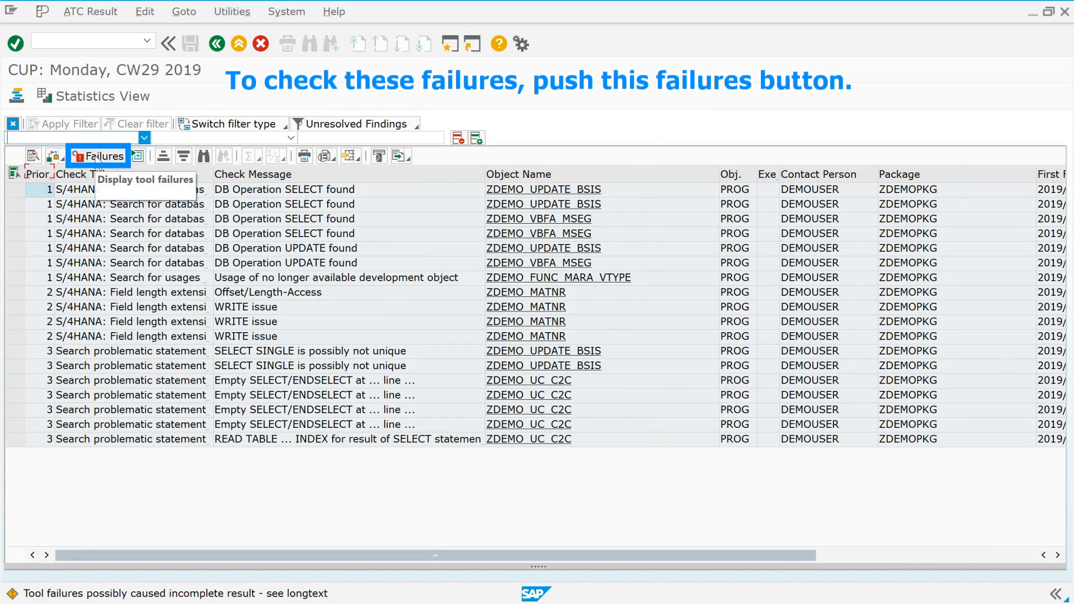
Show the 14 tool failures, expand both Others nodes and view the SELECT/OPEN CURSOR check failure details
click(98, 156)
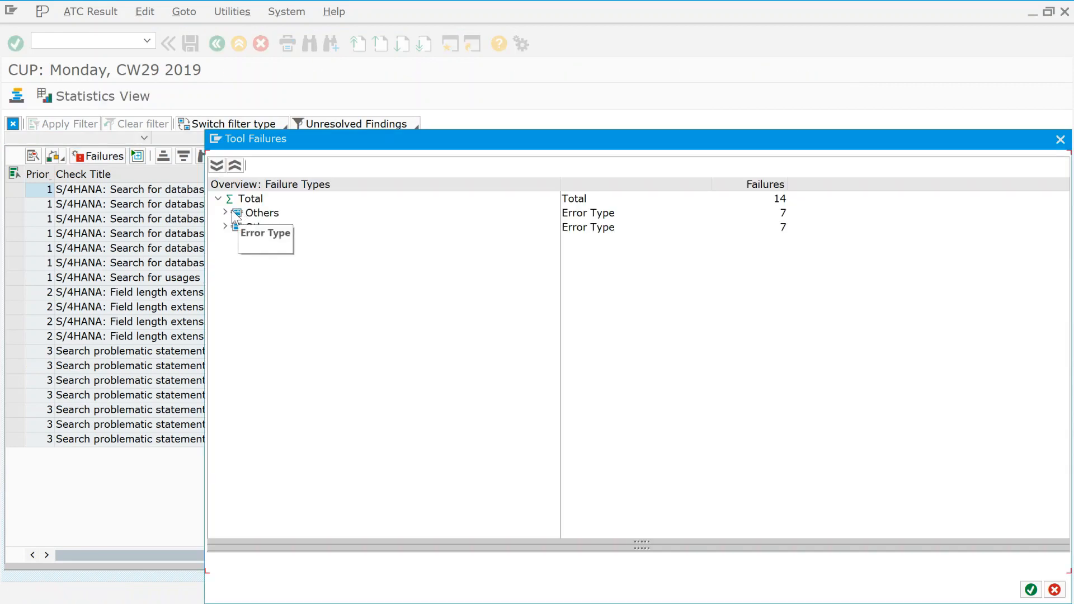
click(225, 213)
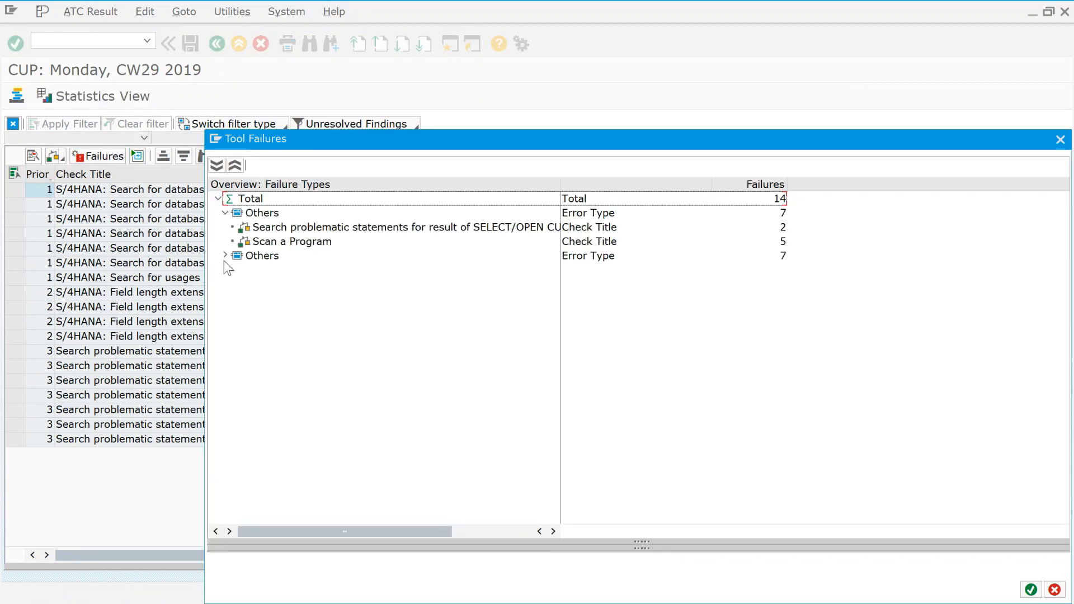
click(224, 255)
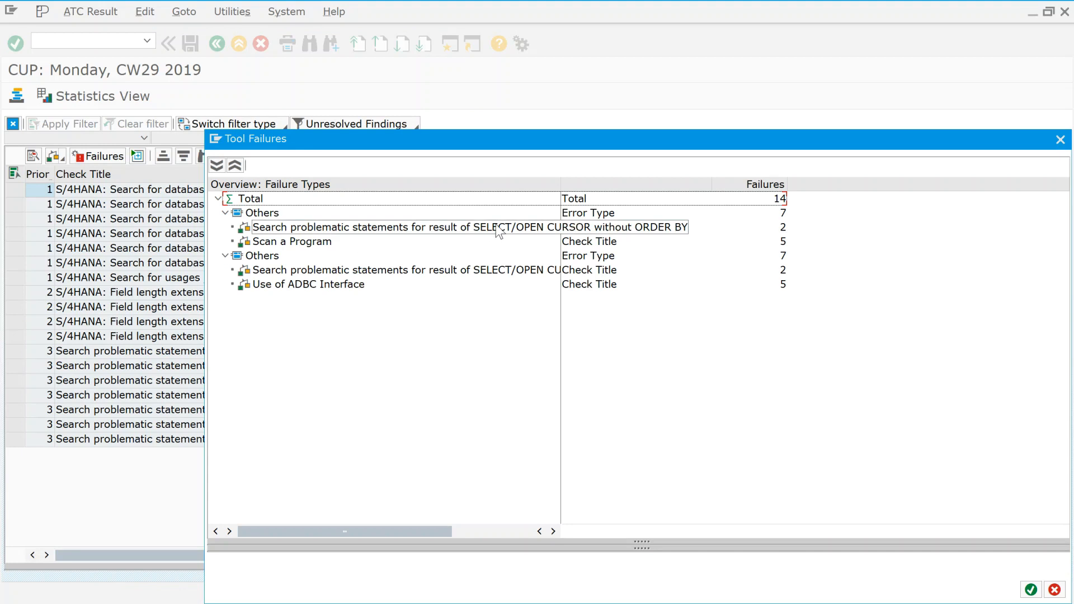
click(468, 227)
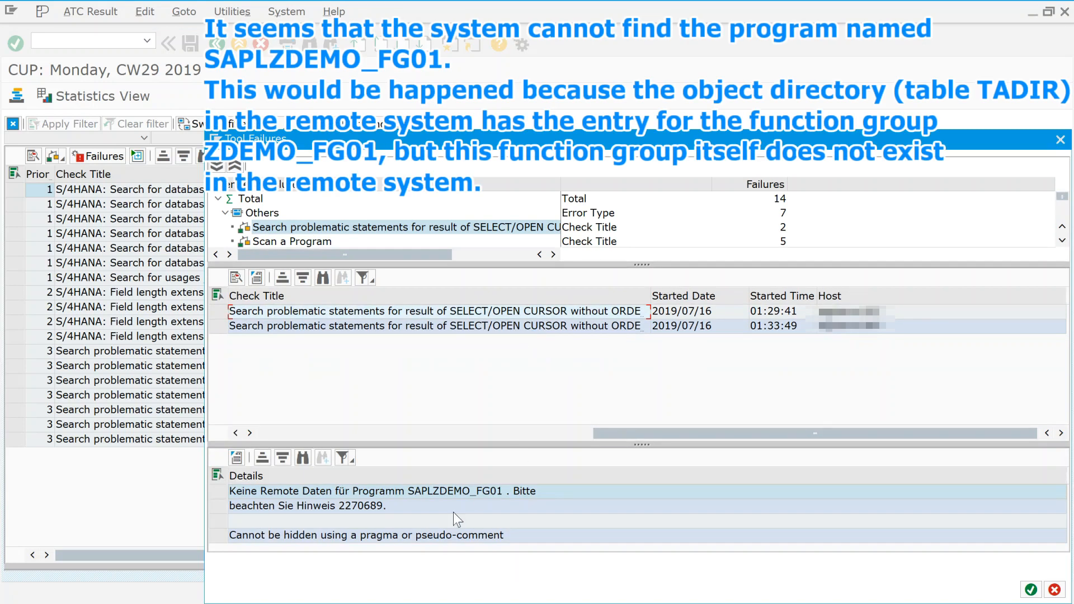
mouse_move(450, 541)
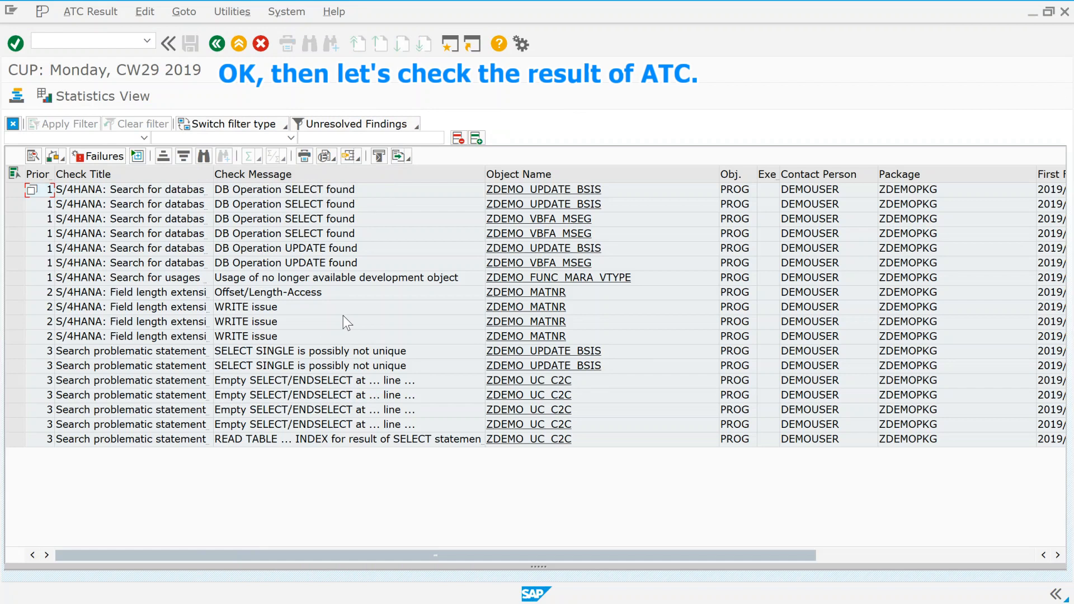
mouse_move(125, 114)
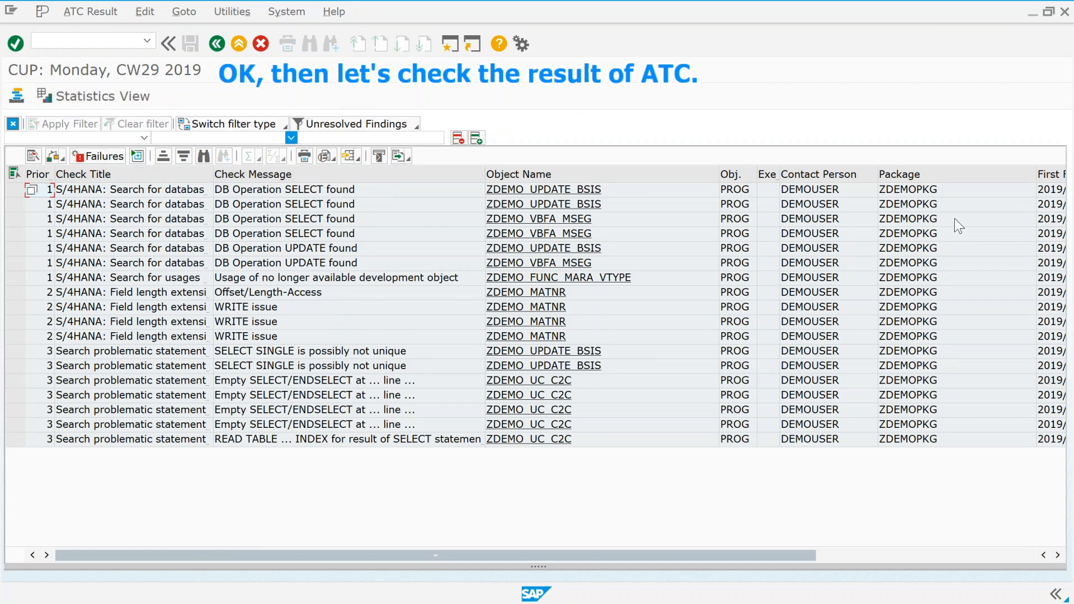
Show the details and SAP note of the priority-1 SELECT finding in ZDEMO_UPDATE_BSIS at line 36
scroll(right, 3)
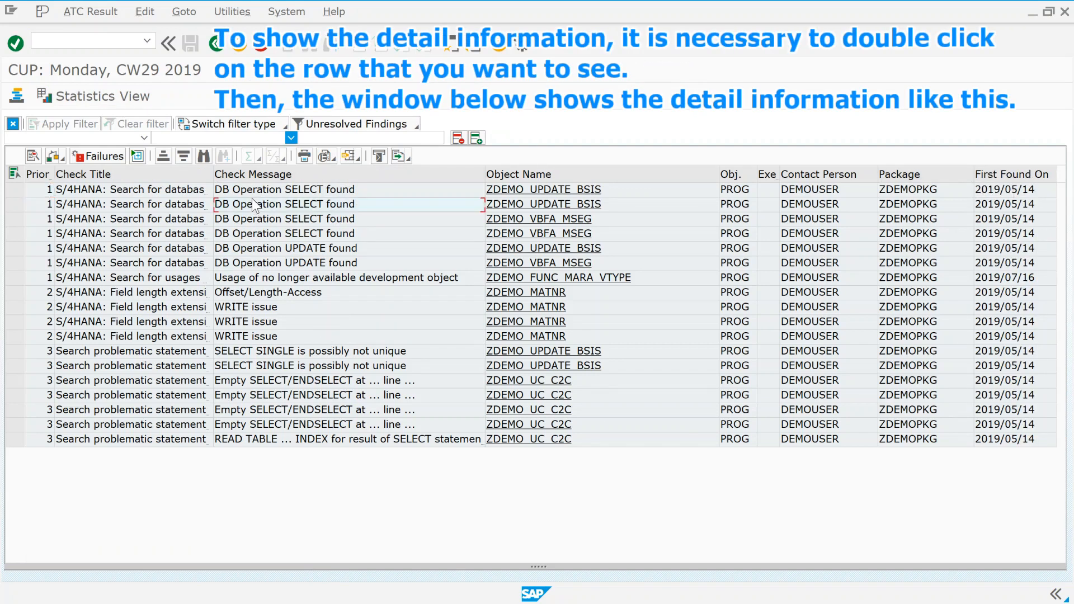
double_click(284, 190)
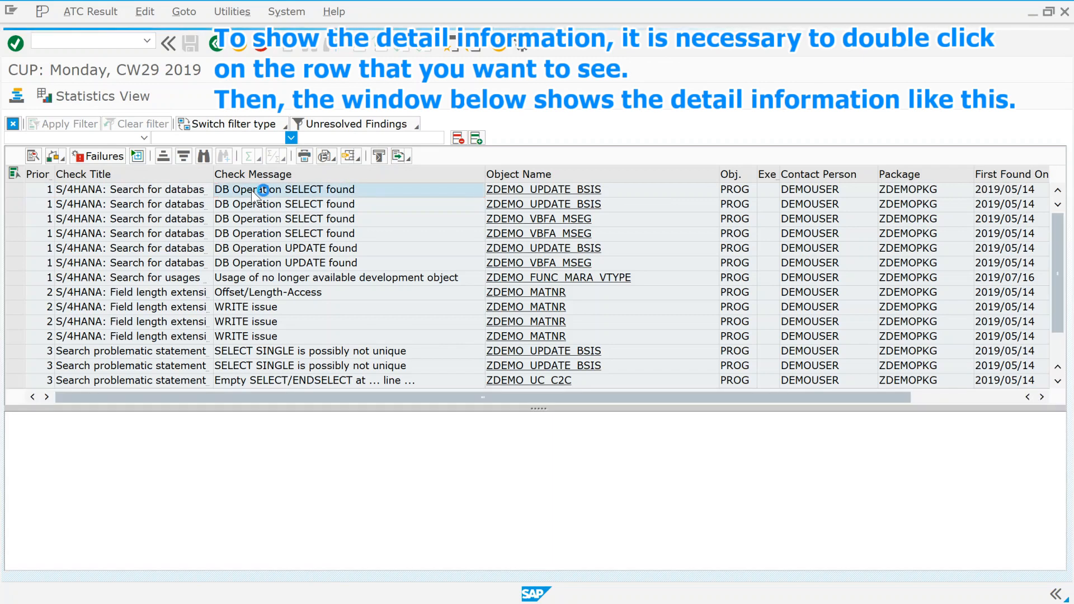
double_click(283, 190)
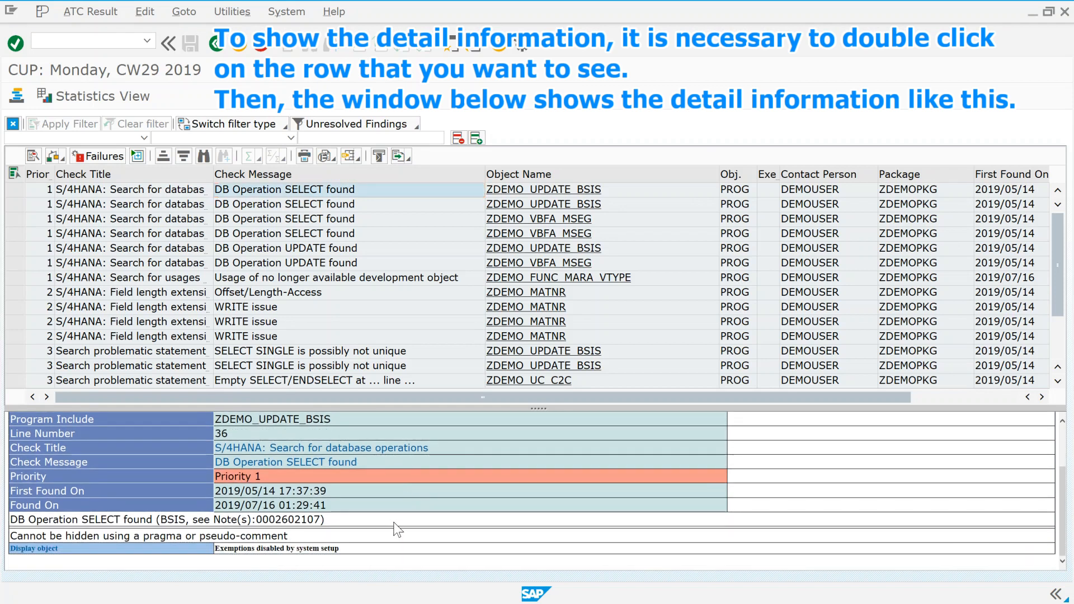
click(167, 519)
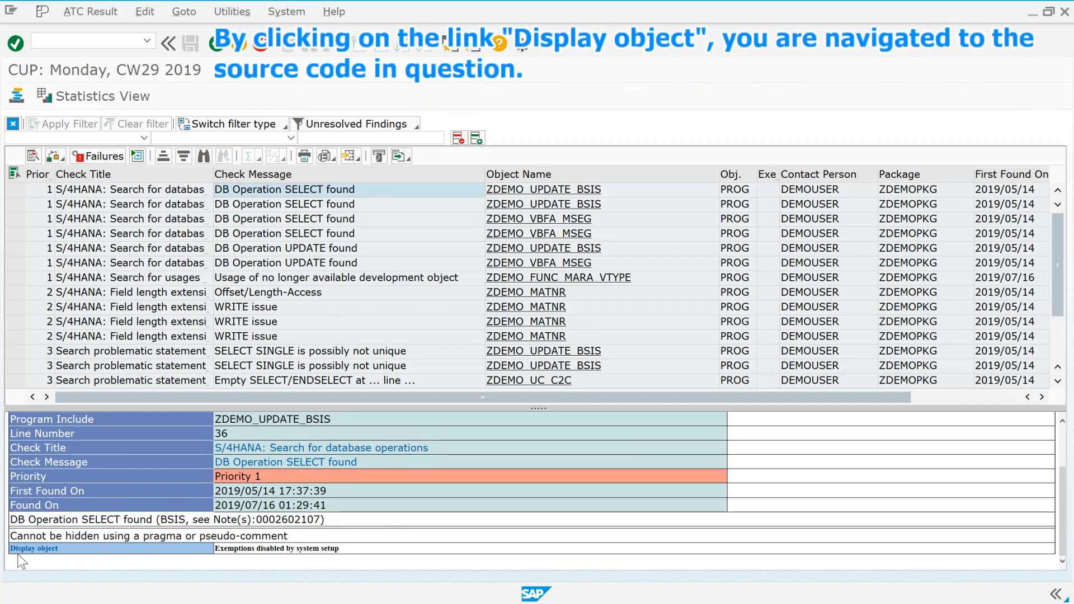
Display the source object behind the ZDEMO_UPDATE_BSIS finding, then return to the result list
click(33, 548)
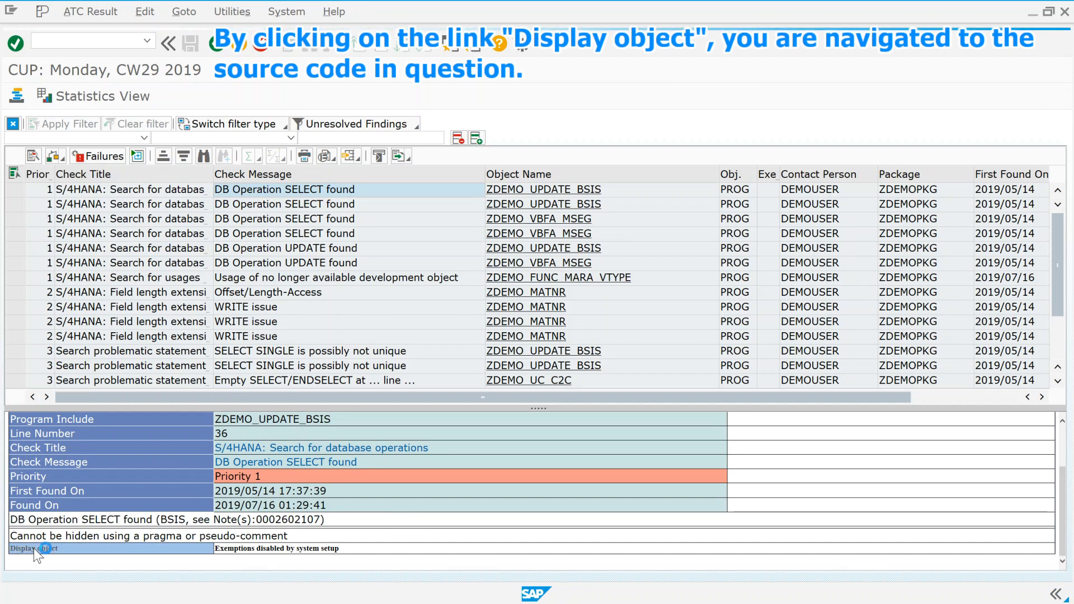
click(32, 548)
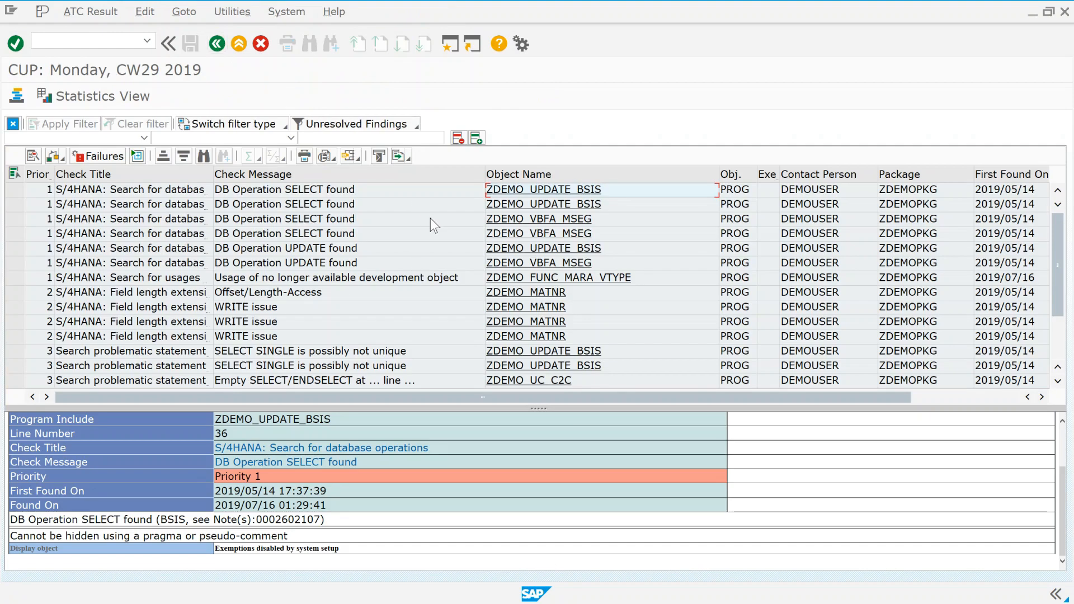
Show the details and note 2228241 of the unavailable development object finding in ZDEMO_FUNC_MARA_VTYPE line 11
click(309, 218)
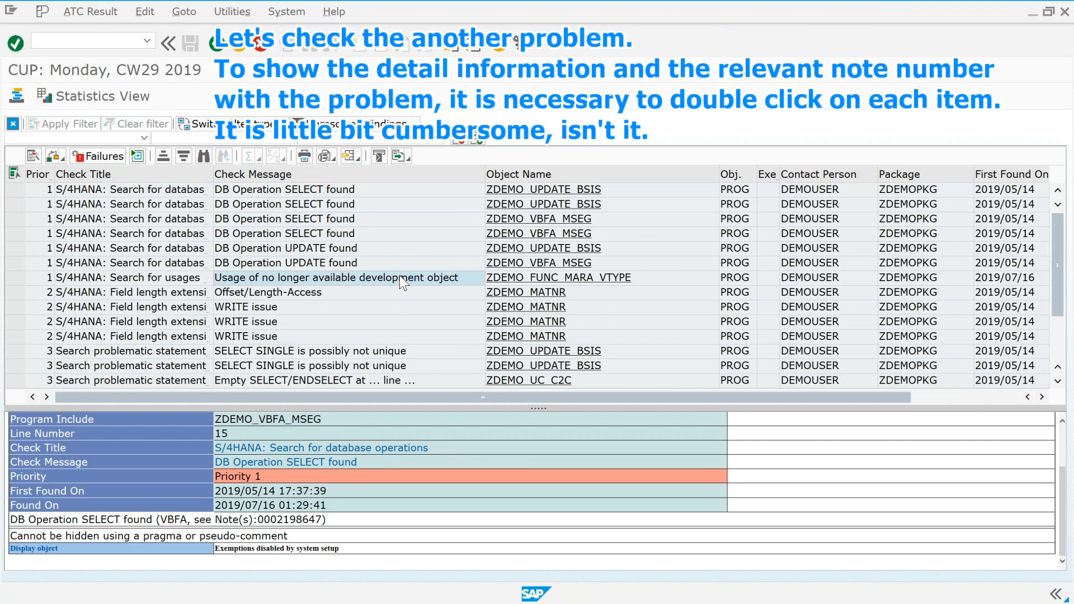
double_click(335, 277)
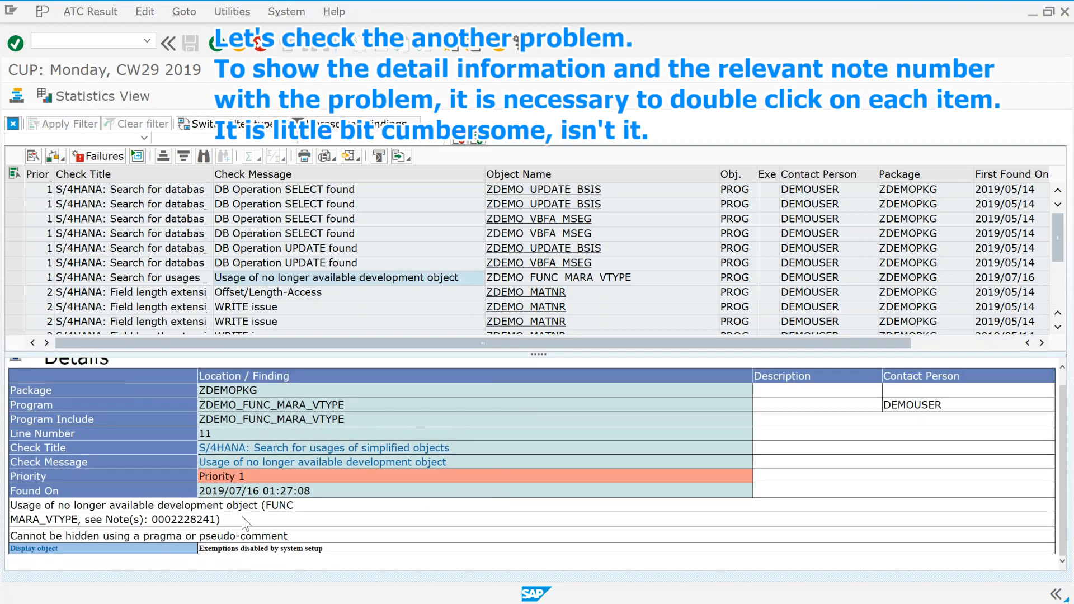
mouse_move(251, 525)
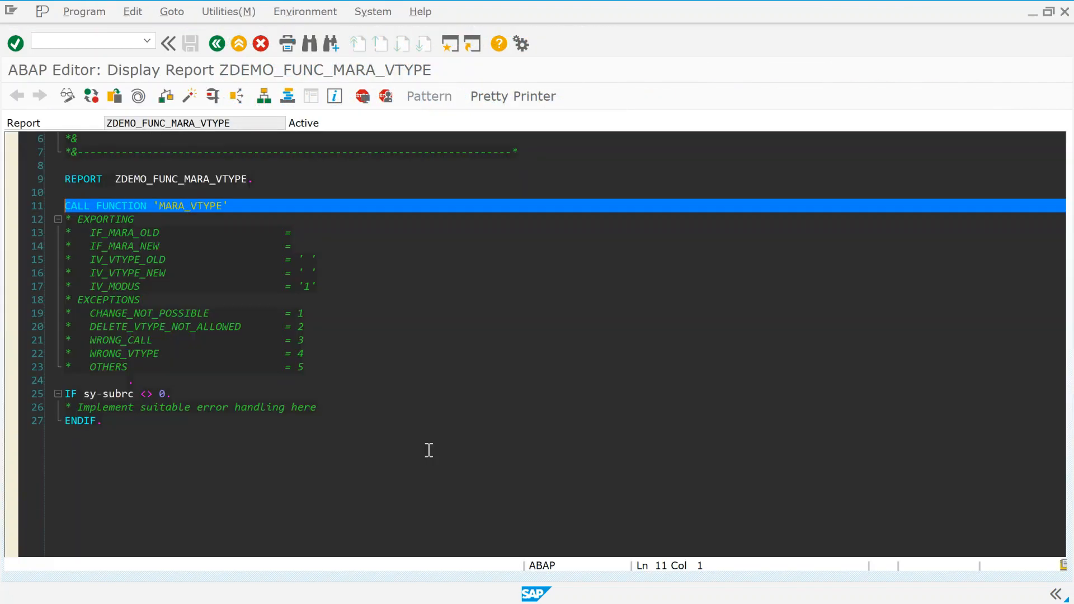
mouse_move(770, 460)
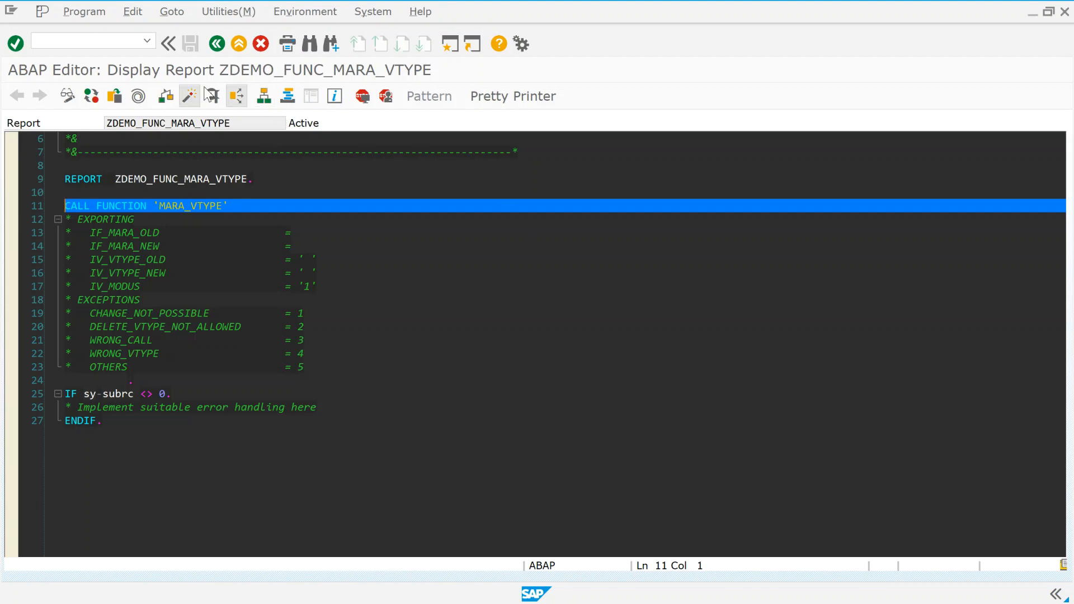
Check System > Status to confirm system and database ID CUP on SAP ECC 6.0
click(371, 11)
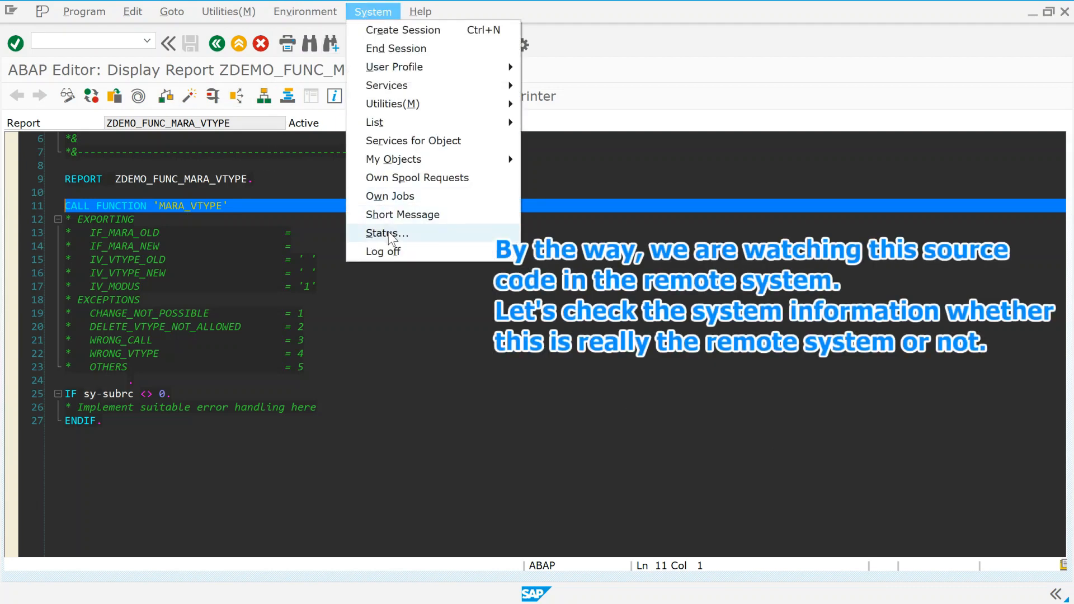
click(385, 233)
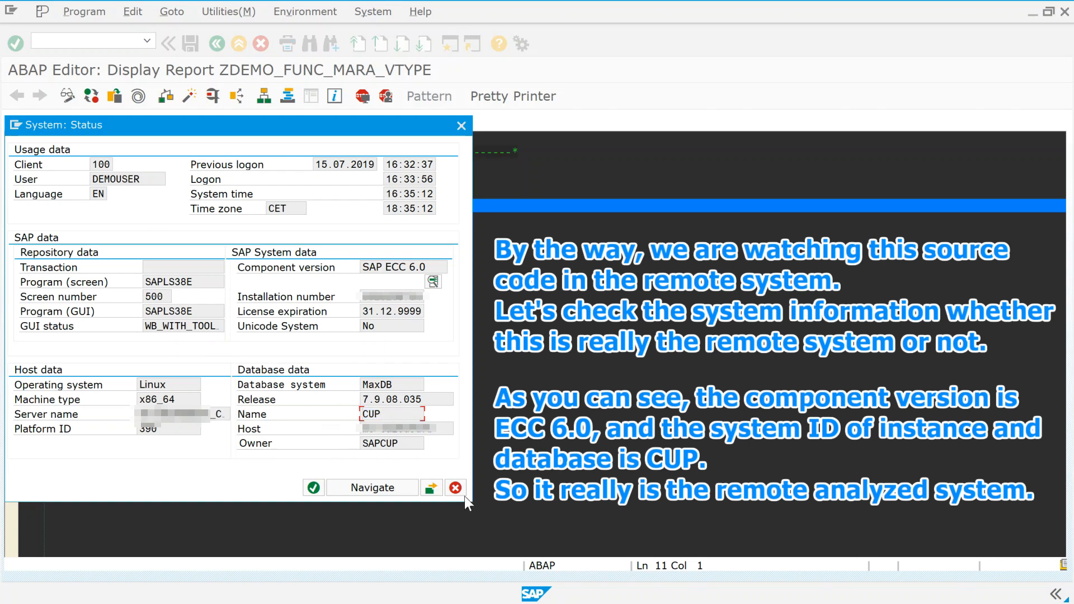
mouse_move(455, 488)
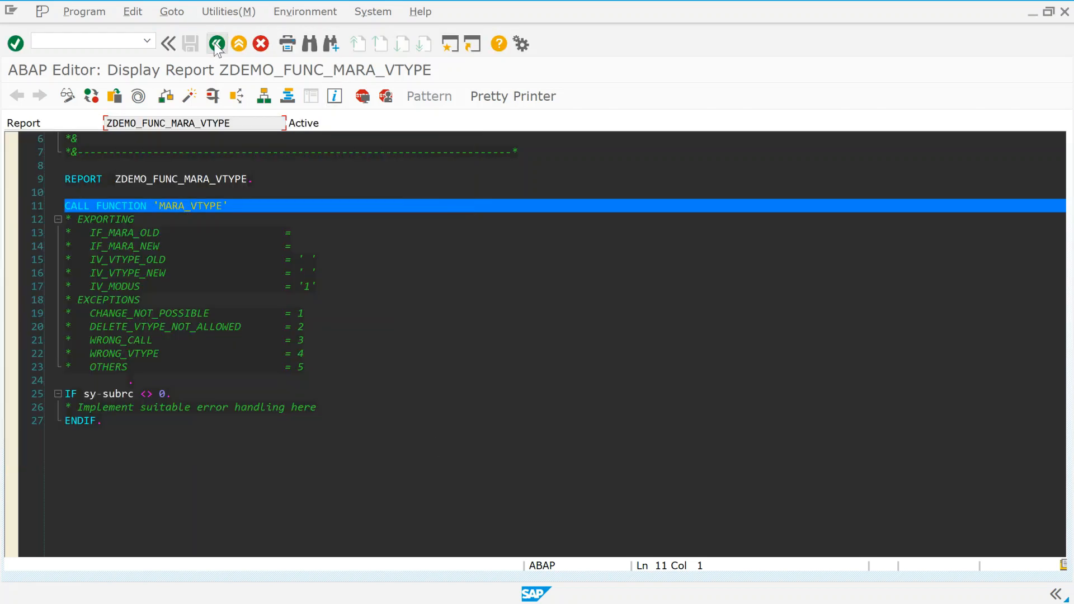
Back on the ATC results, review the Offset/Length-Access, WRITE issue and SELECT SINGLE findings
click(216, 43)
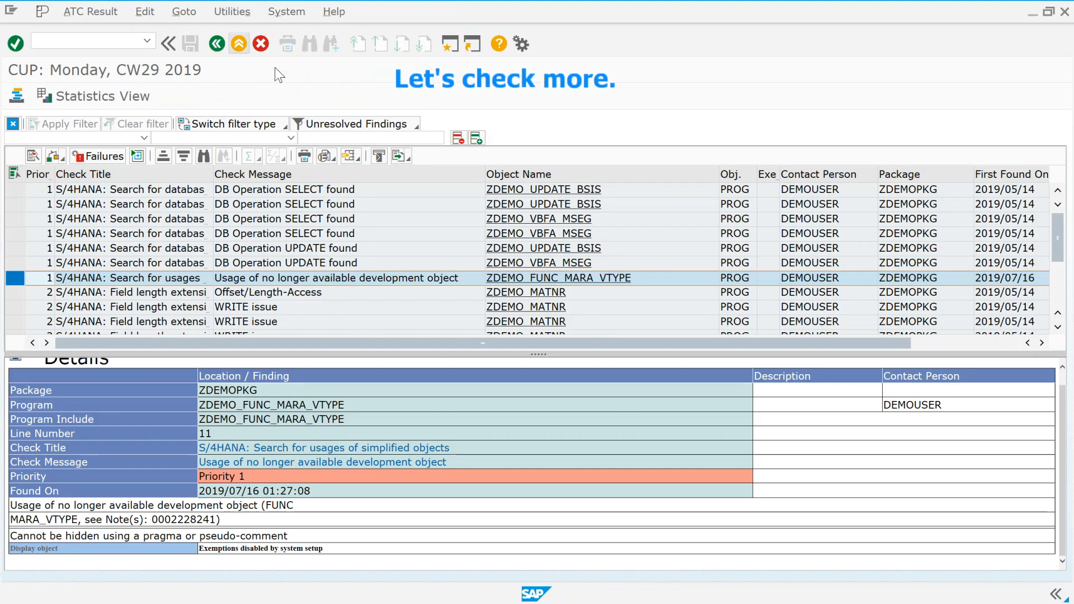
mouse_move(292, 81)
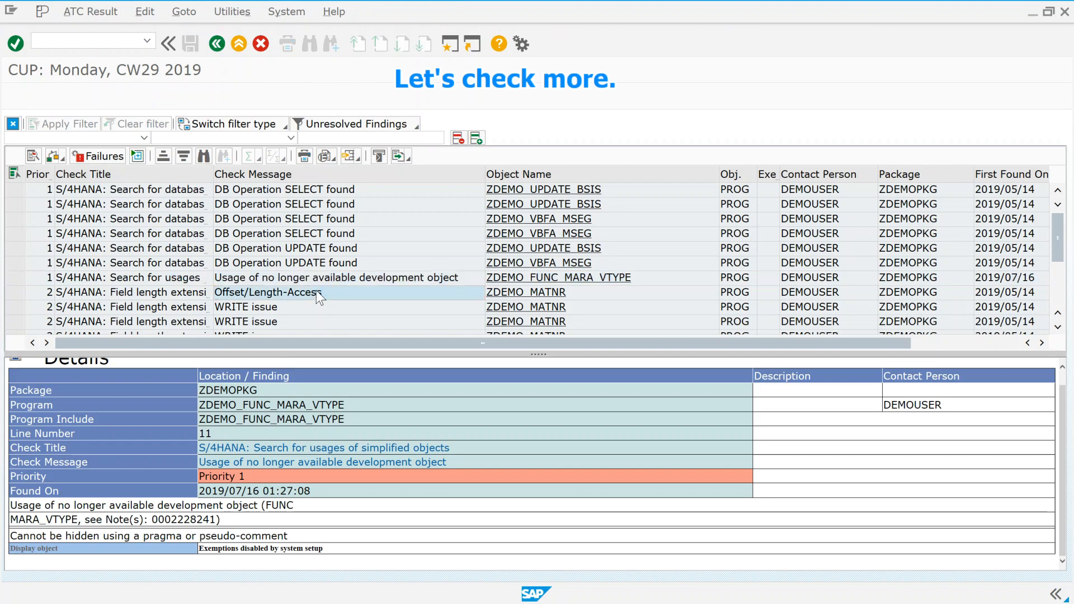
click(267, 291)
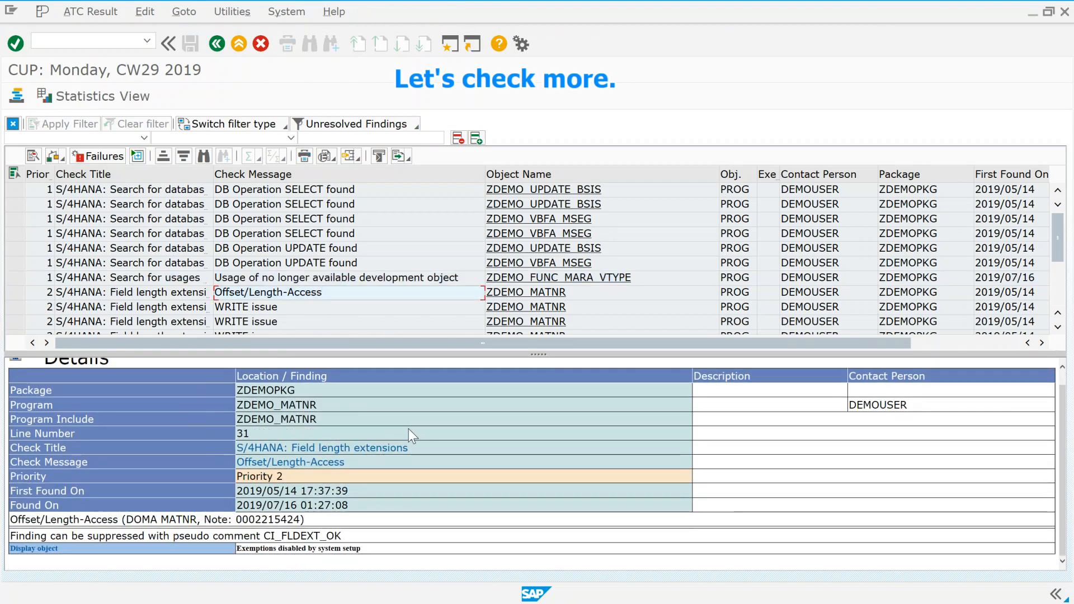
scroll(down, 3)
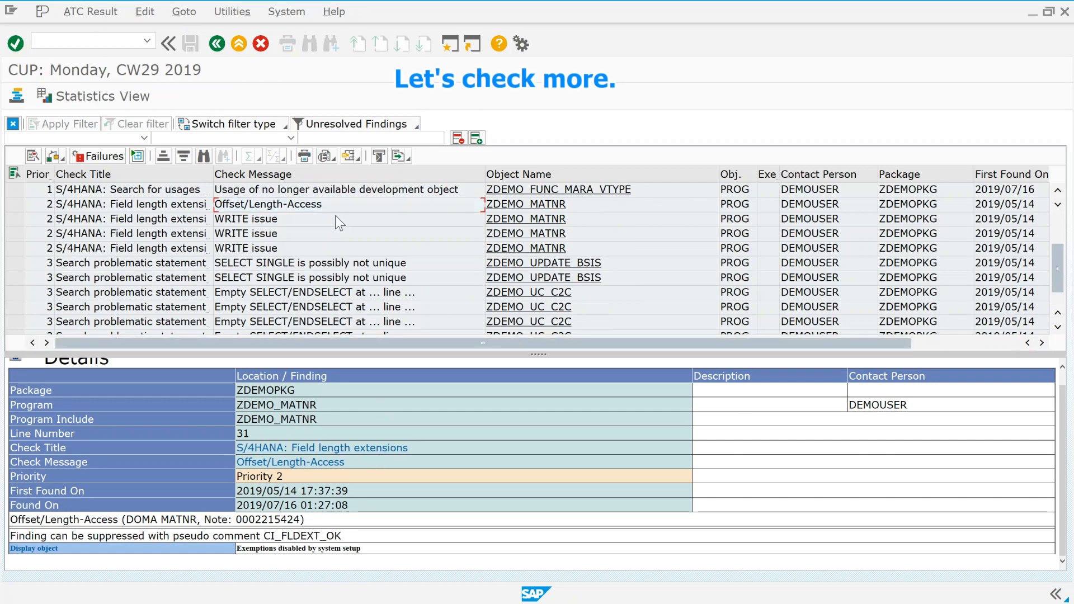
click(245, 218)
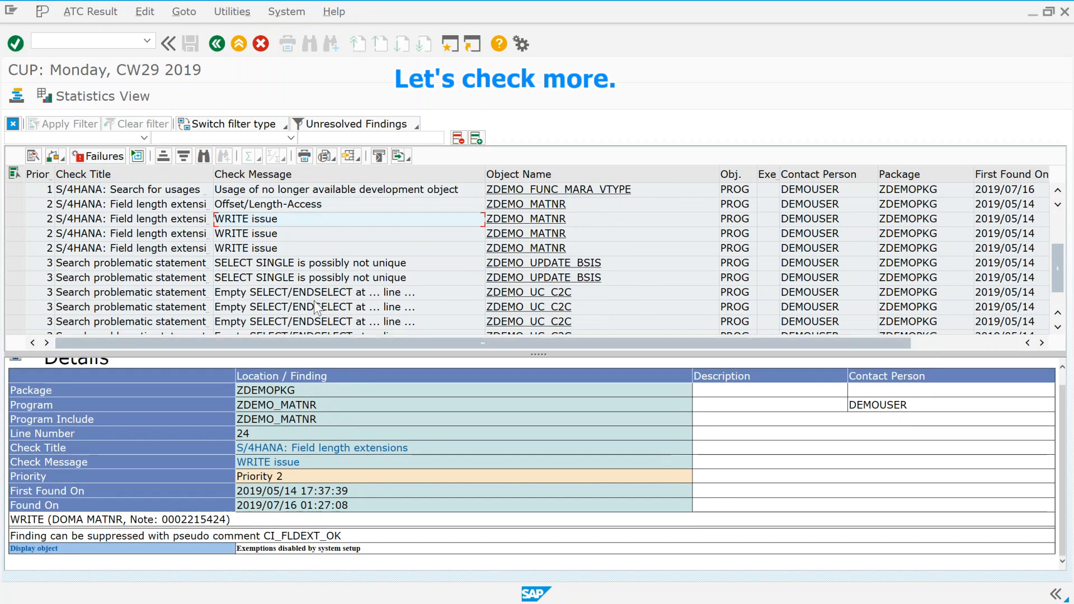
click(308, 262)
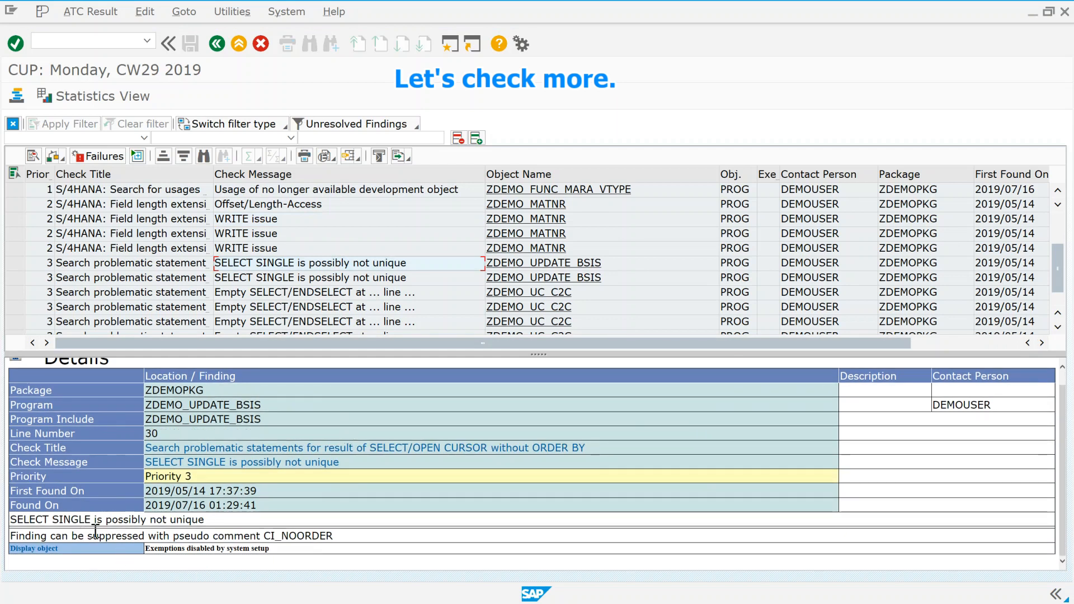
mouse_move(317, 533)
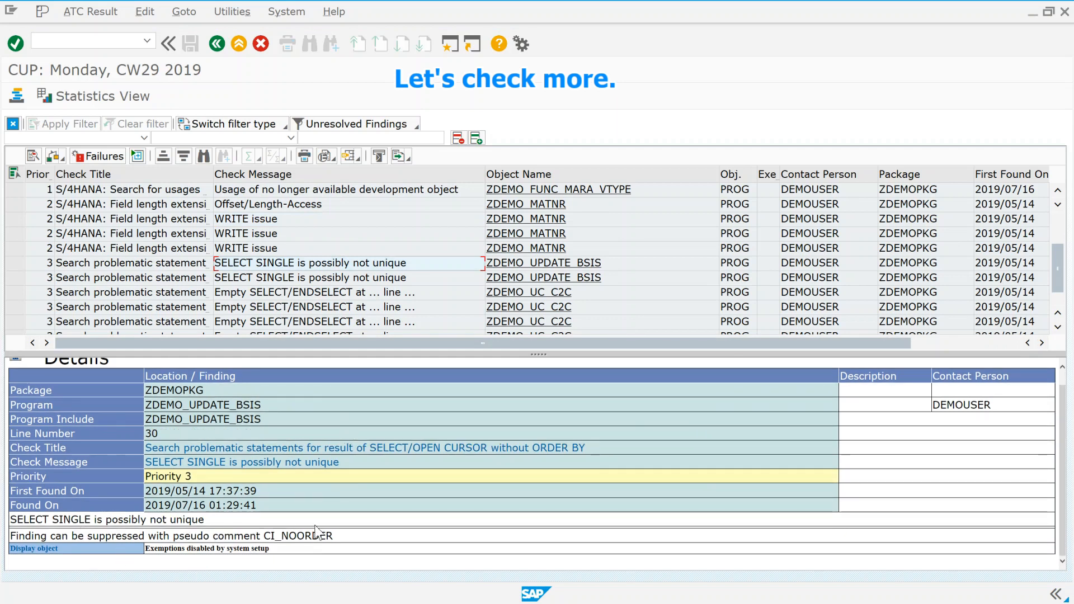
mouse_move(349, 337)
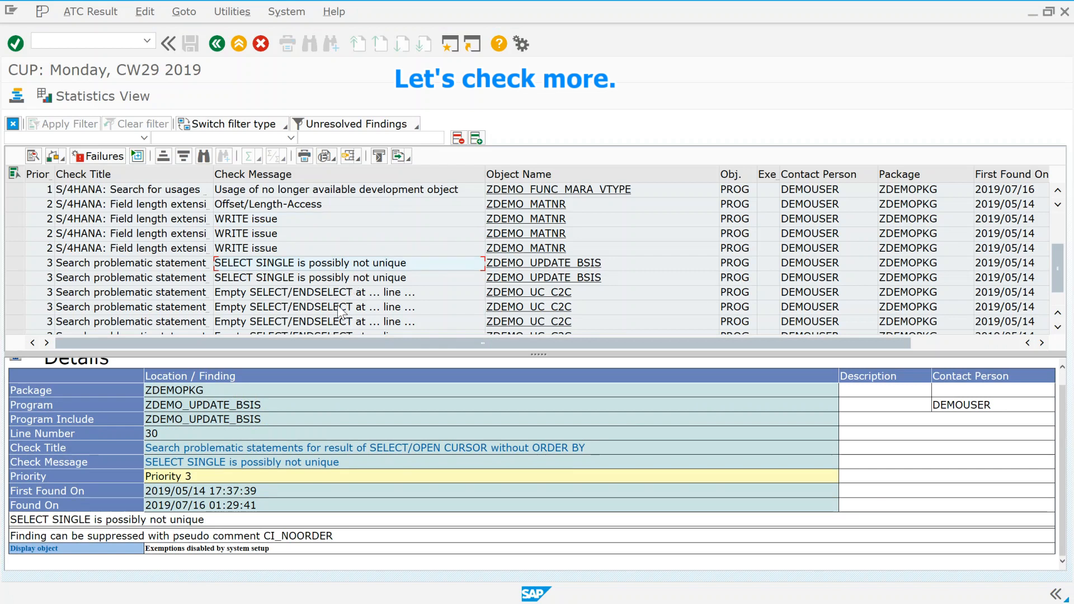
Review the Empty SELECT/ENDSELECT, READ TABLE INDEX and ZDEMO_UPDATE_BSIS line 36 SELECT findings
click(309, 292)
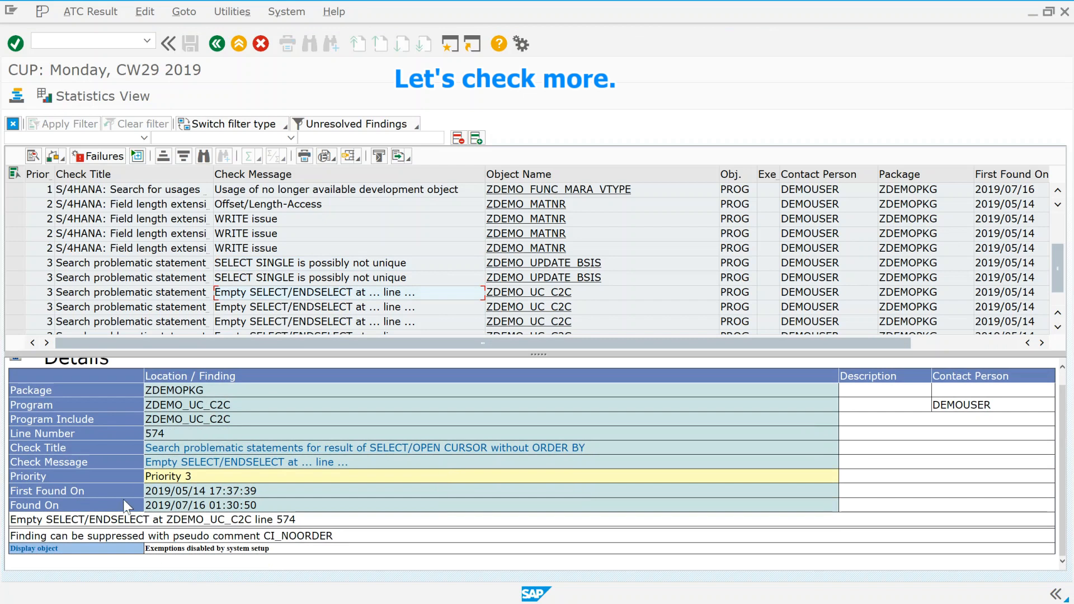
mouse_move(266, 440)
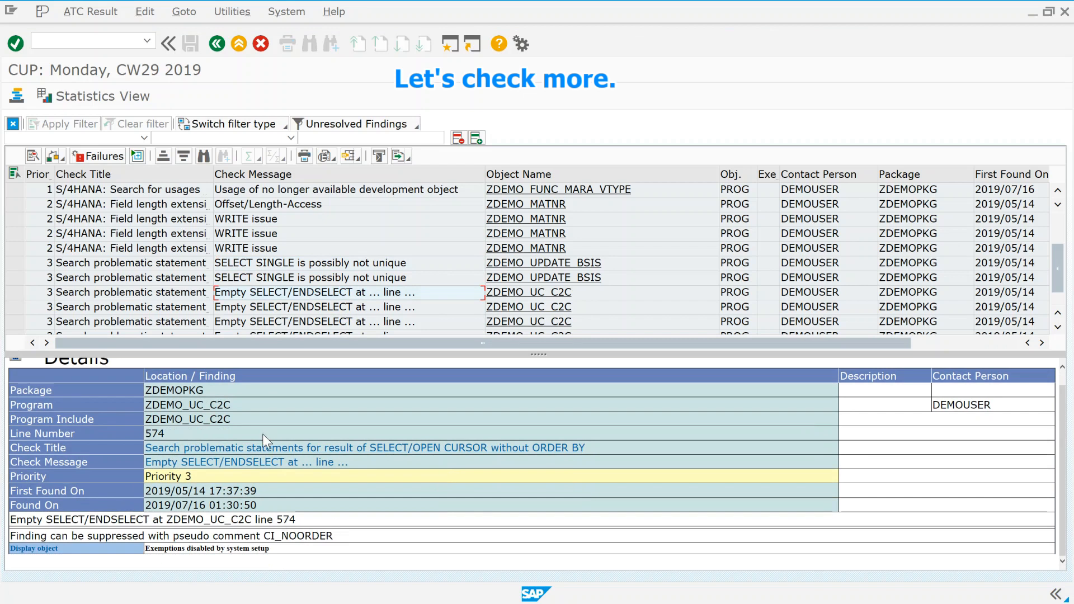
mouse_move(274, 477)
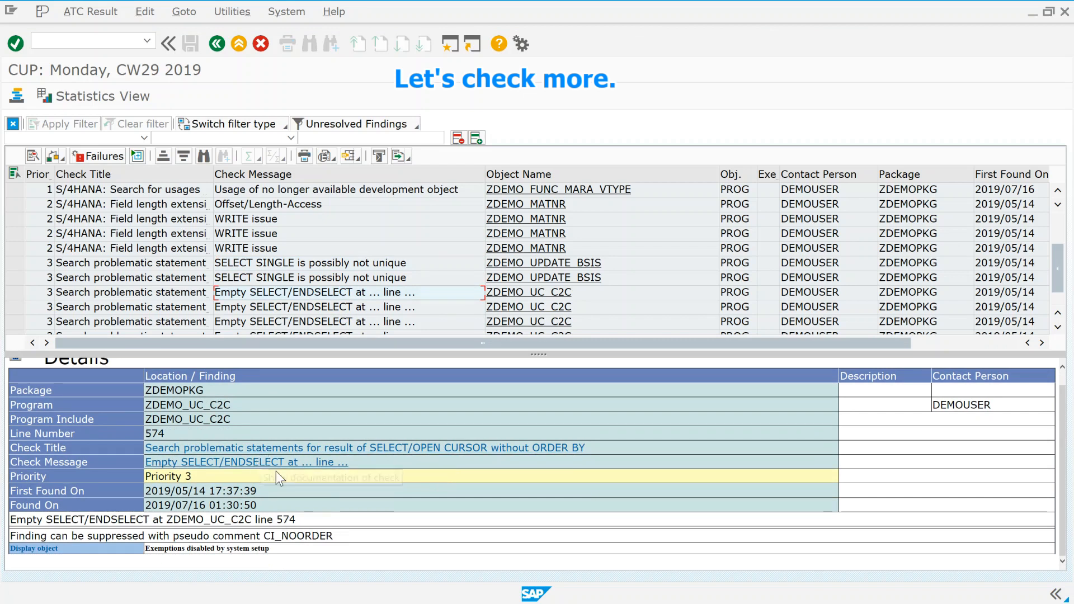
scroll(down, 3)
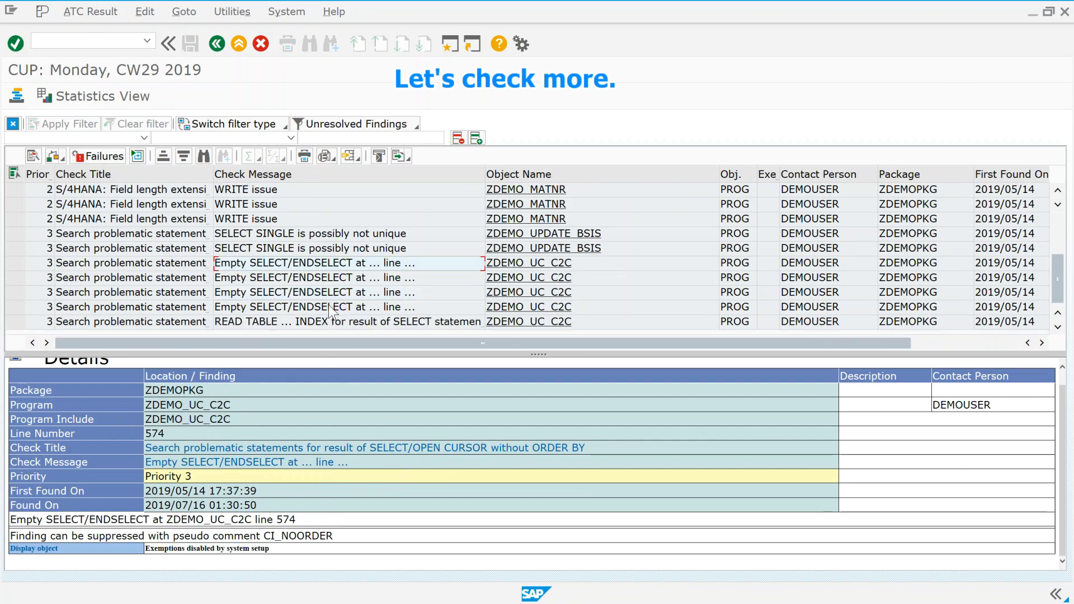
click(322, 321)
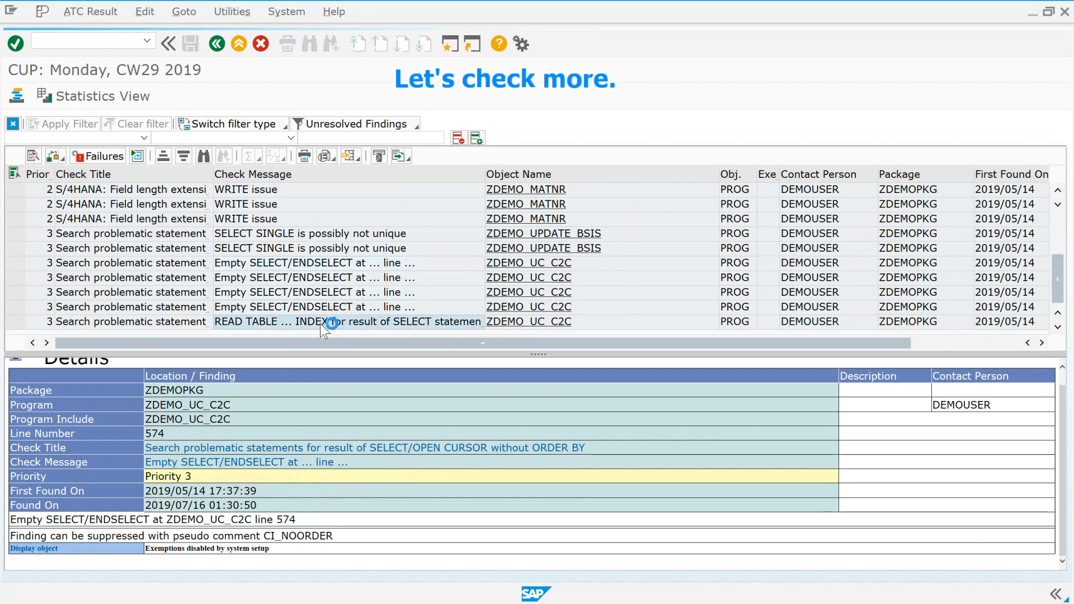
click(331, 321)
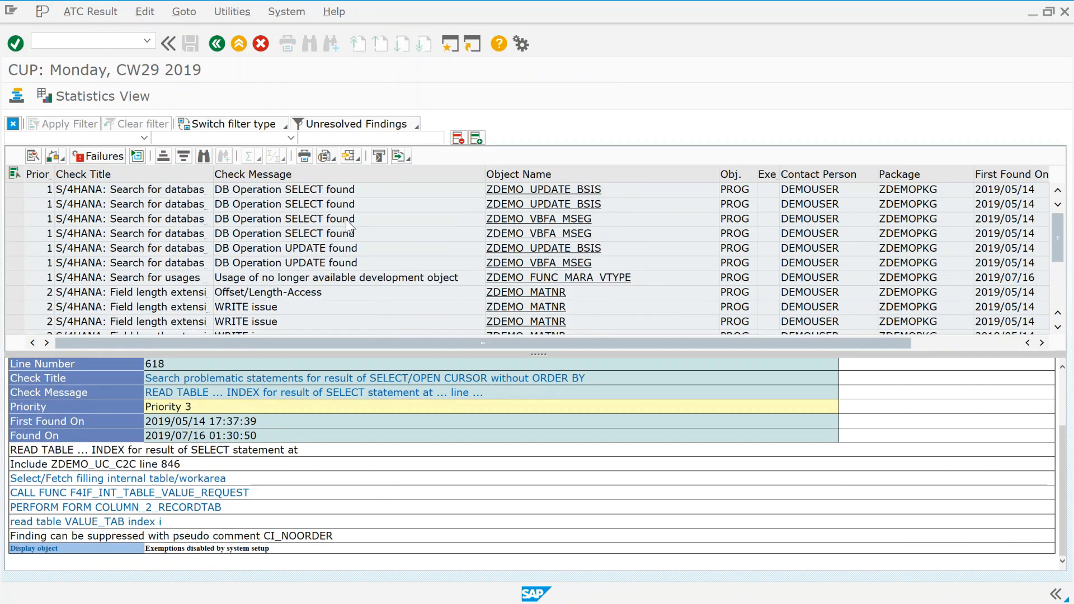
click(283, 189)
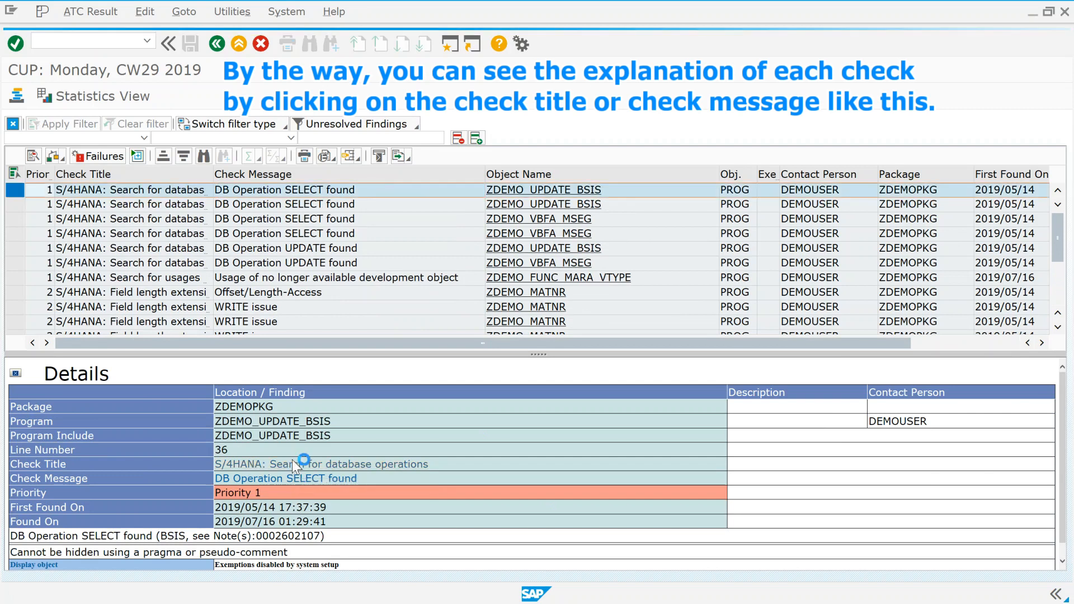
Read the S/4HANA database operations check explanation via Check Title and Check Message, then close it
click(321, 463)
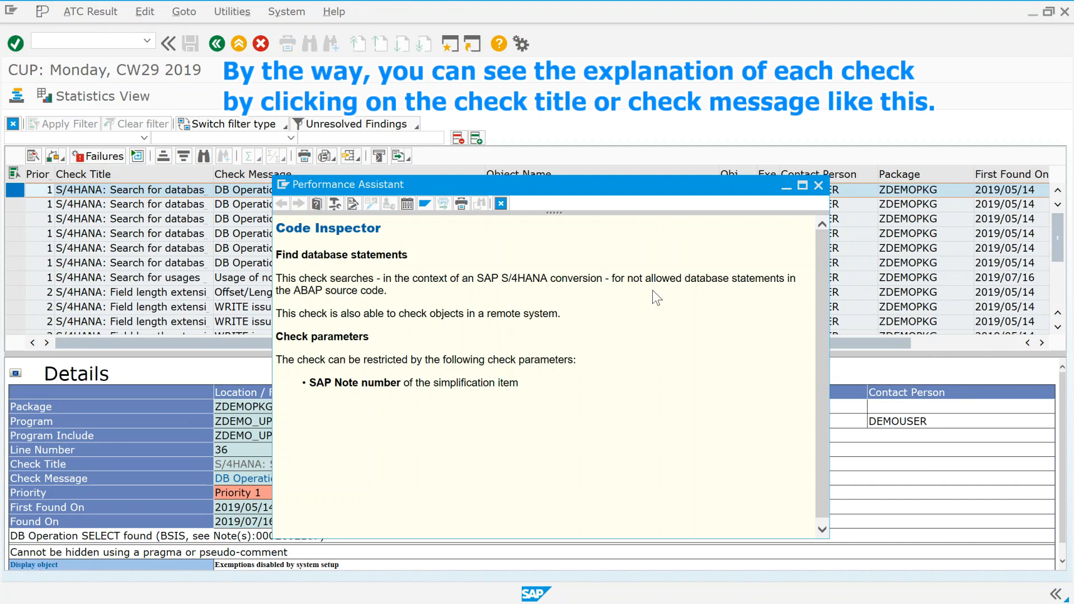
mouse_move(463, 432)
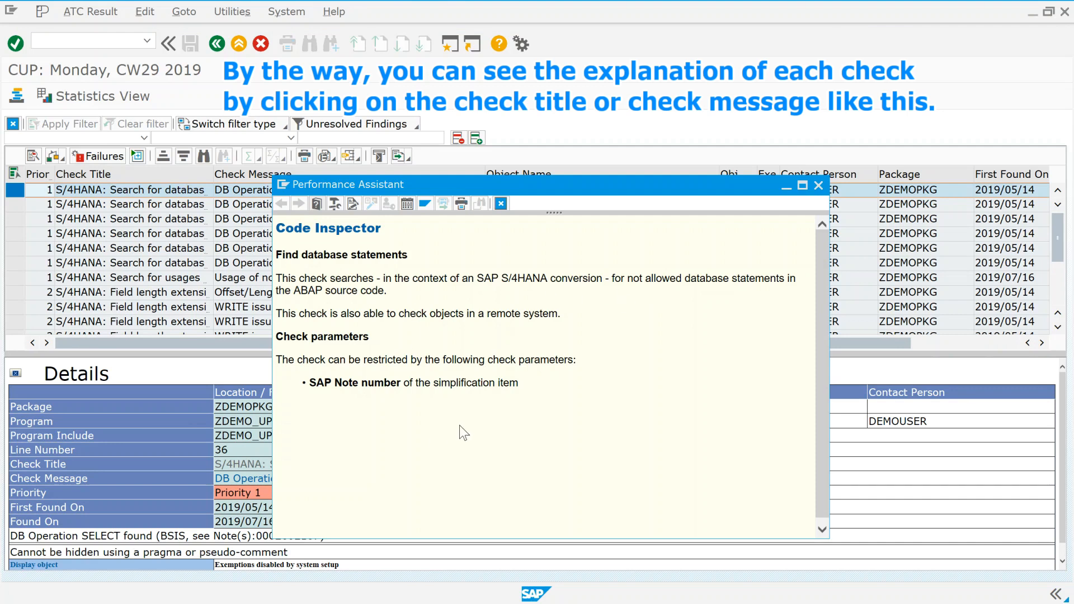
click(816, 186)
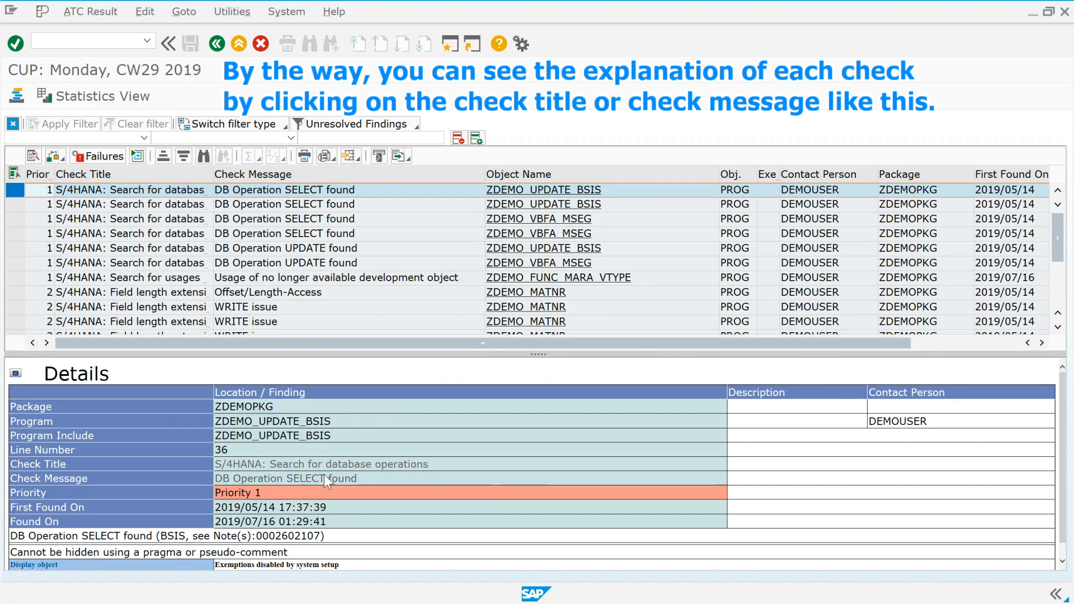
click(288, 478)
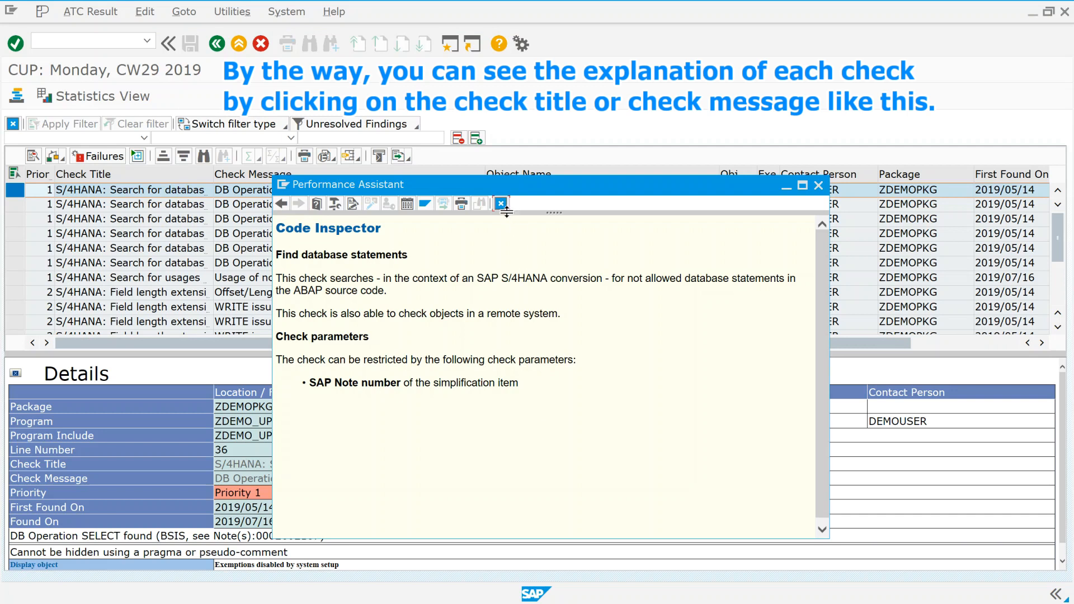
click(501, 204)
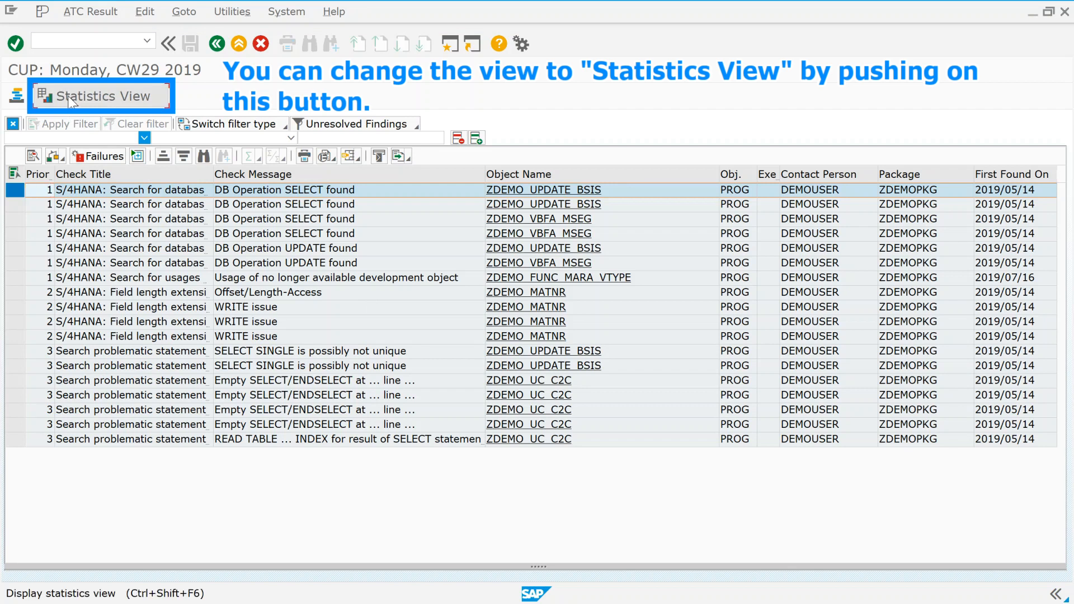
In Statistics View, expand the database operations and problematic-statements check categories
click(99, 95)
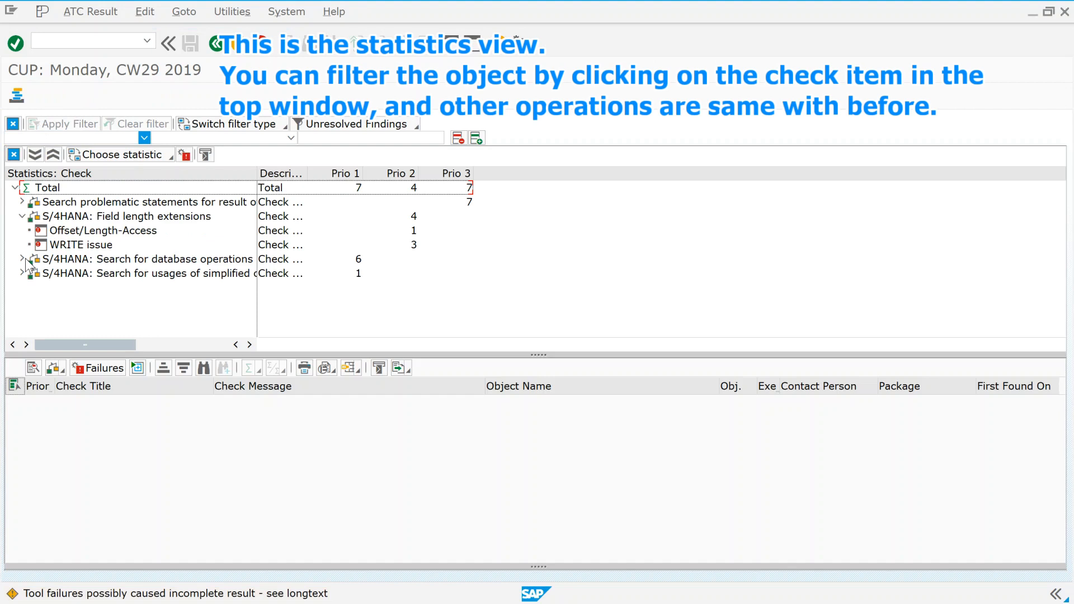
click(22, 258)
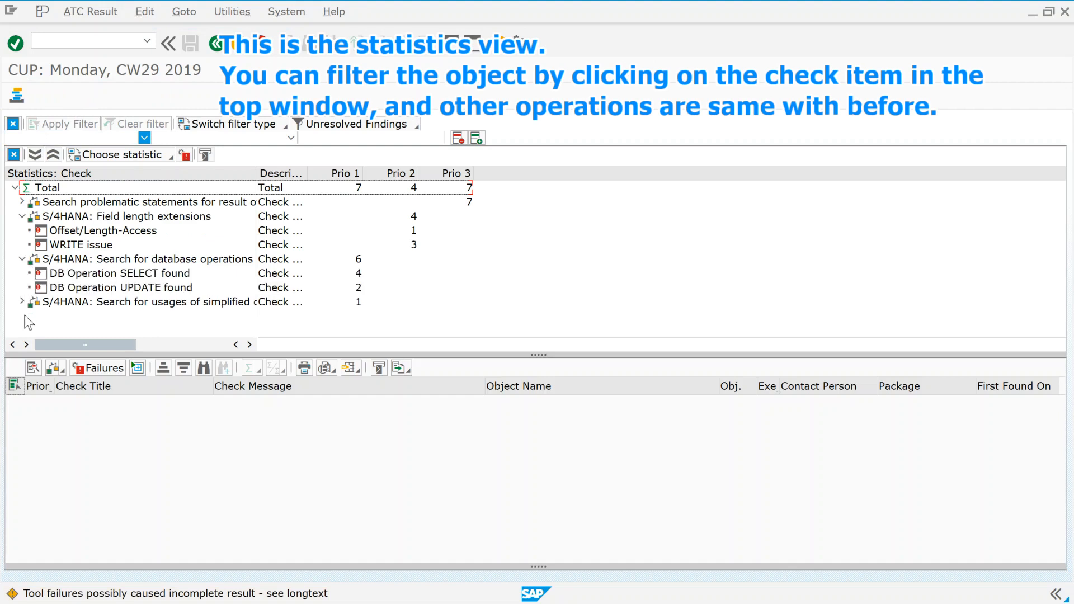
click(22, 301)
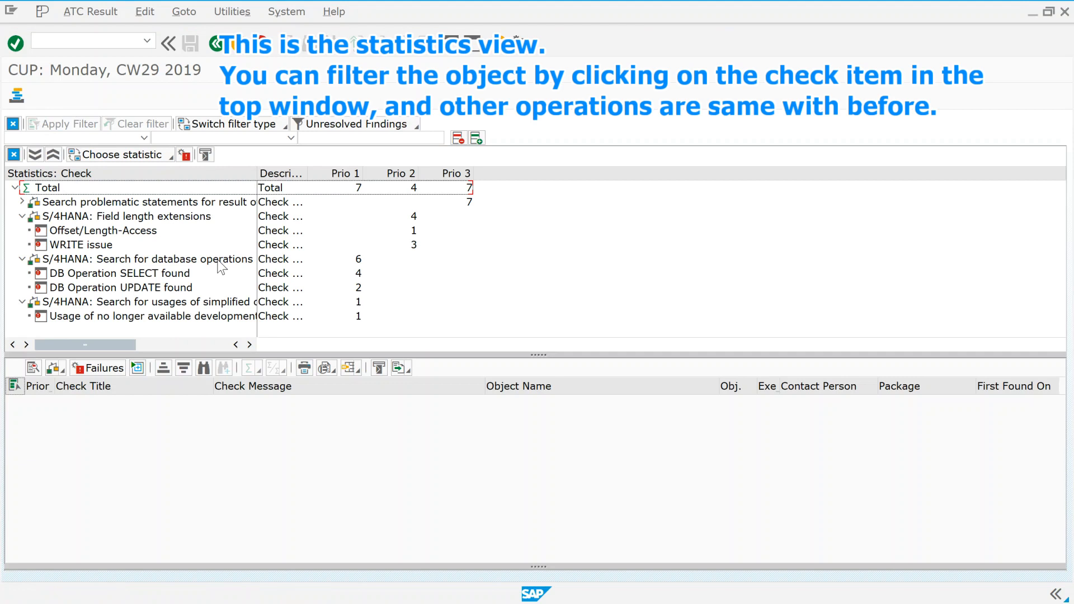
click(148, 201)
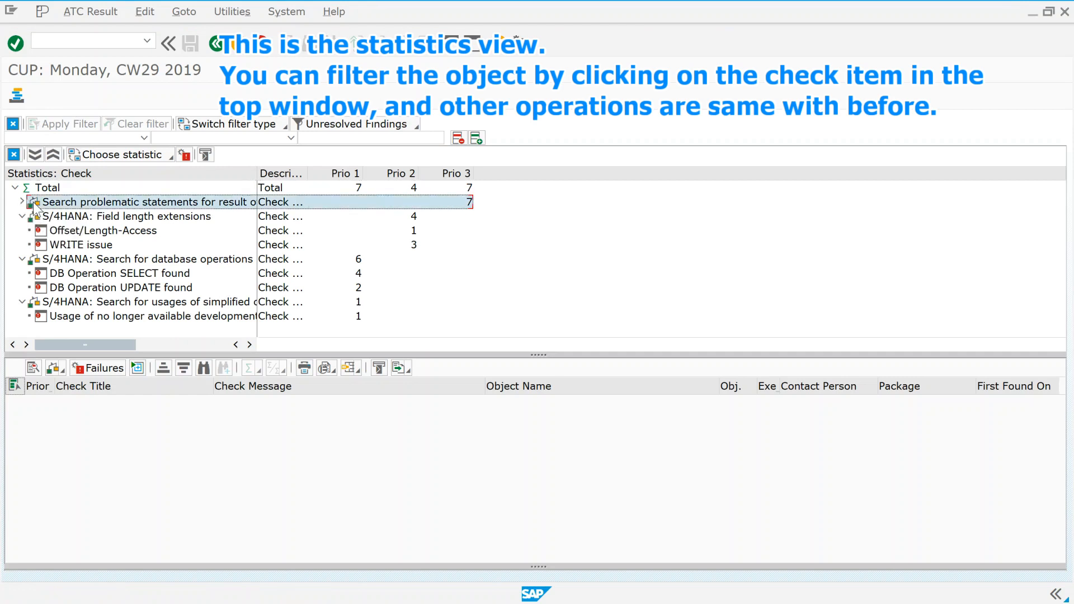
click(21, 201)
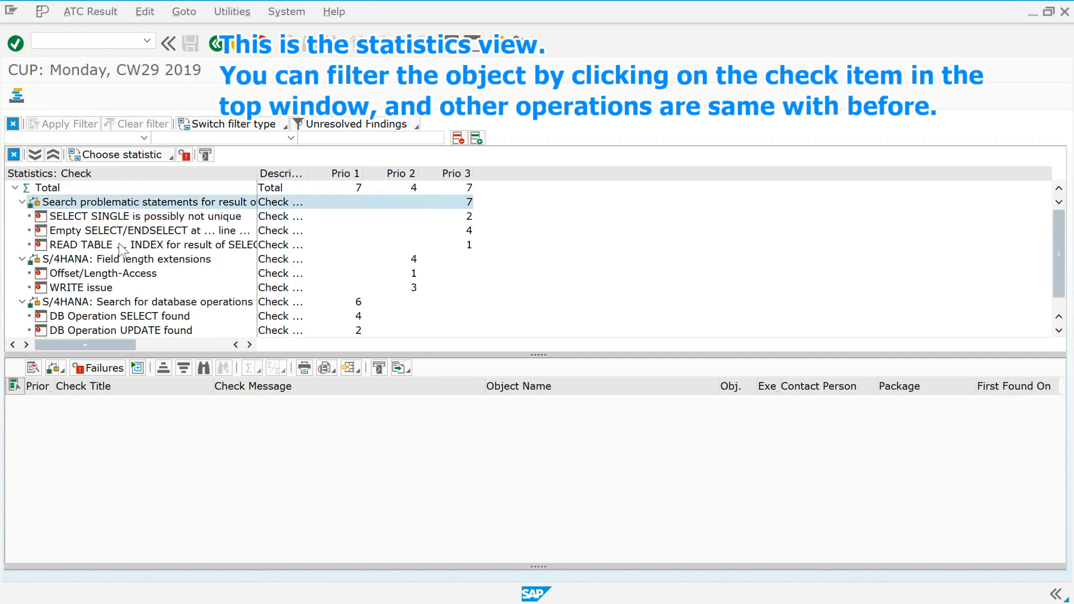
List the two 'SELECT SINGLE is possibly not unique' findings, then return to the plain findings list
click(119, 216)
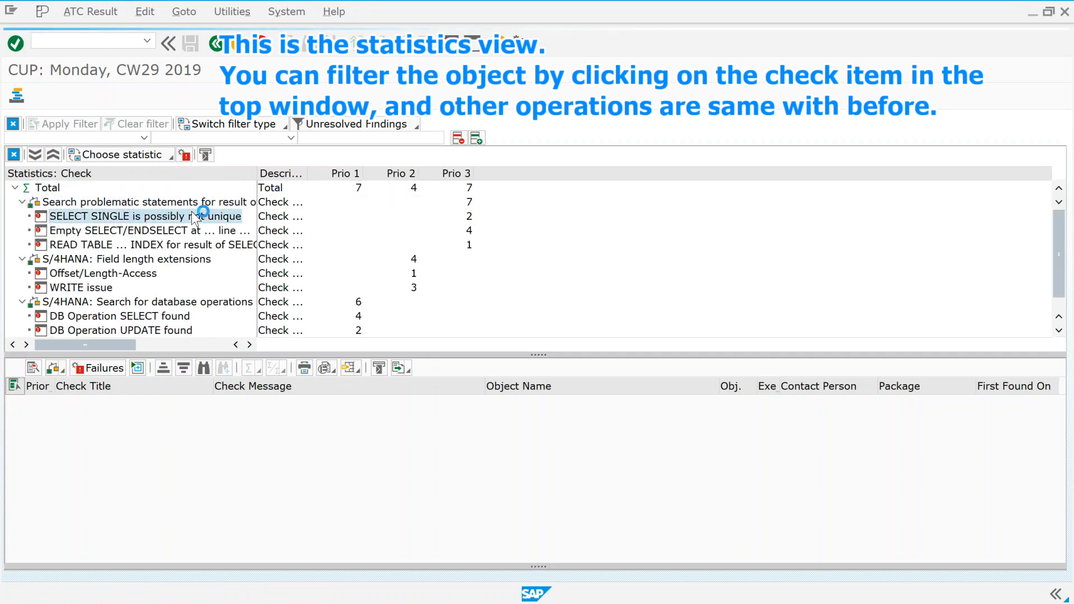
click(144, 216)
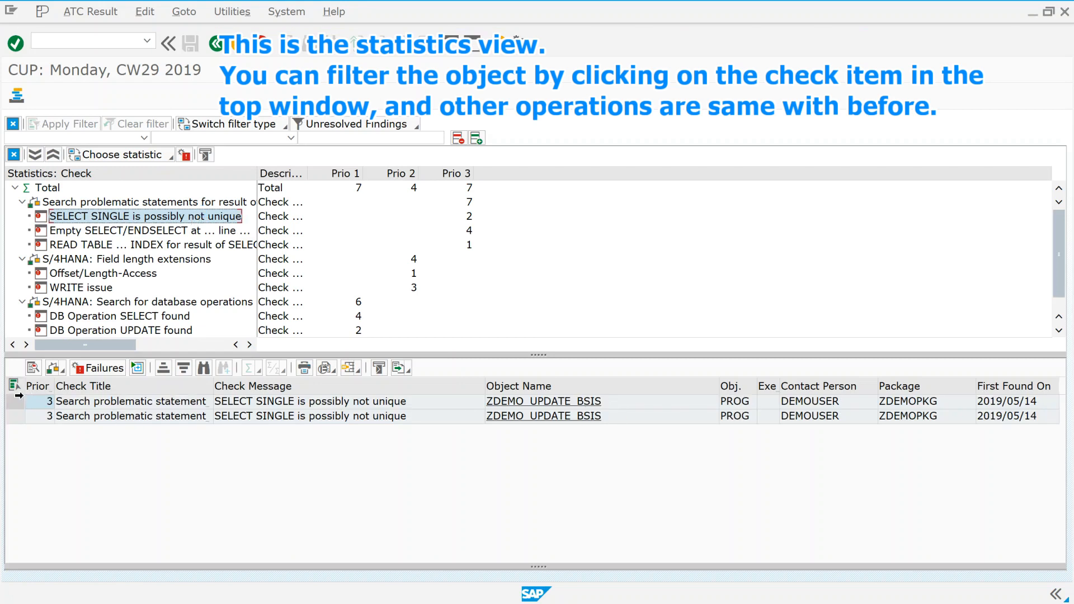
click(130, 400)
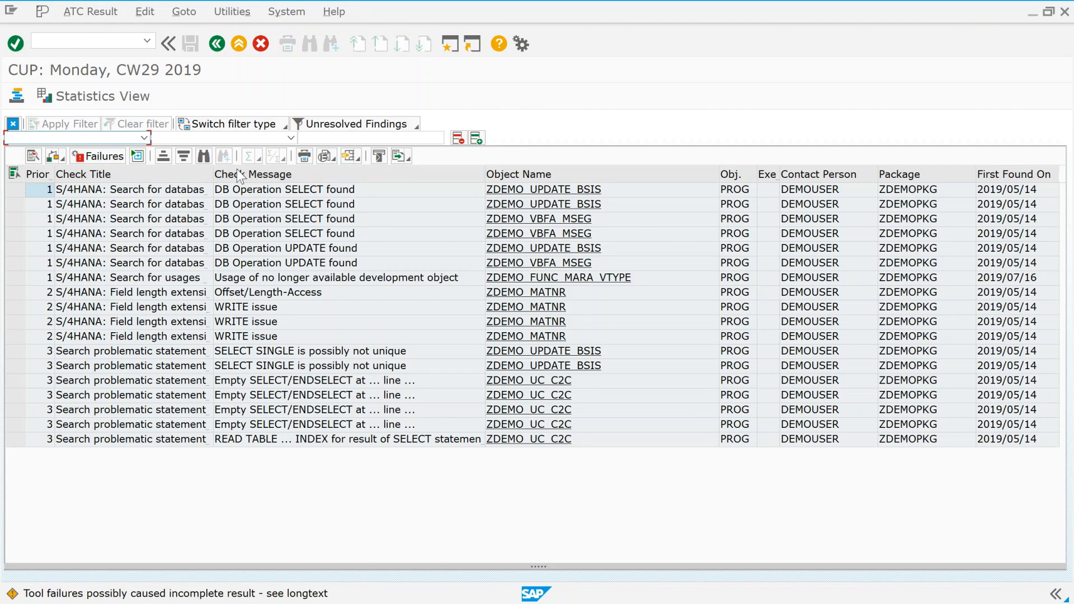
mouse_move(950, 438)
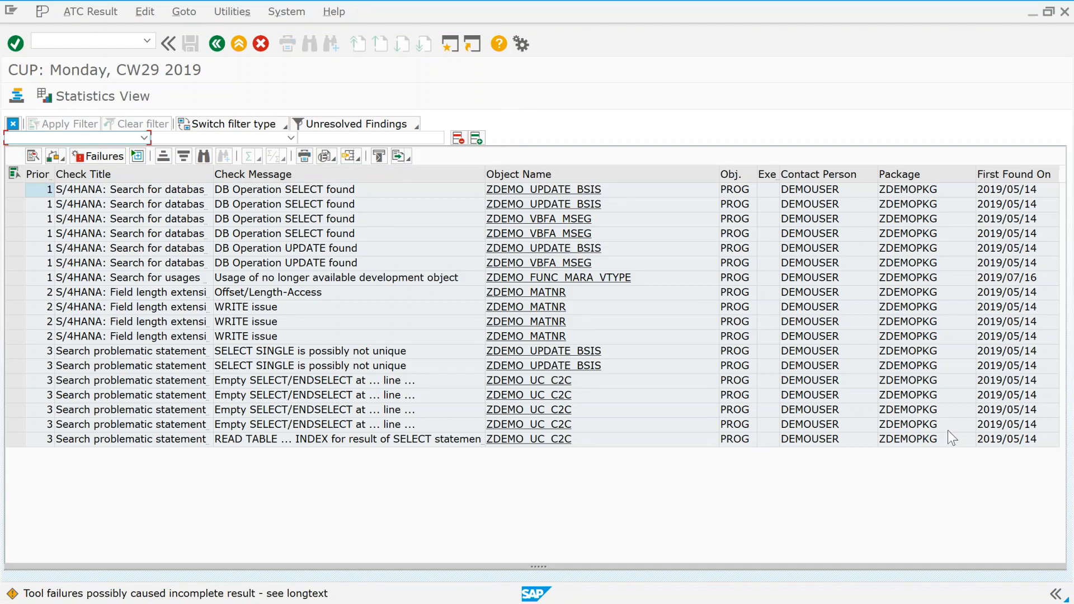
mouse_move(159, 134)
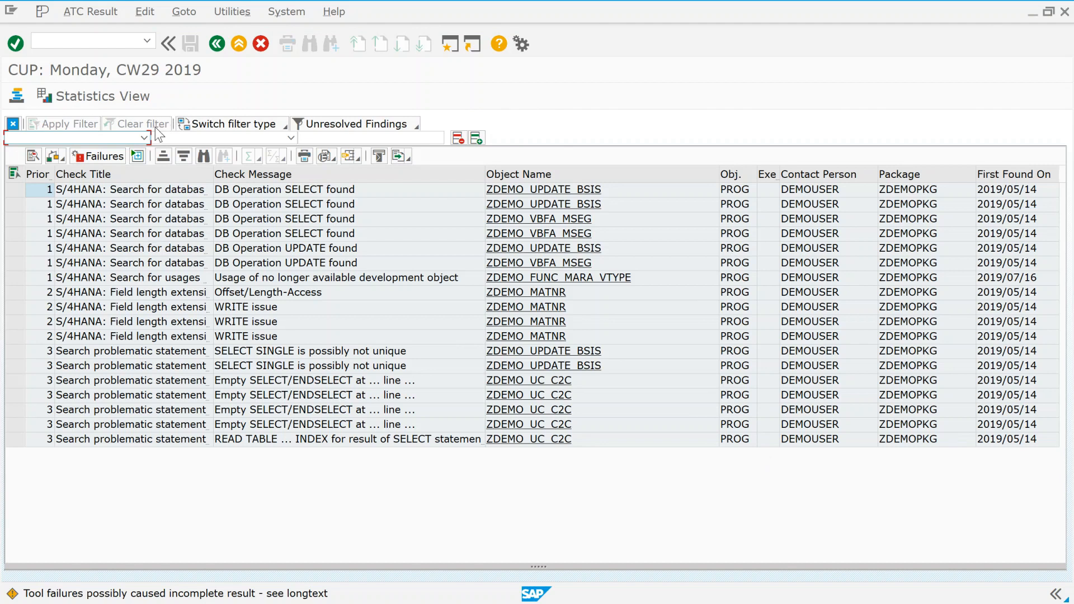
Filter findings by Object Name Matches Pattern *BSIS, leaving five ZDEMO_UPDATE_BSIS findings
click(144, 138)
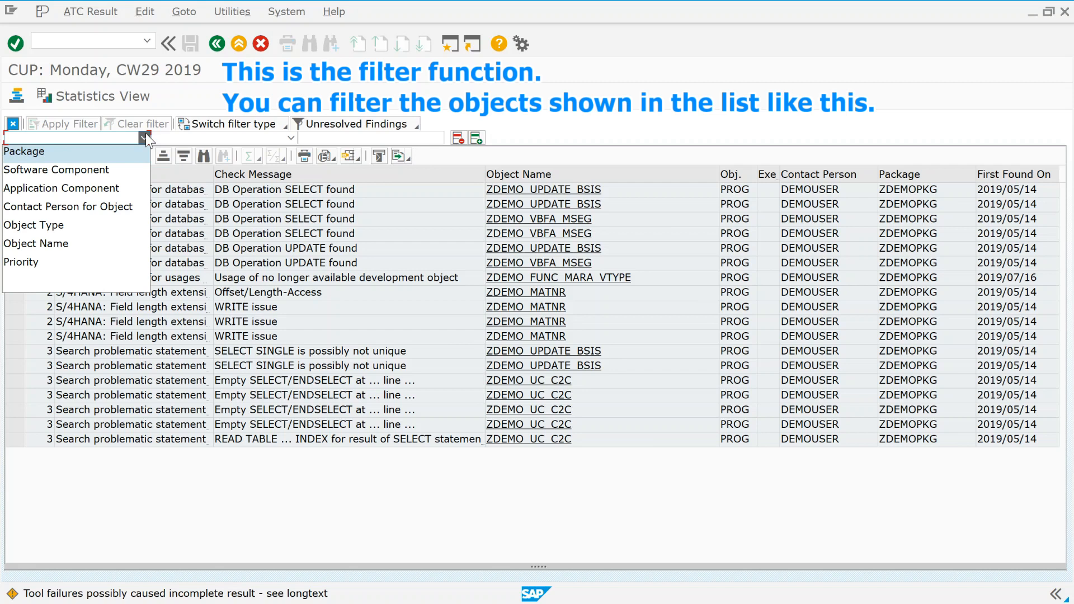
mouse_move(68, 205)
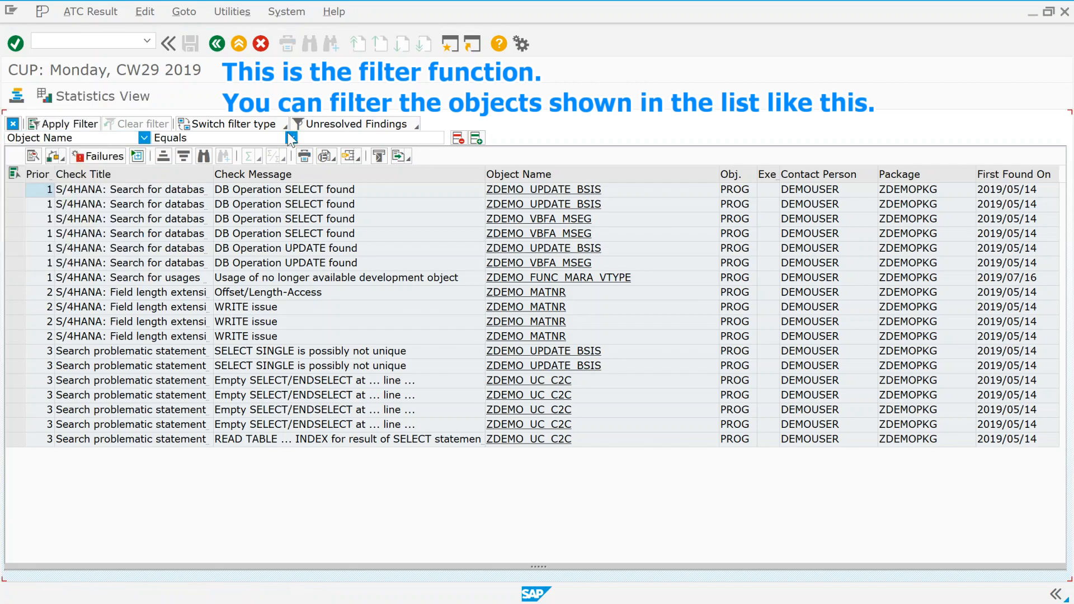
click(291, 138)
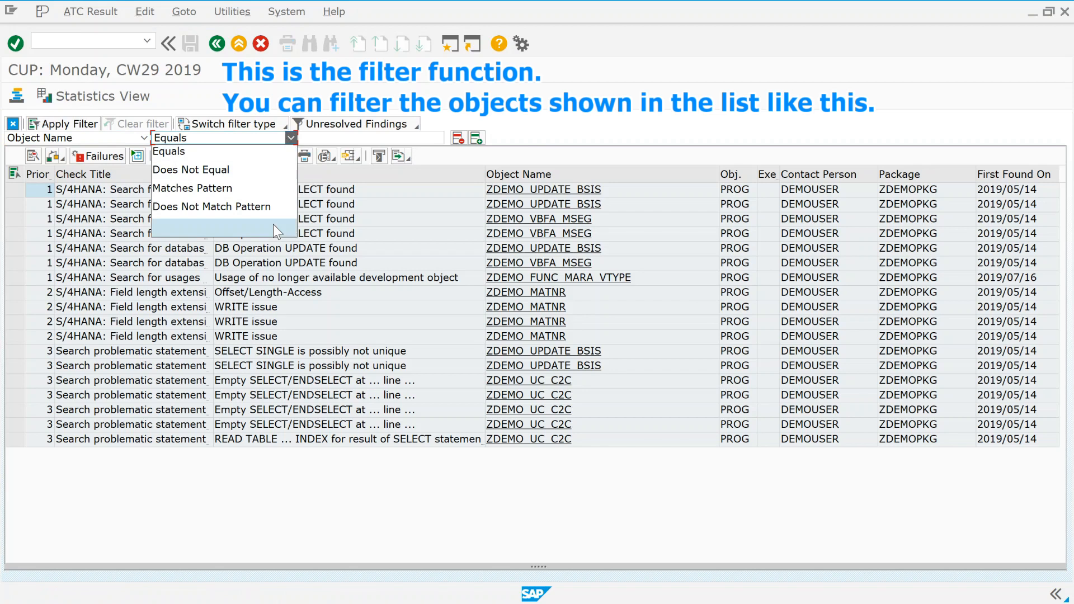
mouse_move(264, 197)
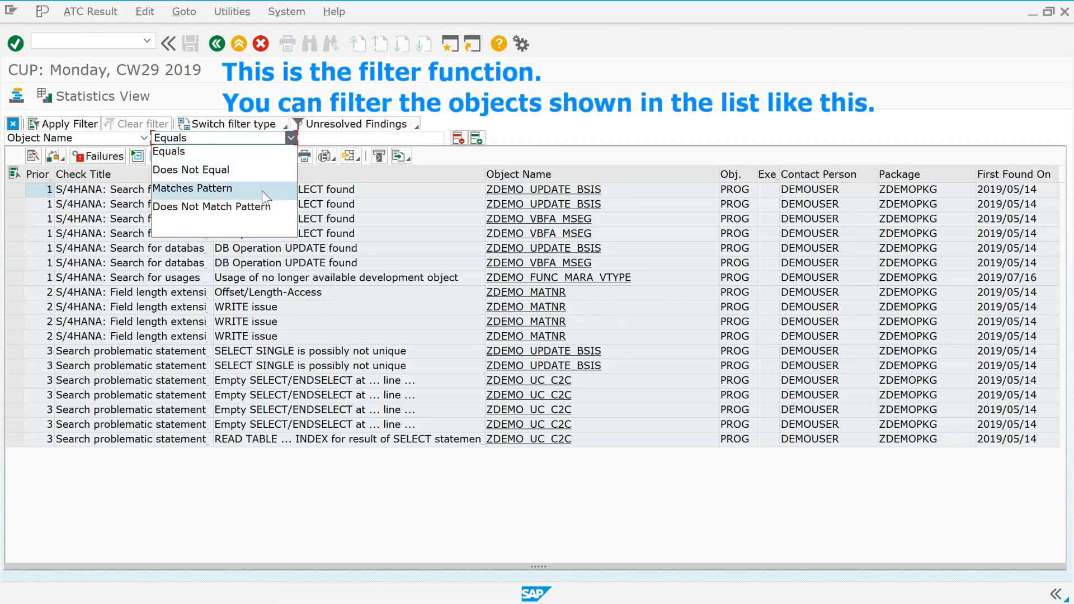
click(193, 188)
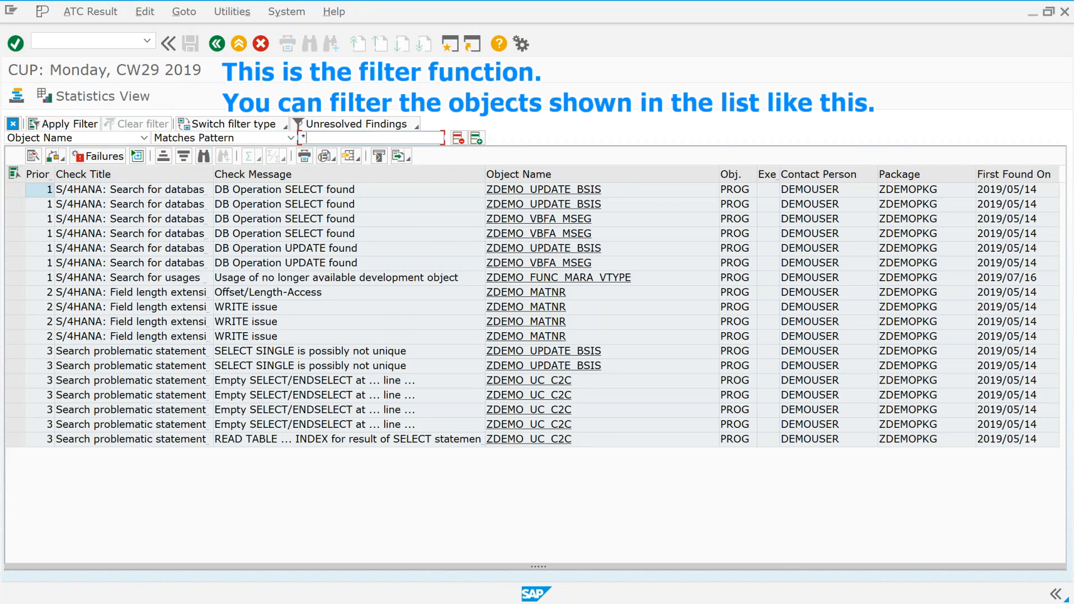
text(*BSU)
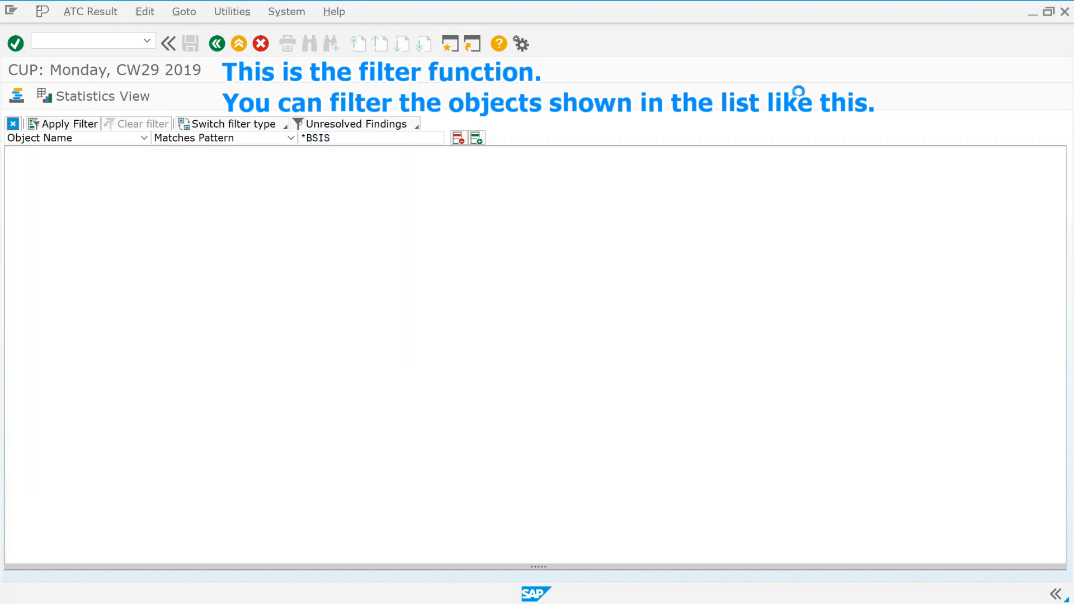
click(63, 123)
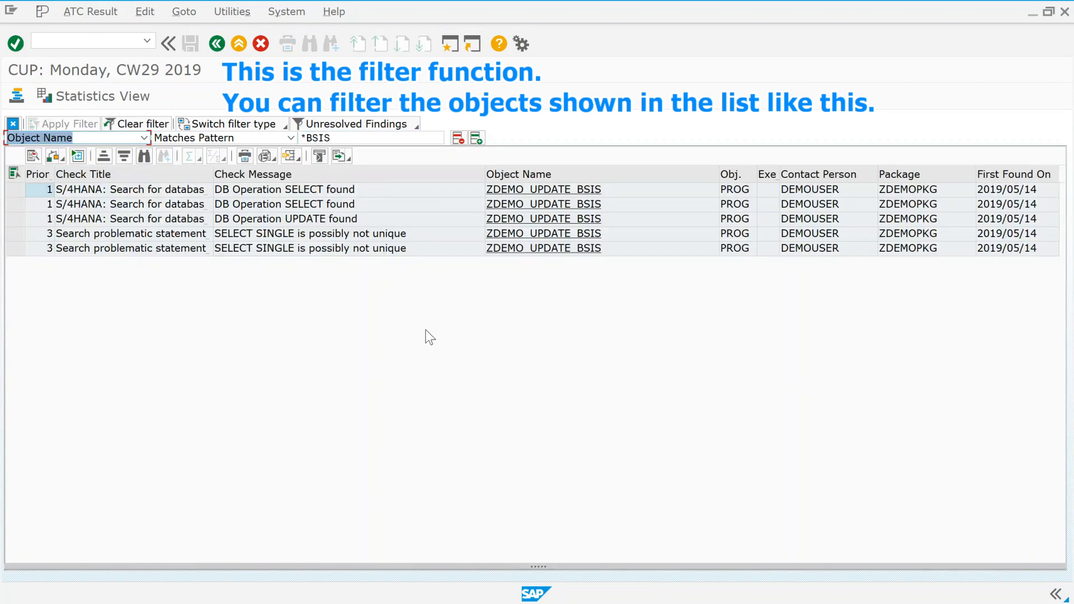
mouse_move(438, 339)
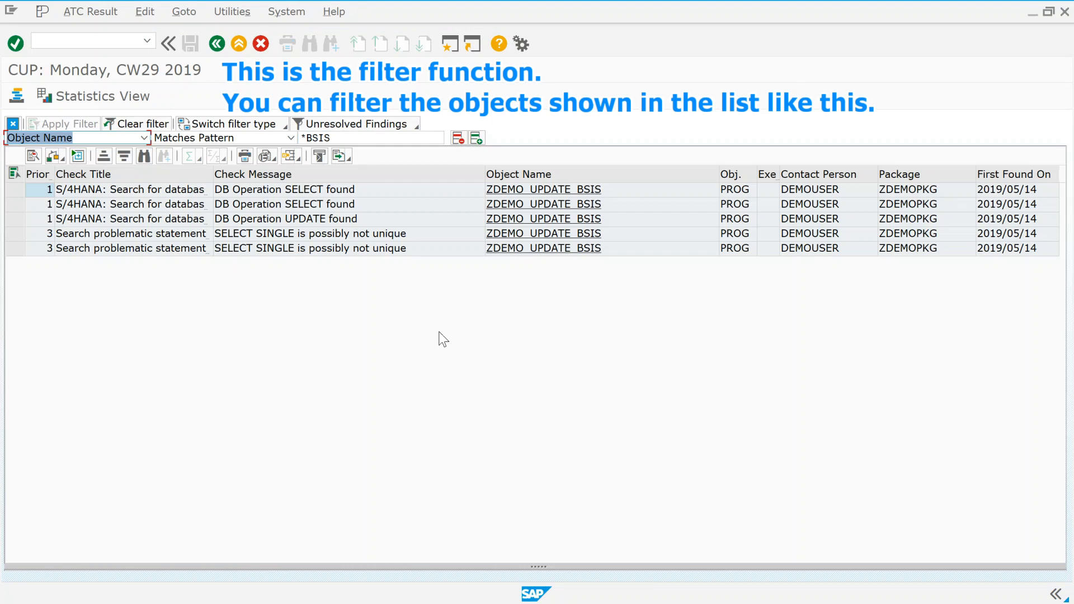
mouse_move(452, 156)
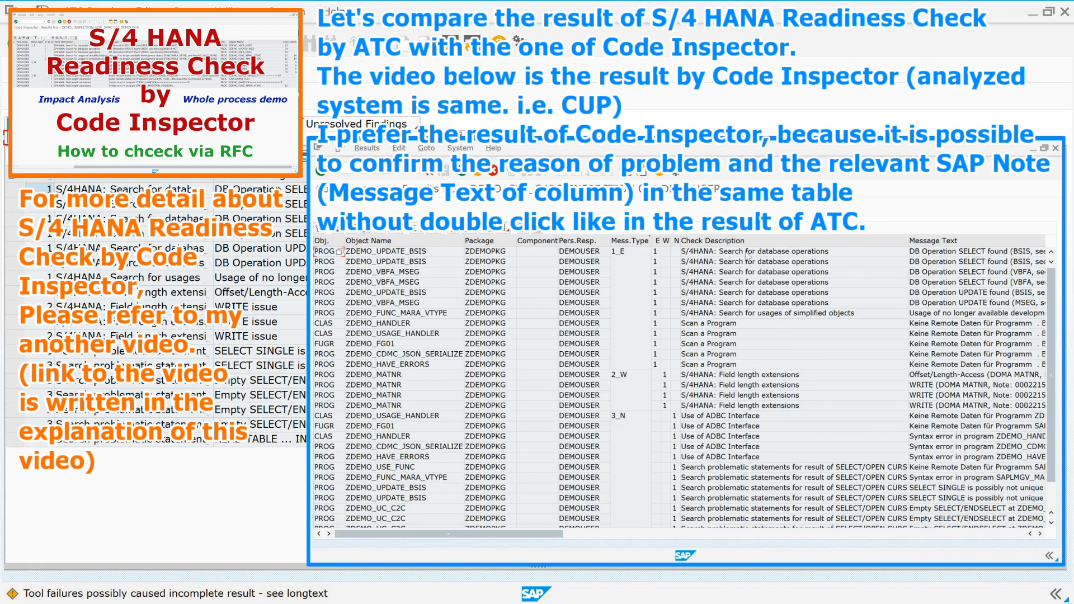
mouse_move(928, 256)
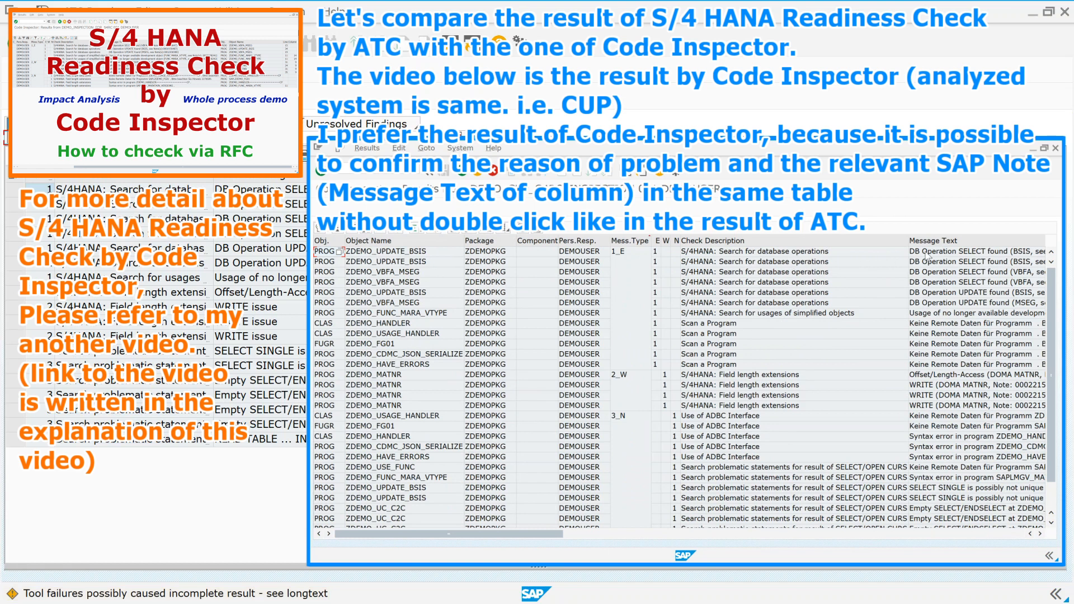
Clear the object name filter so all 17 findings of the run are listed again
scroll(right, 3)
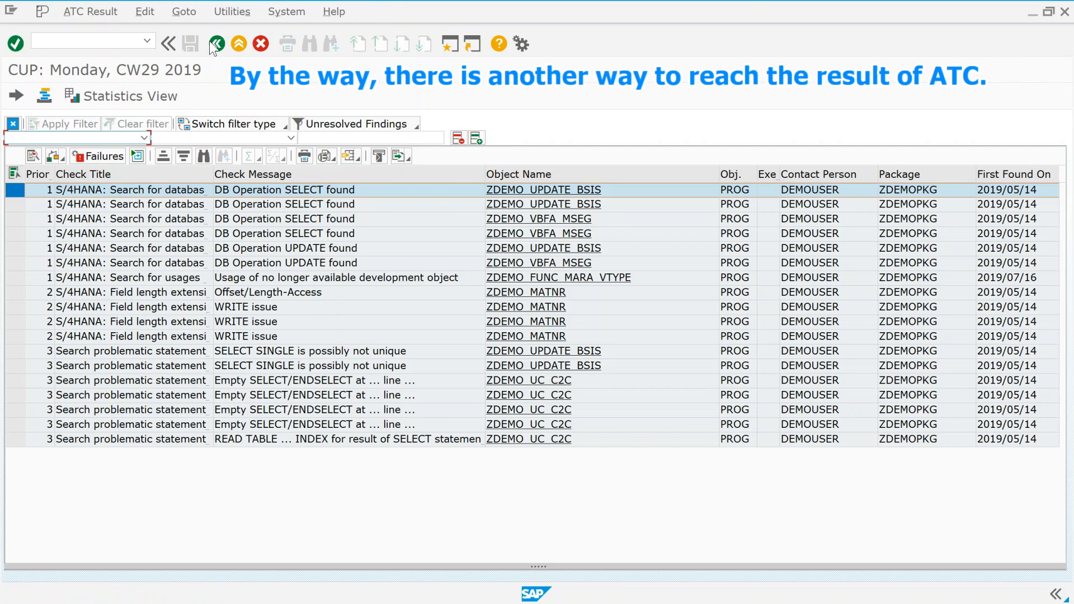
Go back three screens to the ABAP Test Cockpit overview
click(216, 43)
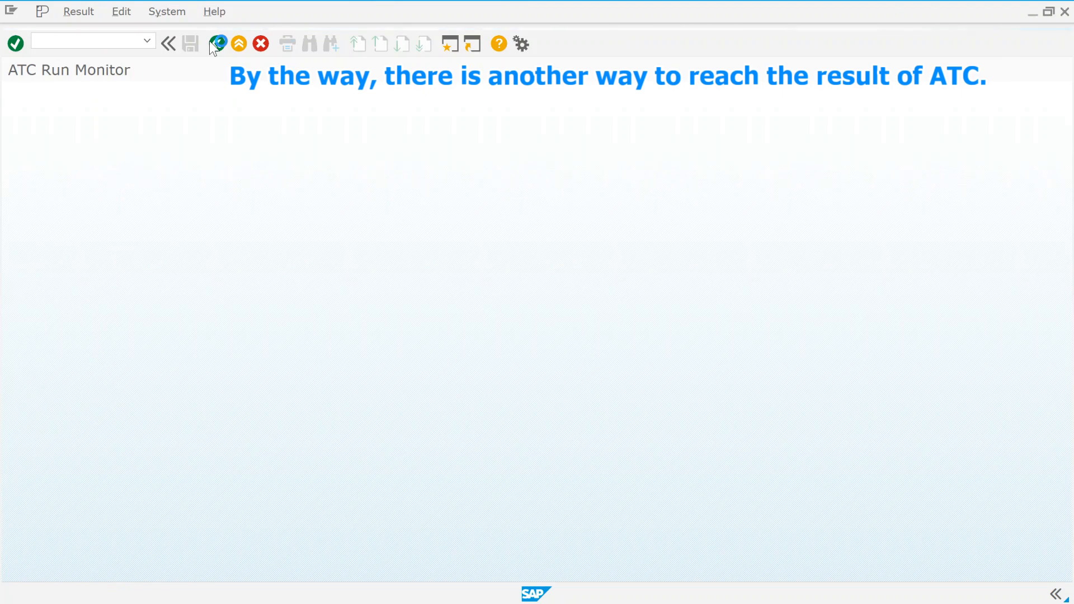
click(216, 44)
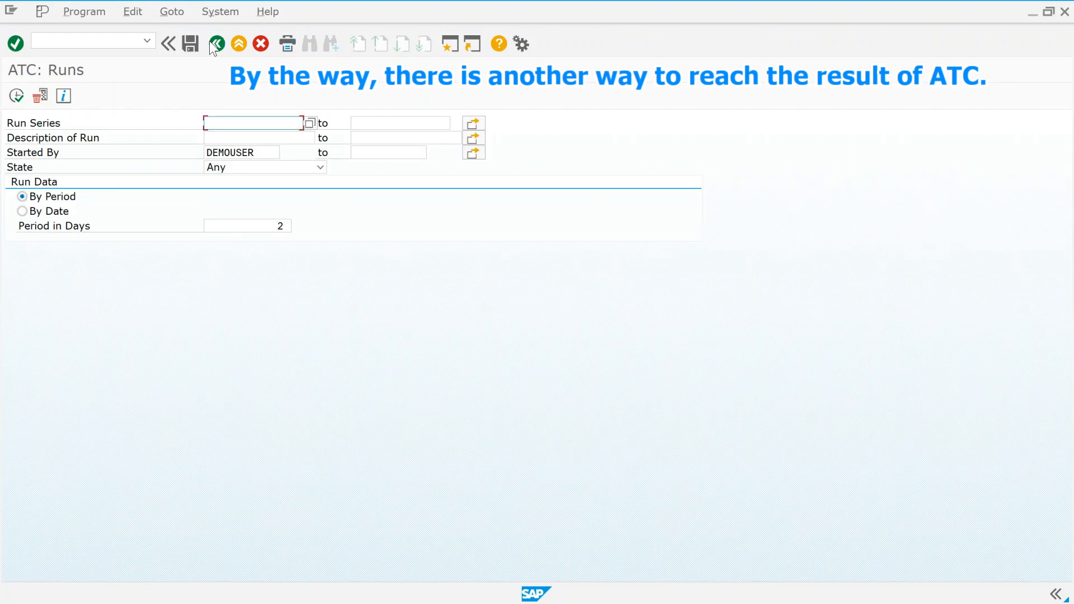
click(216, 44)
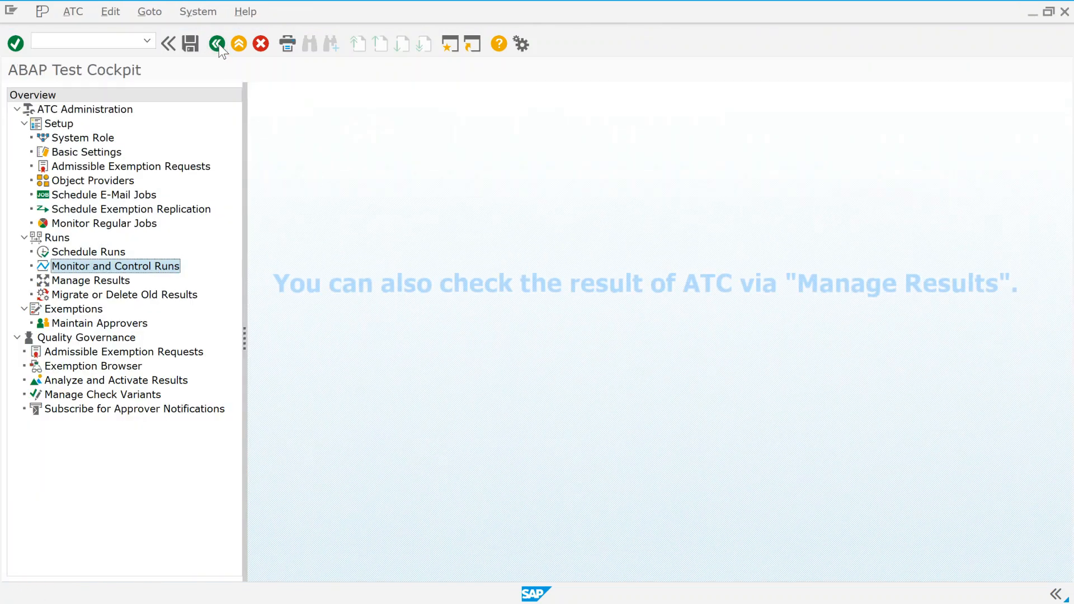
Execute Manage Results with default criteria to list the DEMO_ATC_CUP run
click(89, 280)
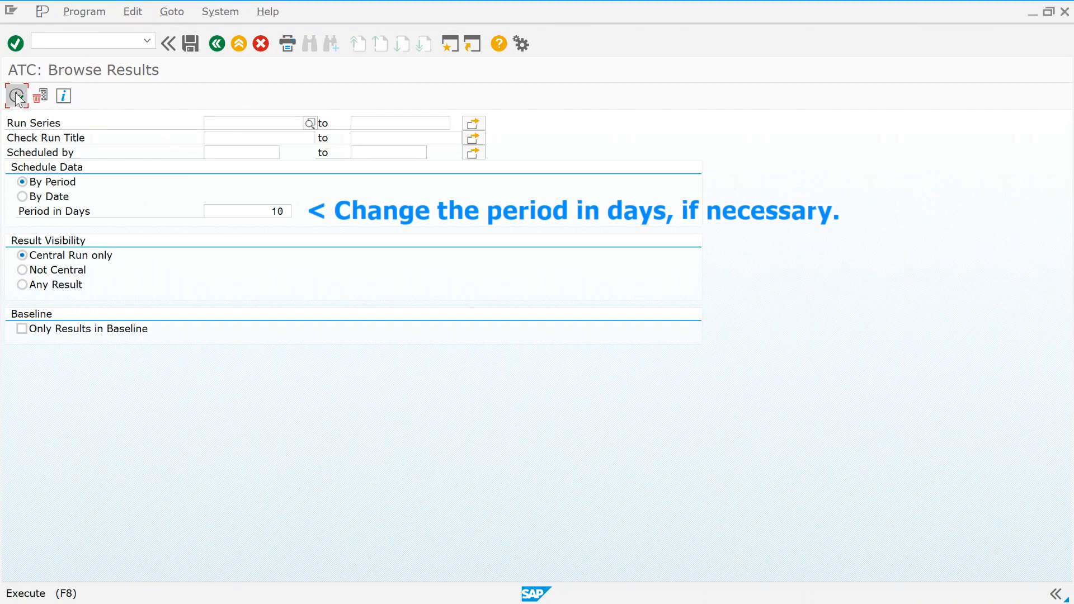
click(16, 95)
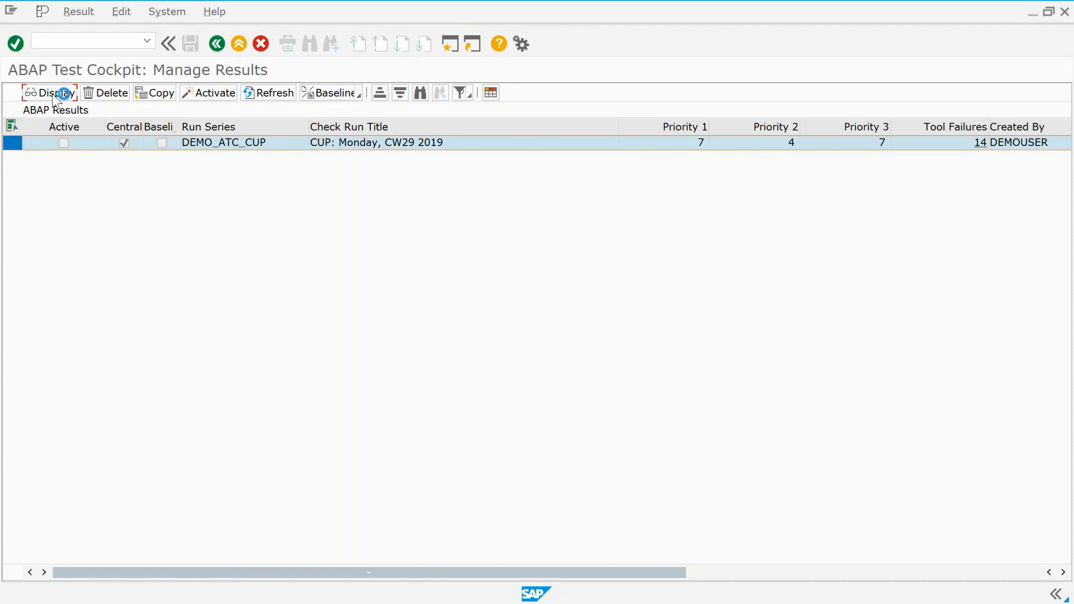
click(48, 93)
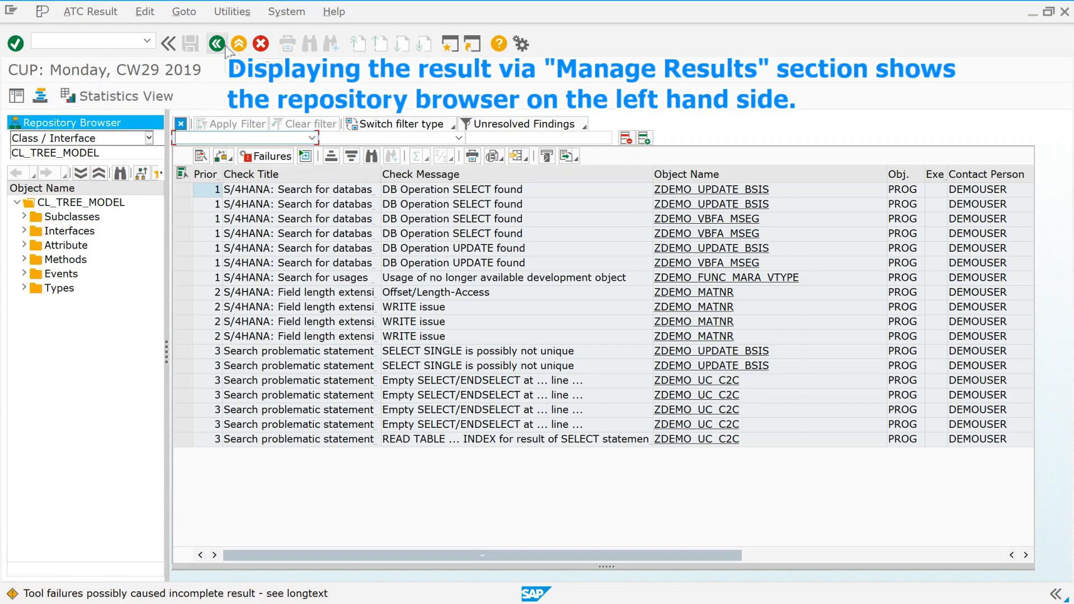
click(216, 44)
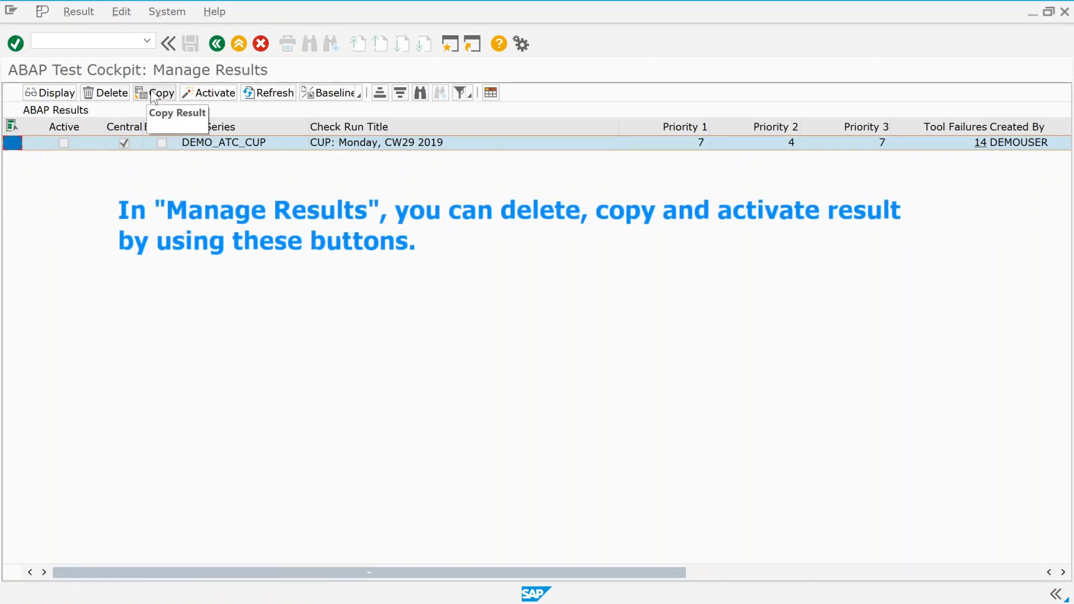
mouse_move(333, 93)
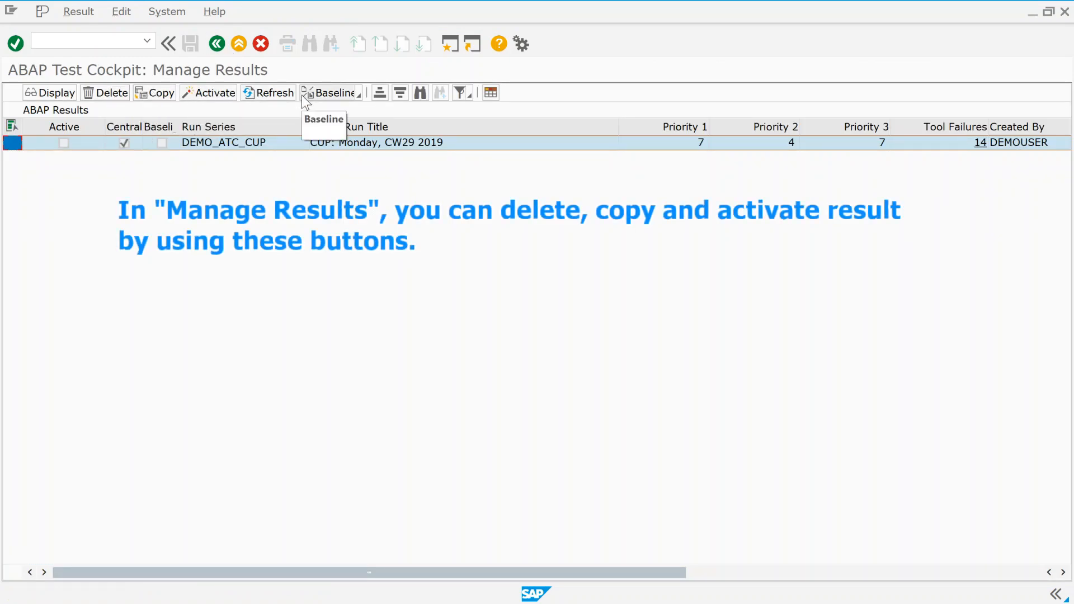
mouse_move(356, 96)
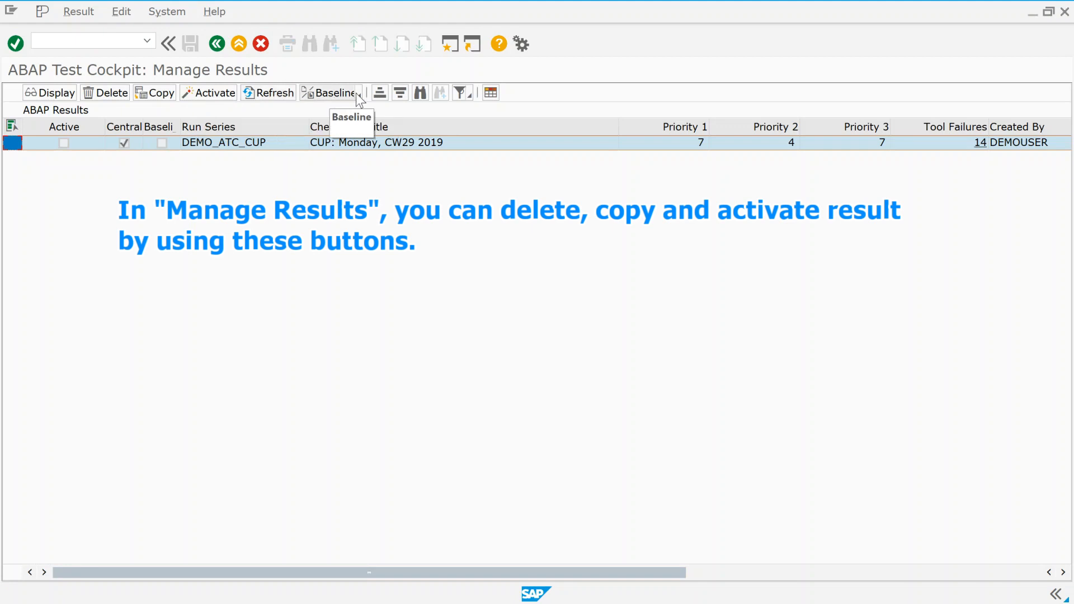
click(334, 93)
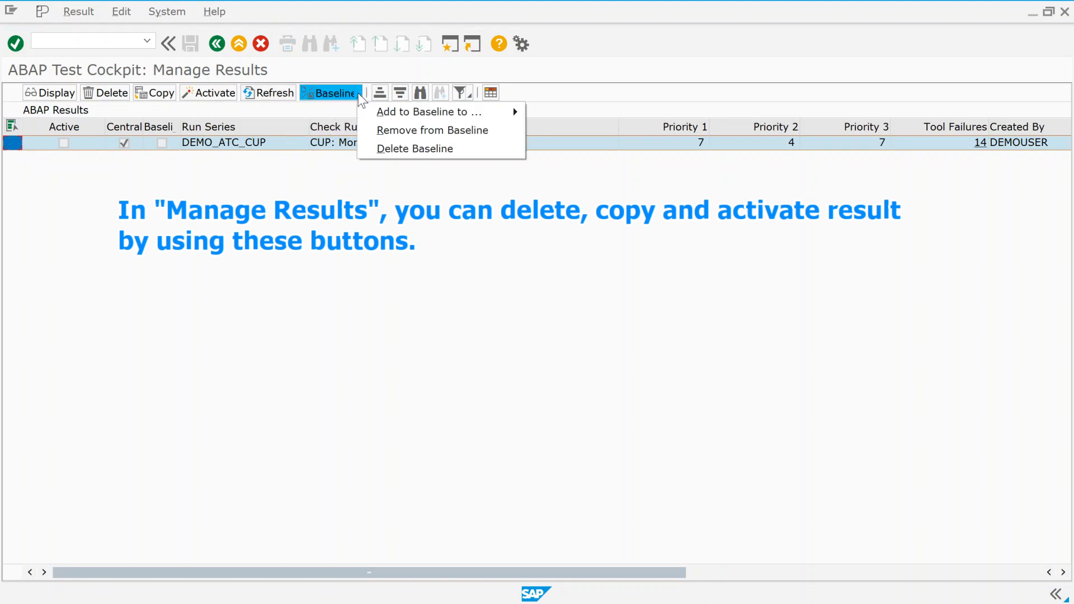
click(374, 228)
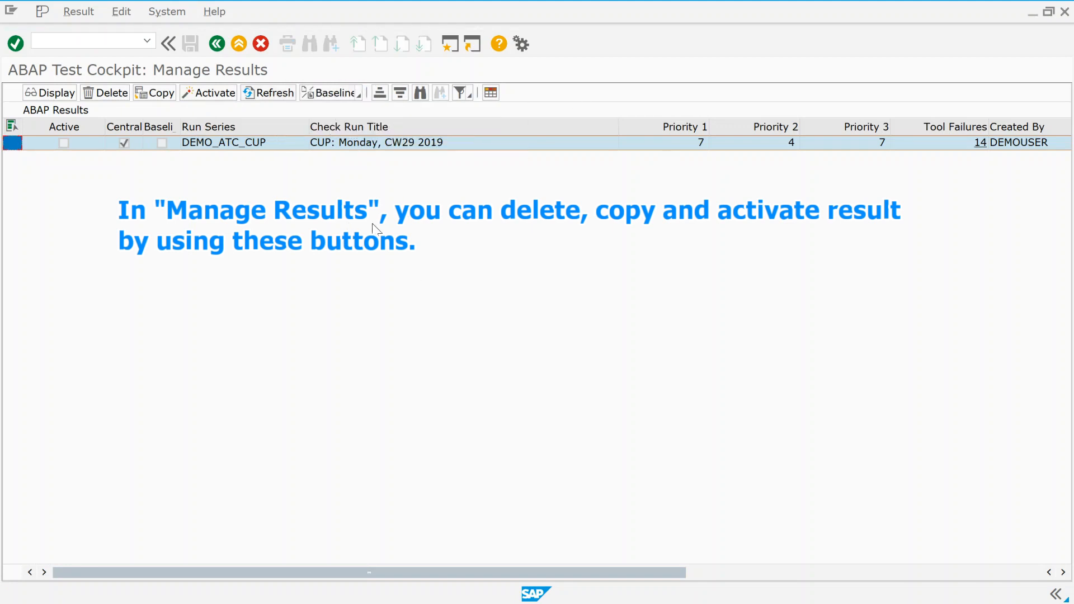